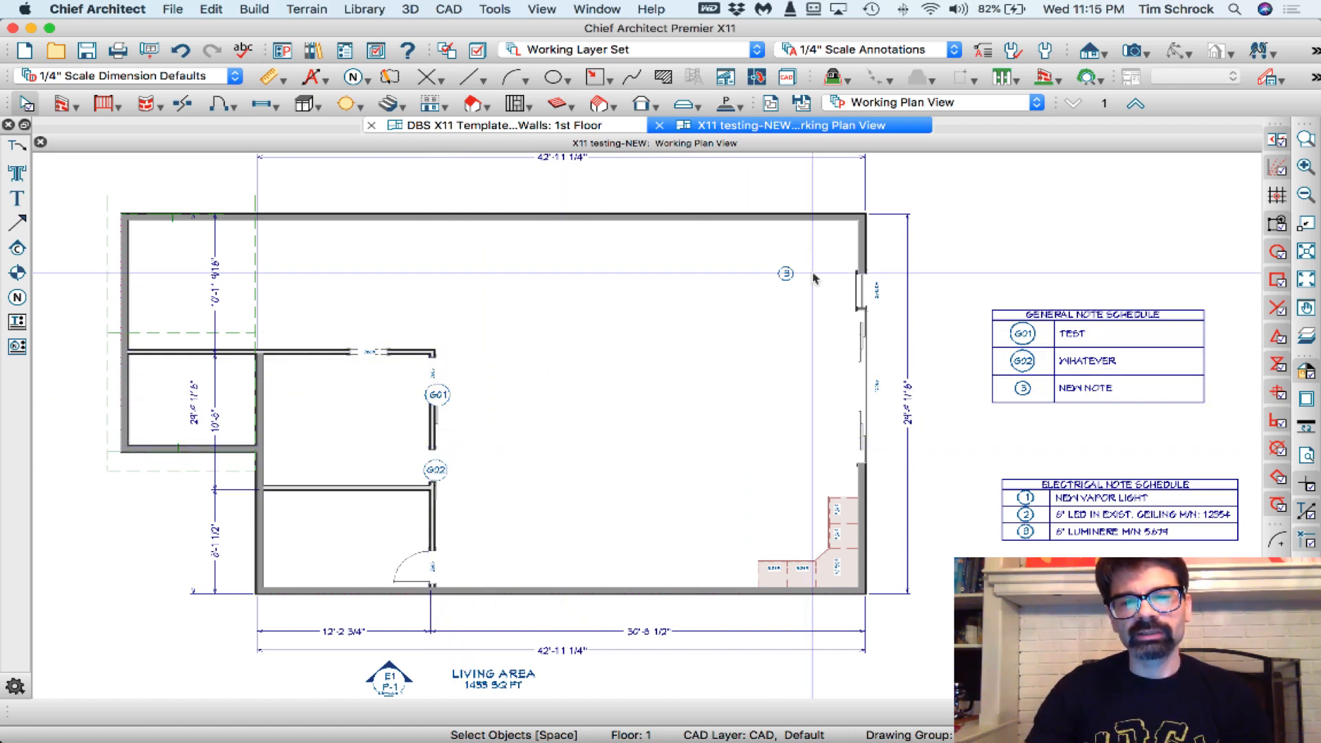
mouse_move(891, 101)
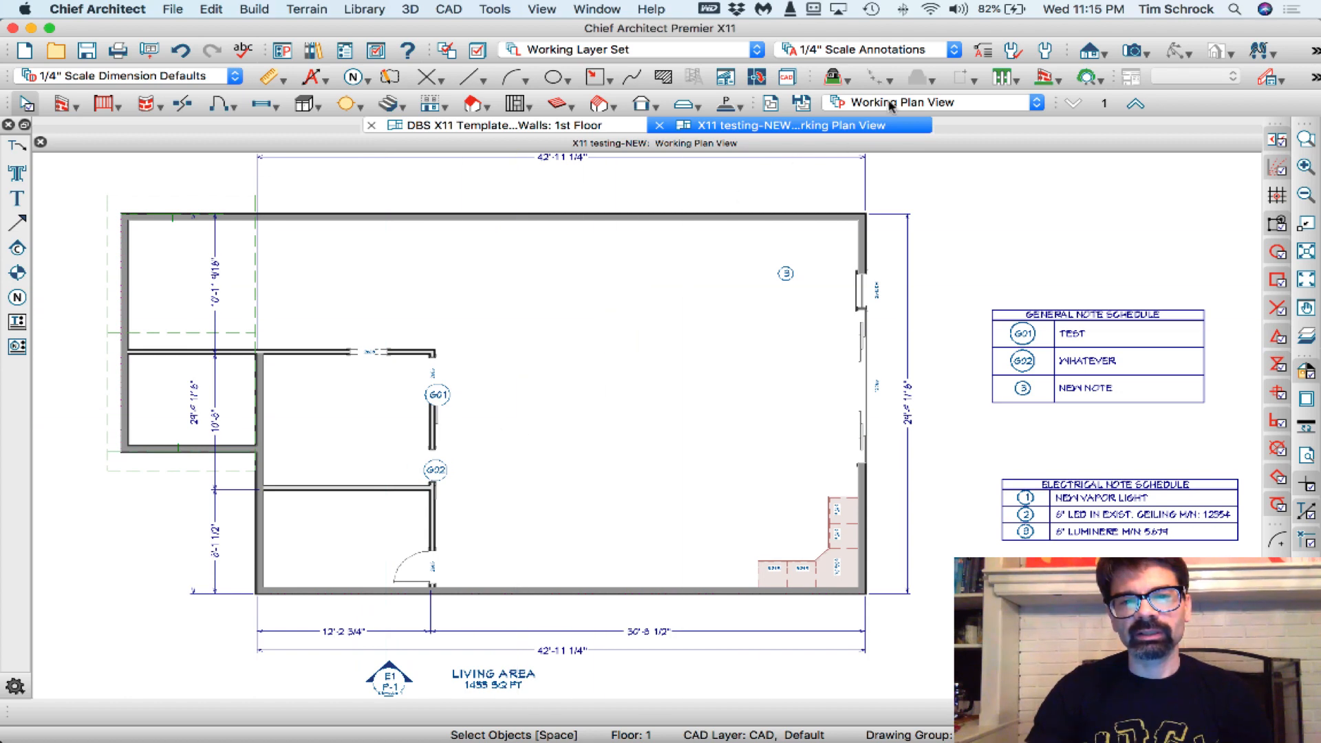
Switch the testing plan to the Electrical Plan View to show the electrical note markers.
click(1035, 102)
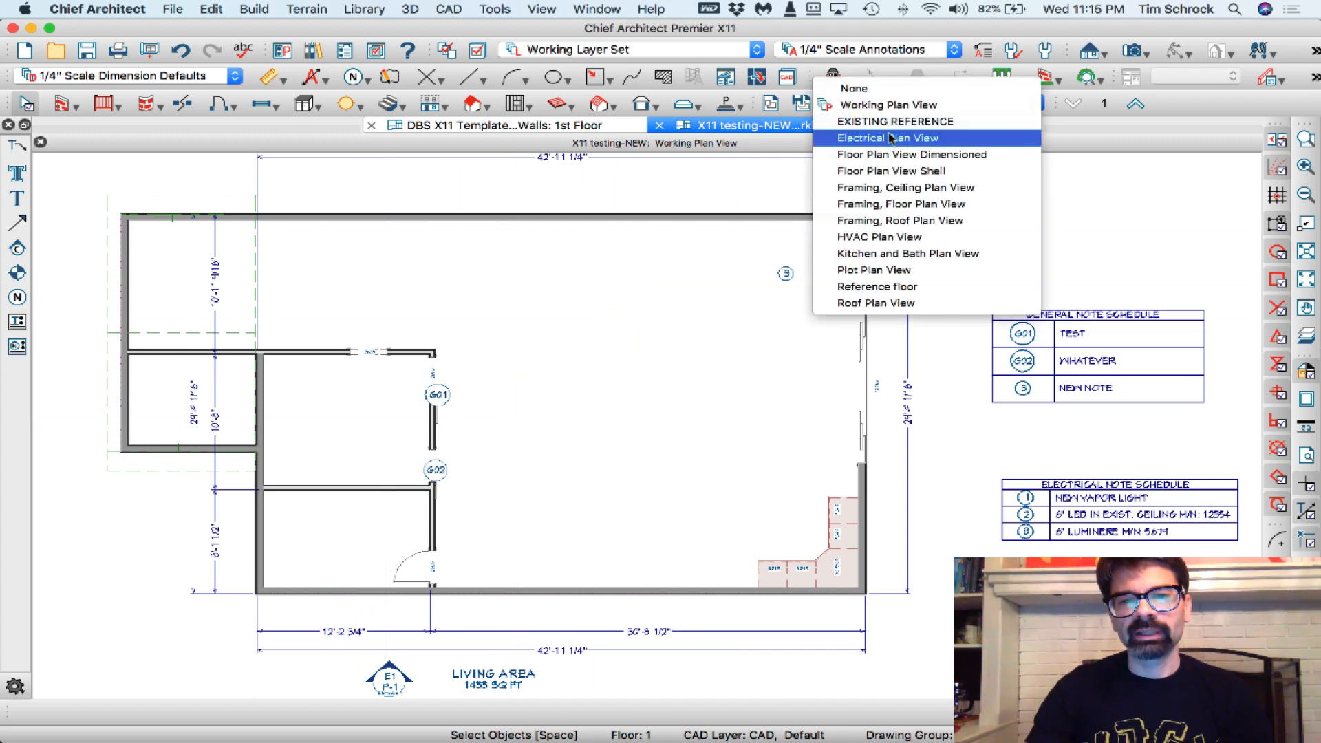
click(890, 137)
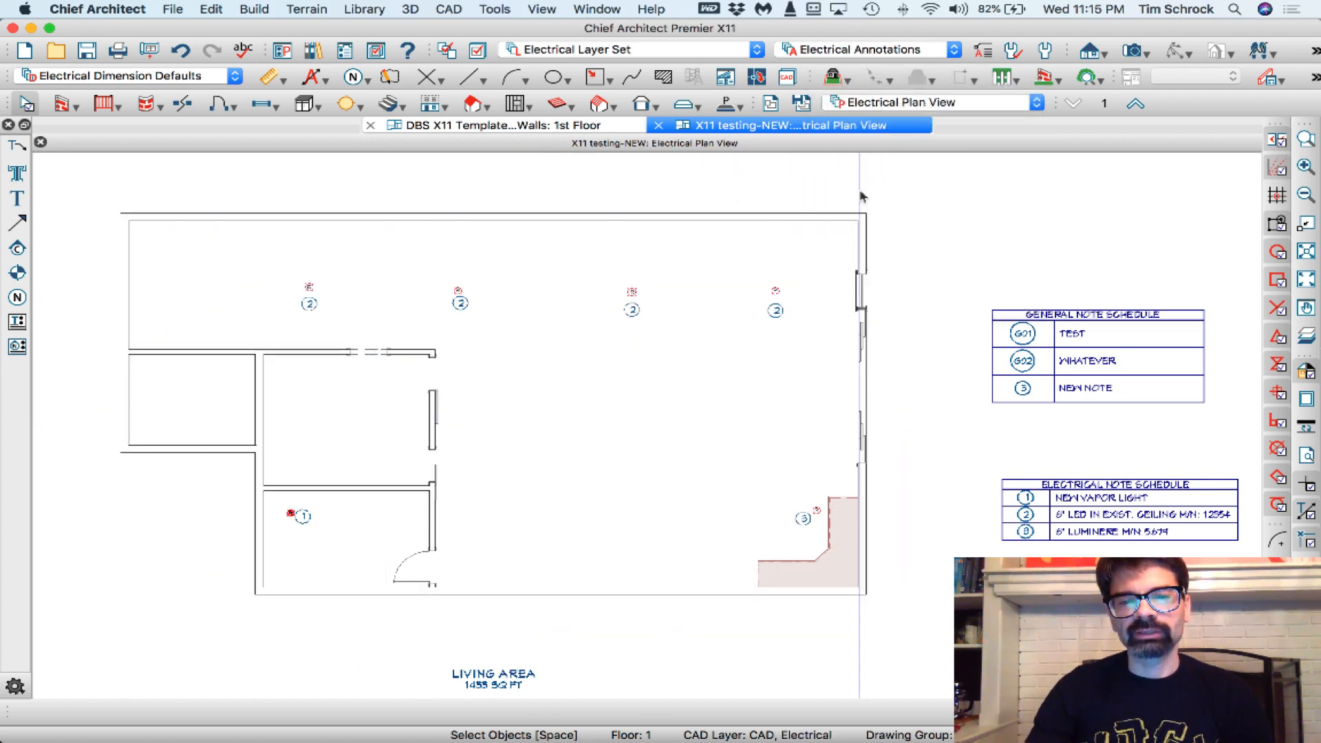
mouse_move(803, 322)
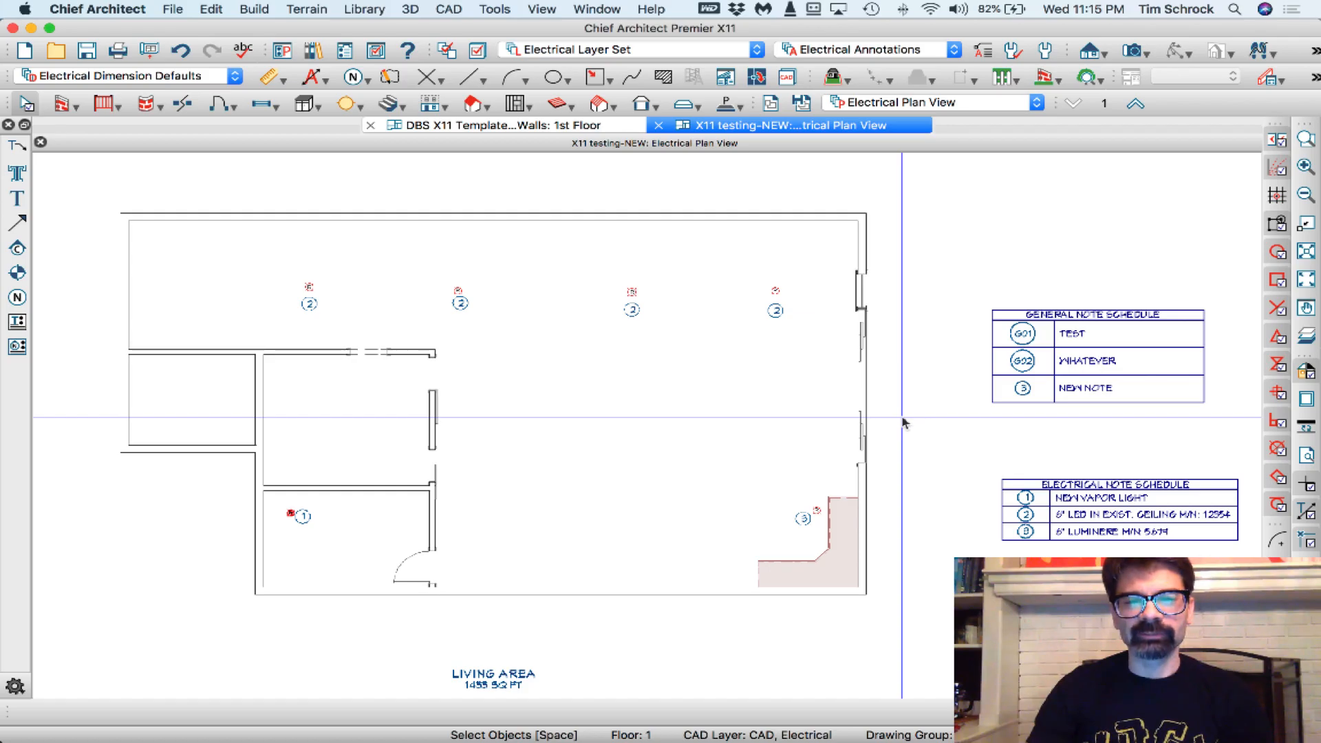
mouse_move(788, 327)
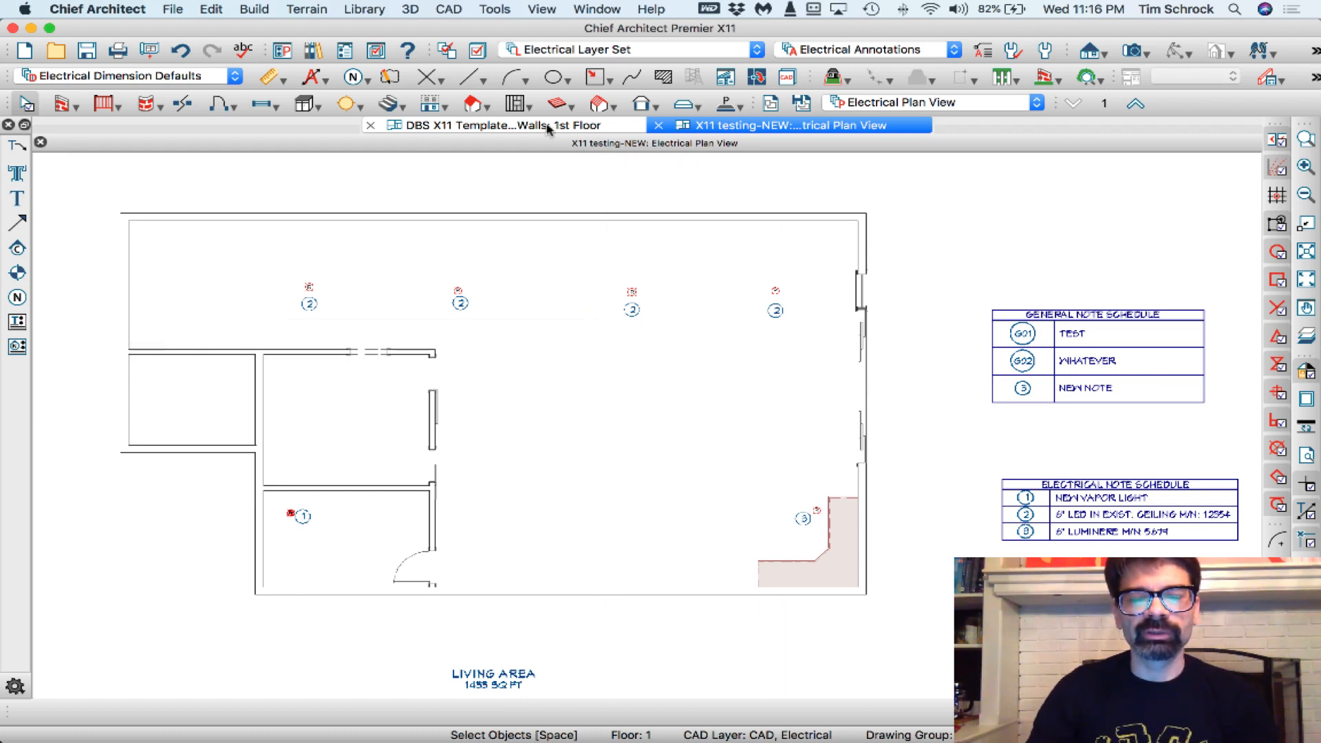
Make the DBS X11 Template the active drawing and show the text and note tools list.
click(491, 125)
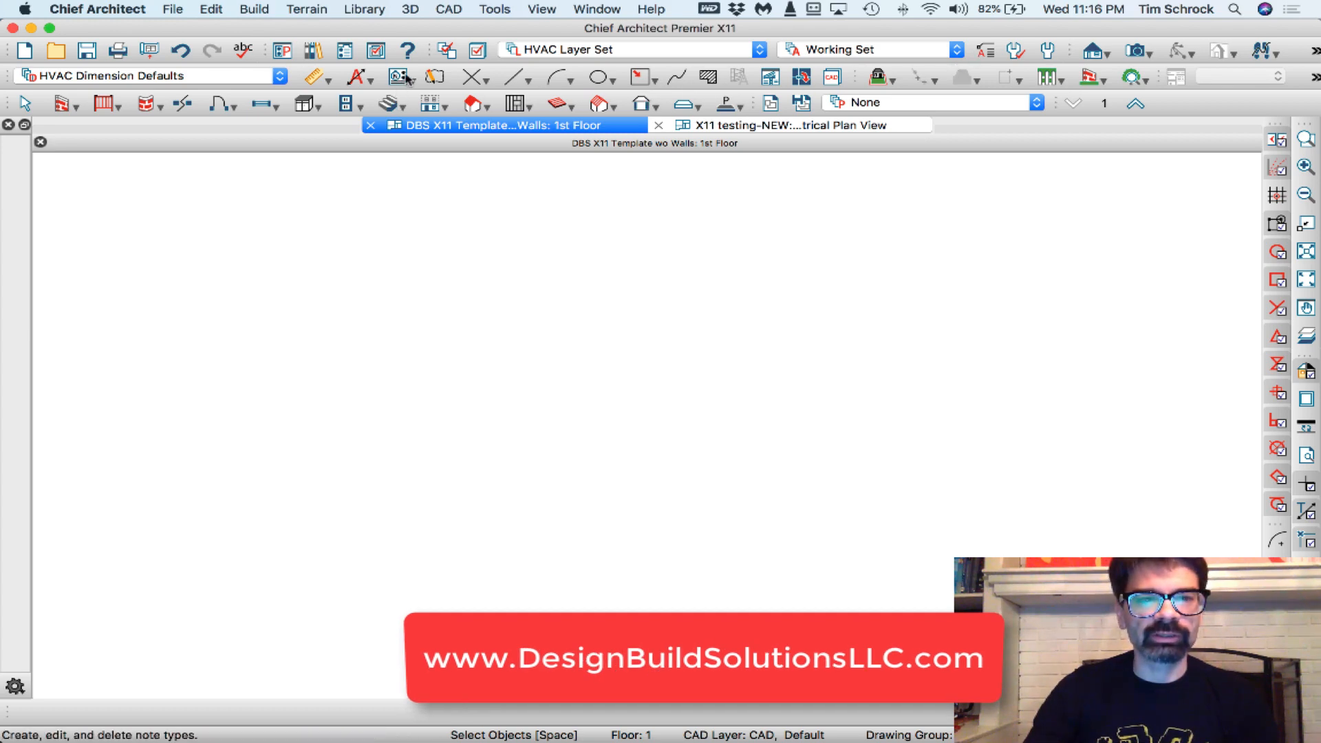
click(397, 77)
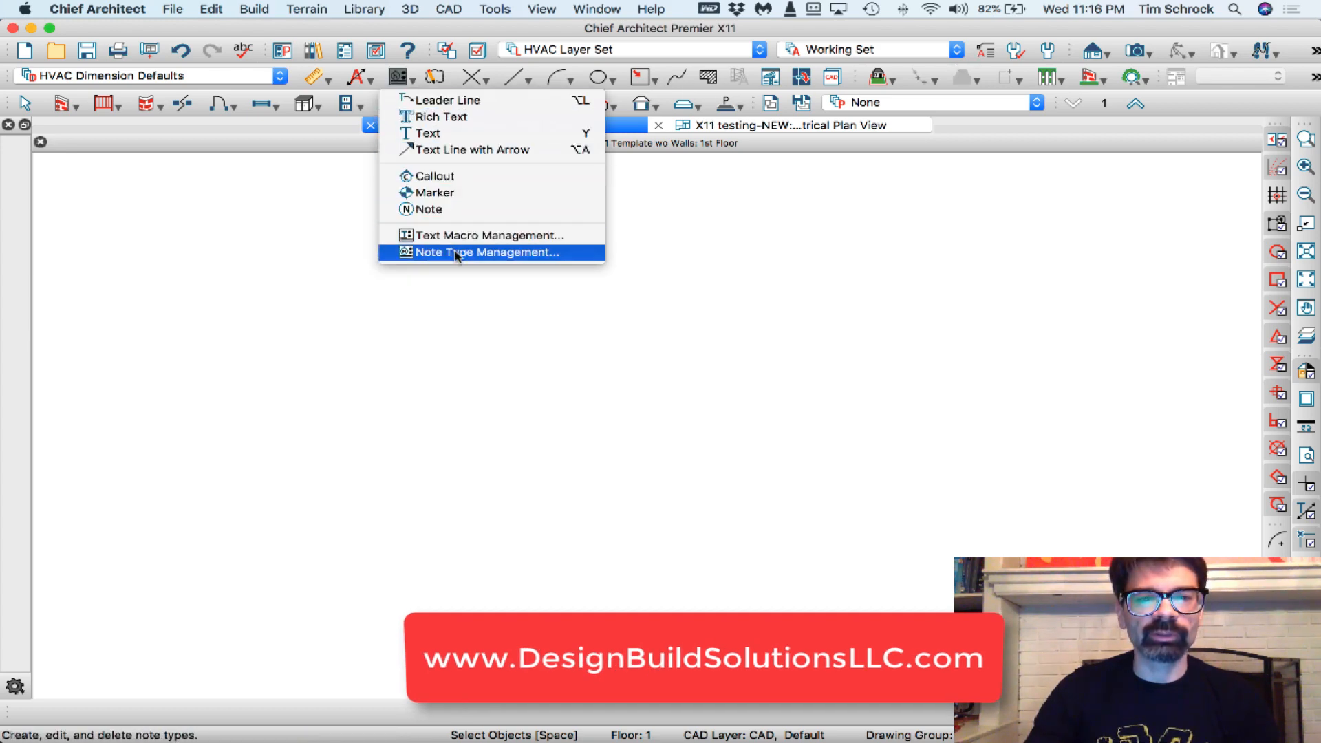
mouse_move(417, 77)
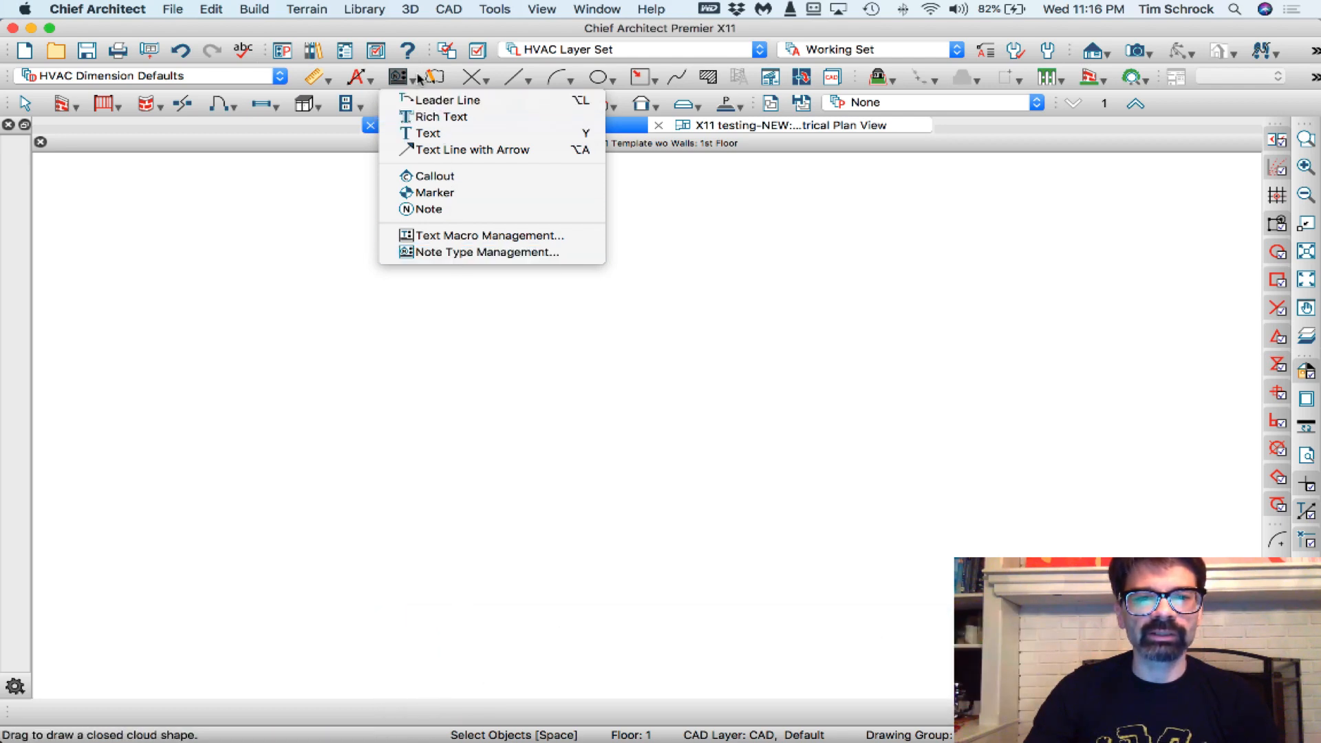
mouse_move(487, 252)
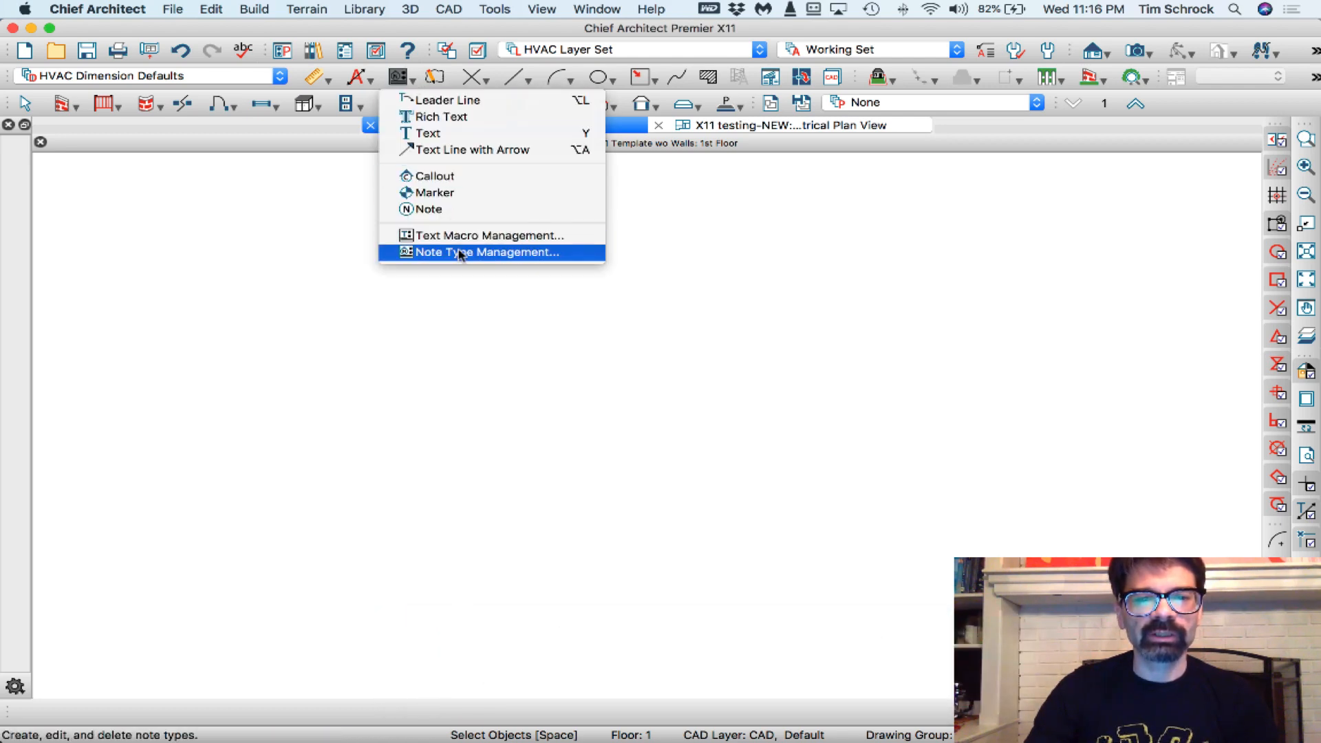
Add an As-Built note type in Note Type Management.
click(486, 252)
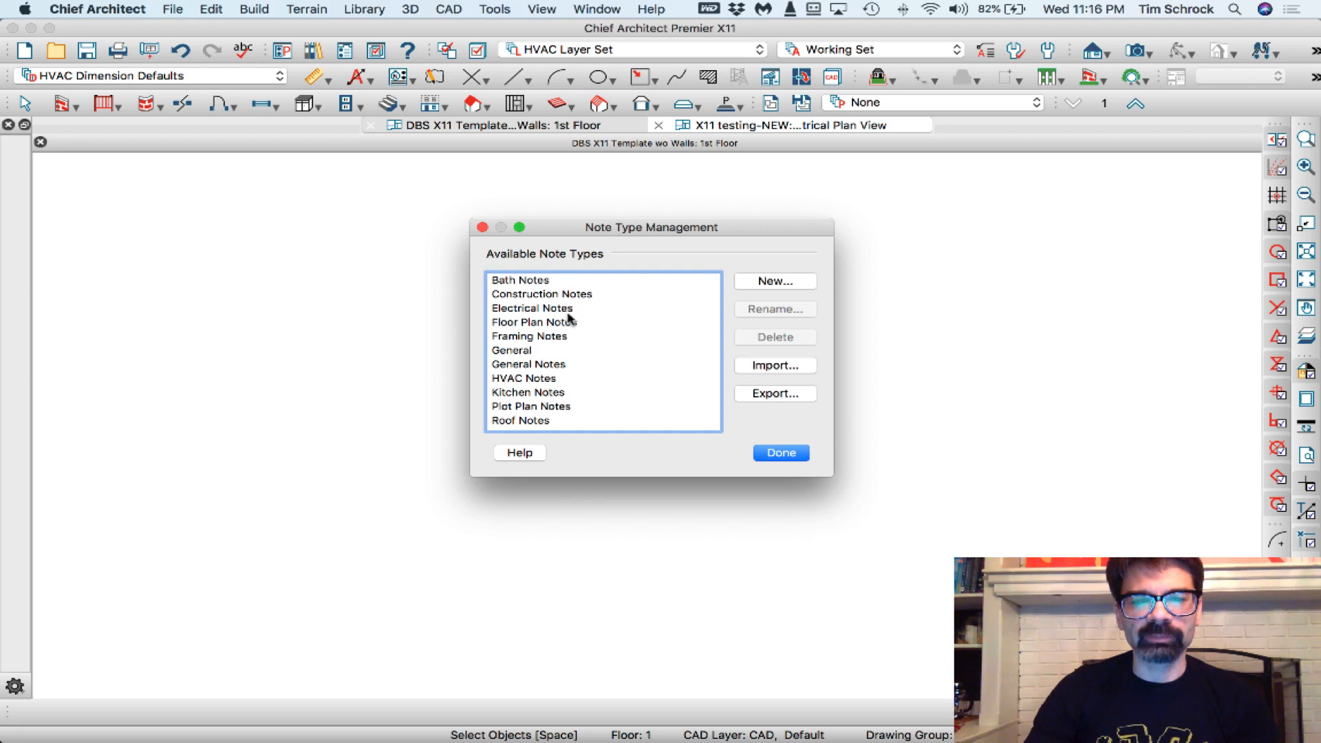
mouse_move(537, 290)
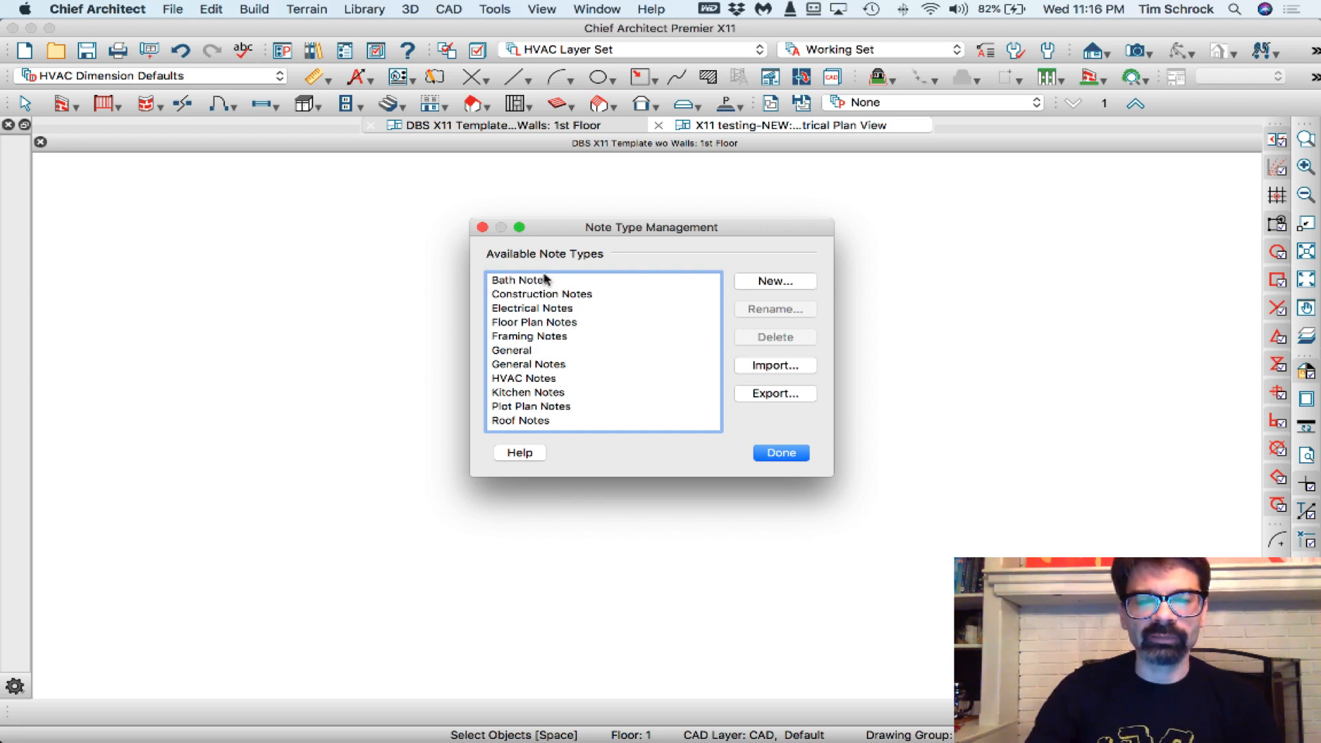
mouse_move(724, 289)
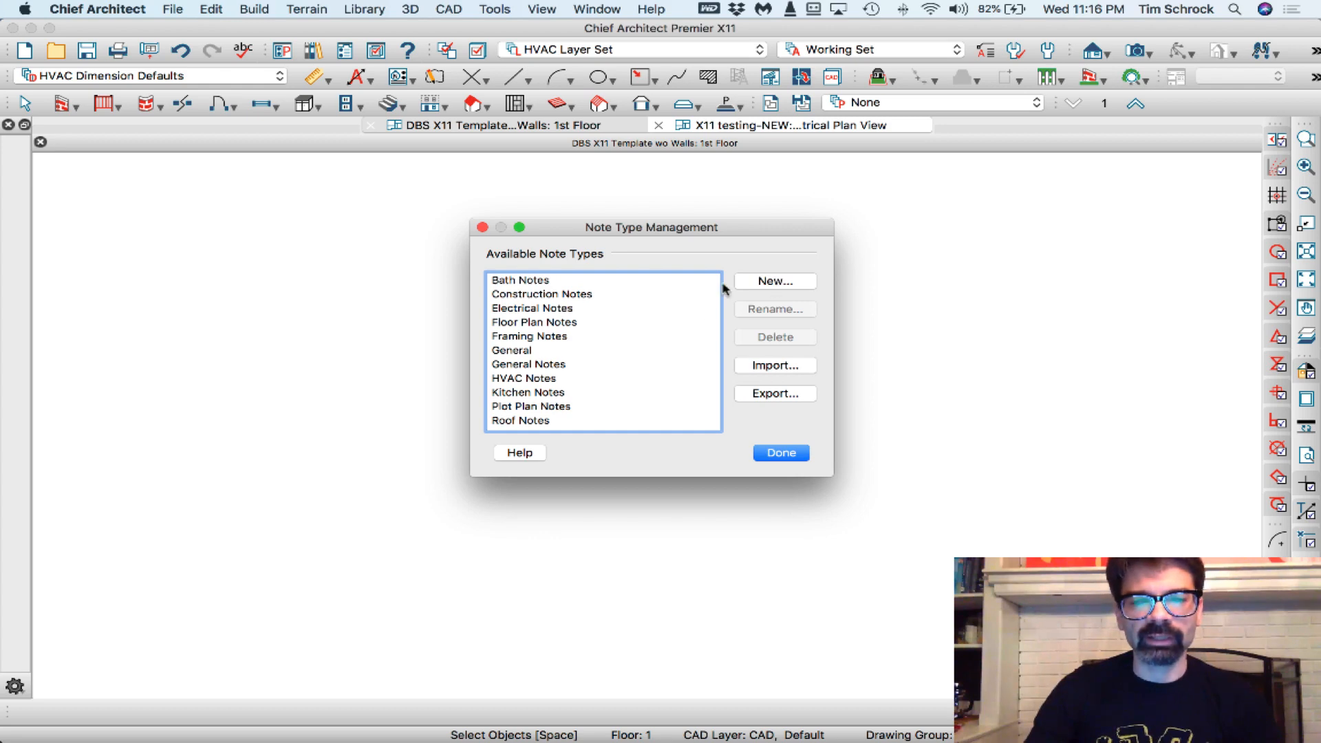
click(774, 281)
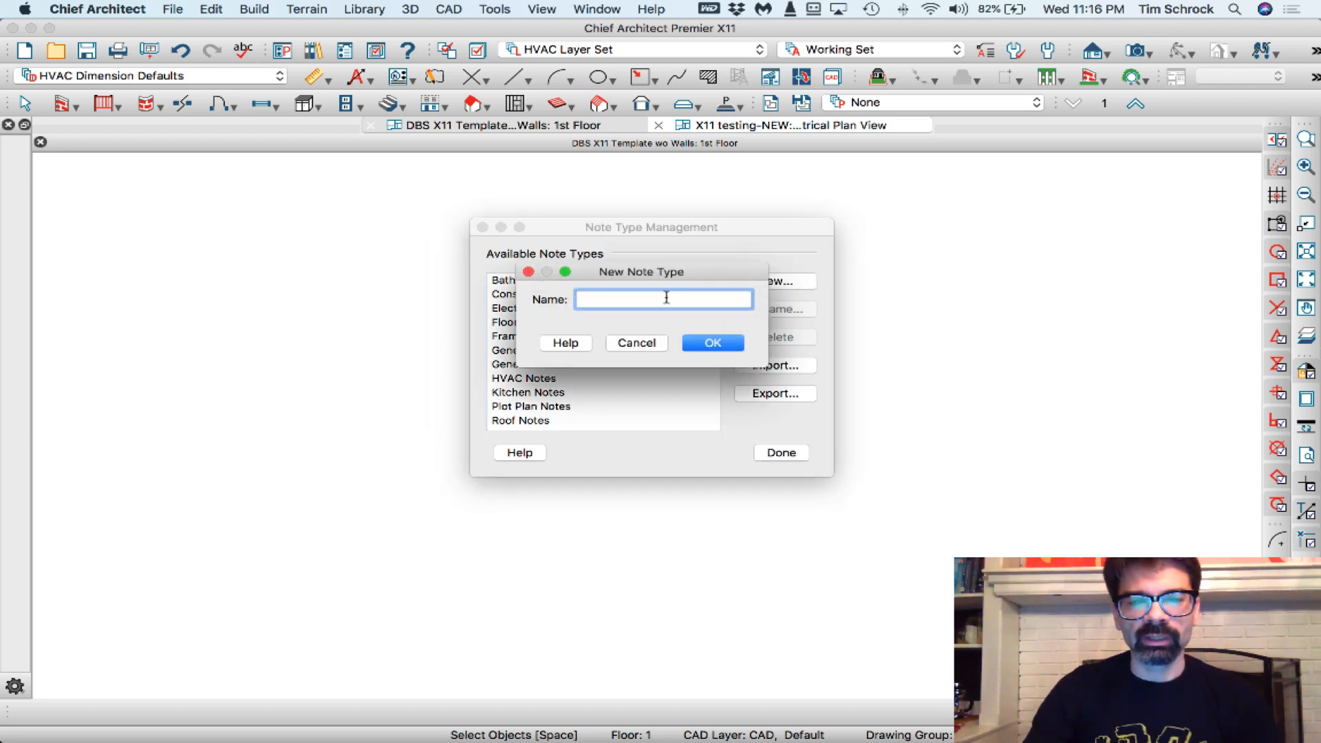
text(As)
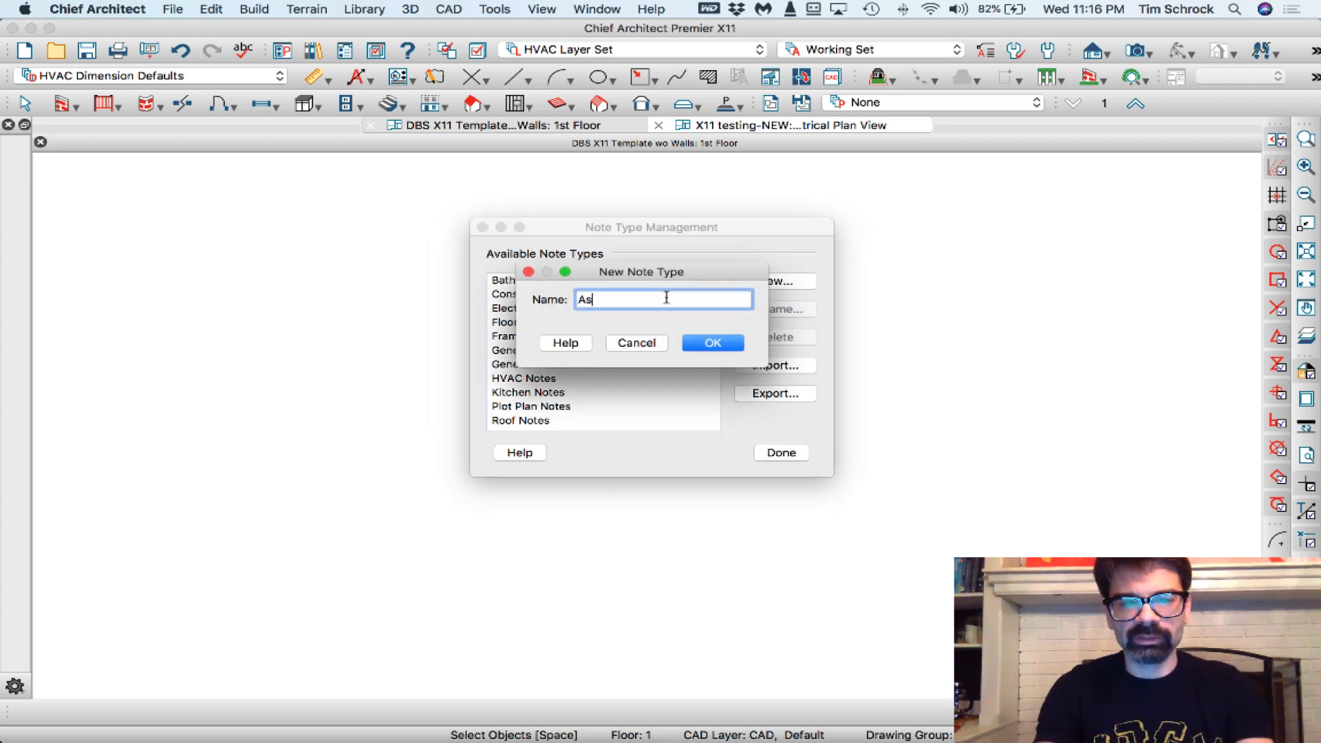
text(-Built)
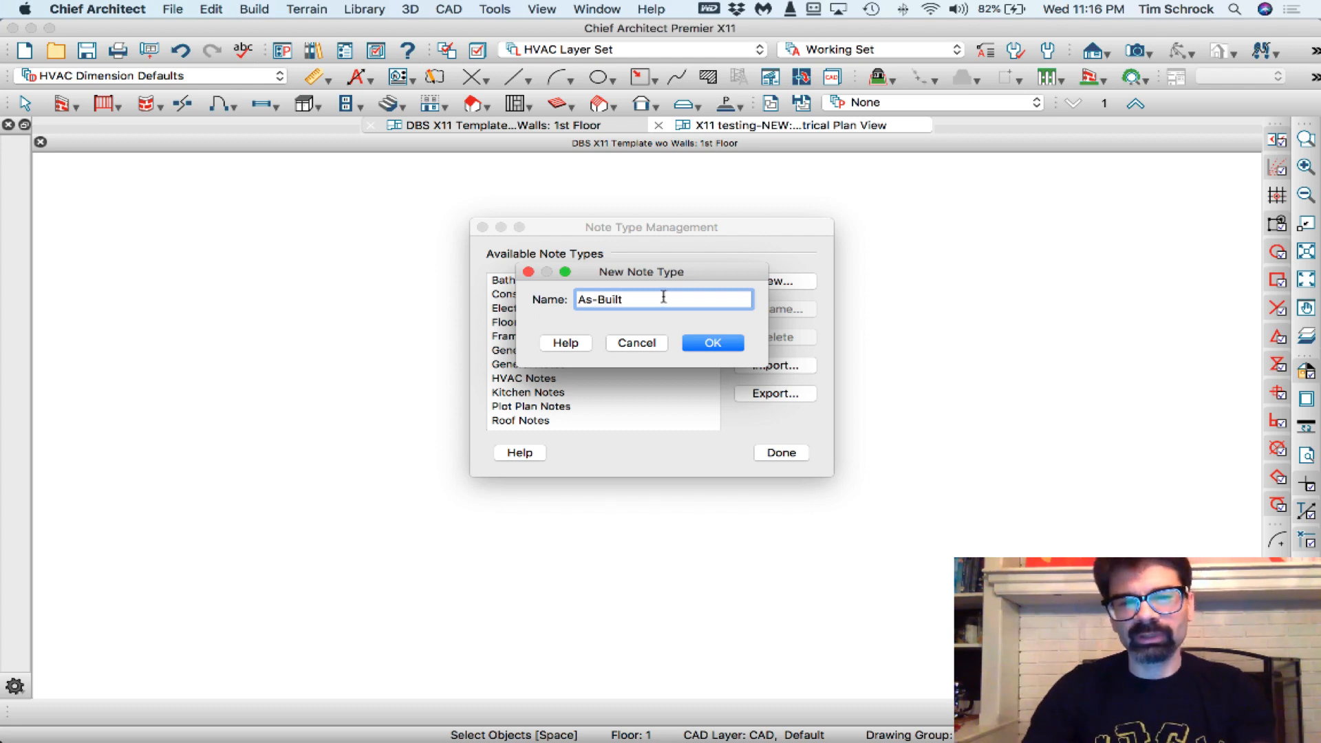
click(711, 342)
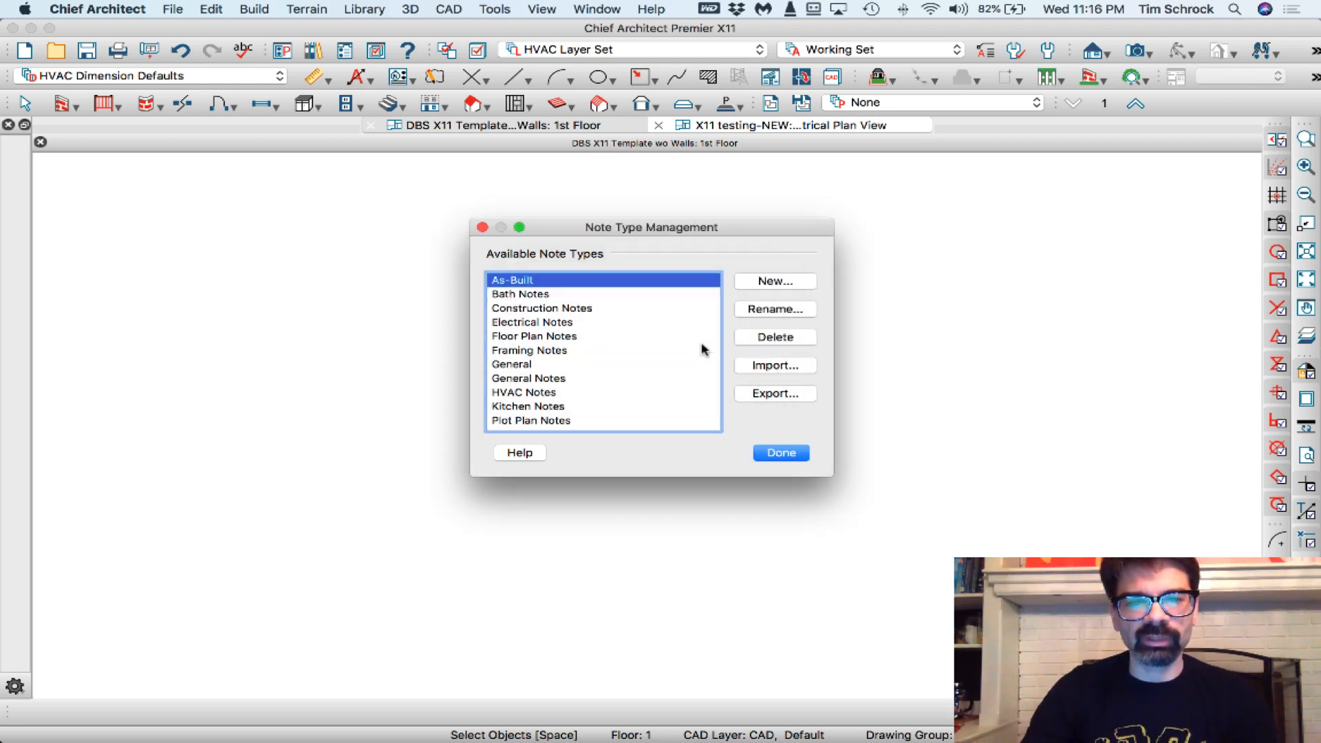
mouse_move(609, 331)
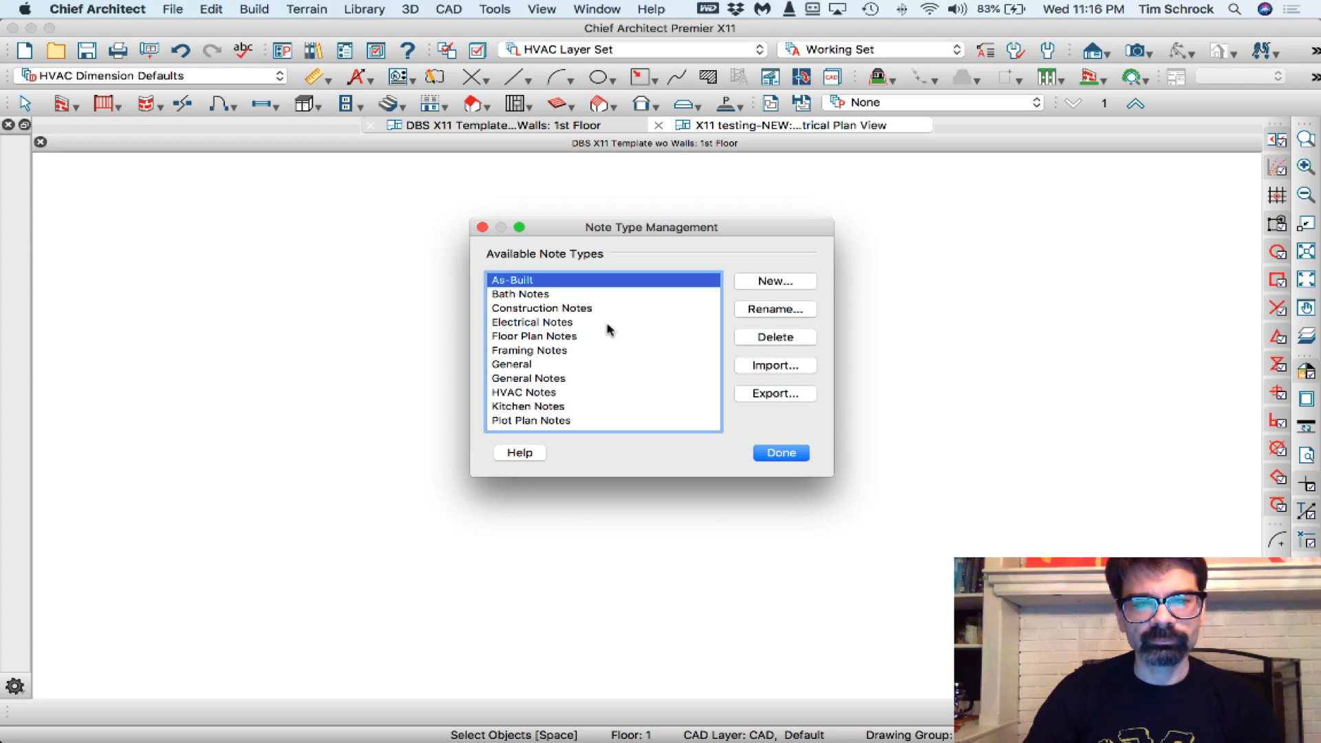
Add a Demo Notes note type.
click(773, 281)
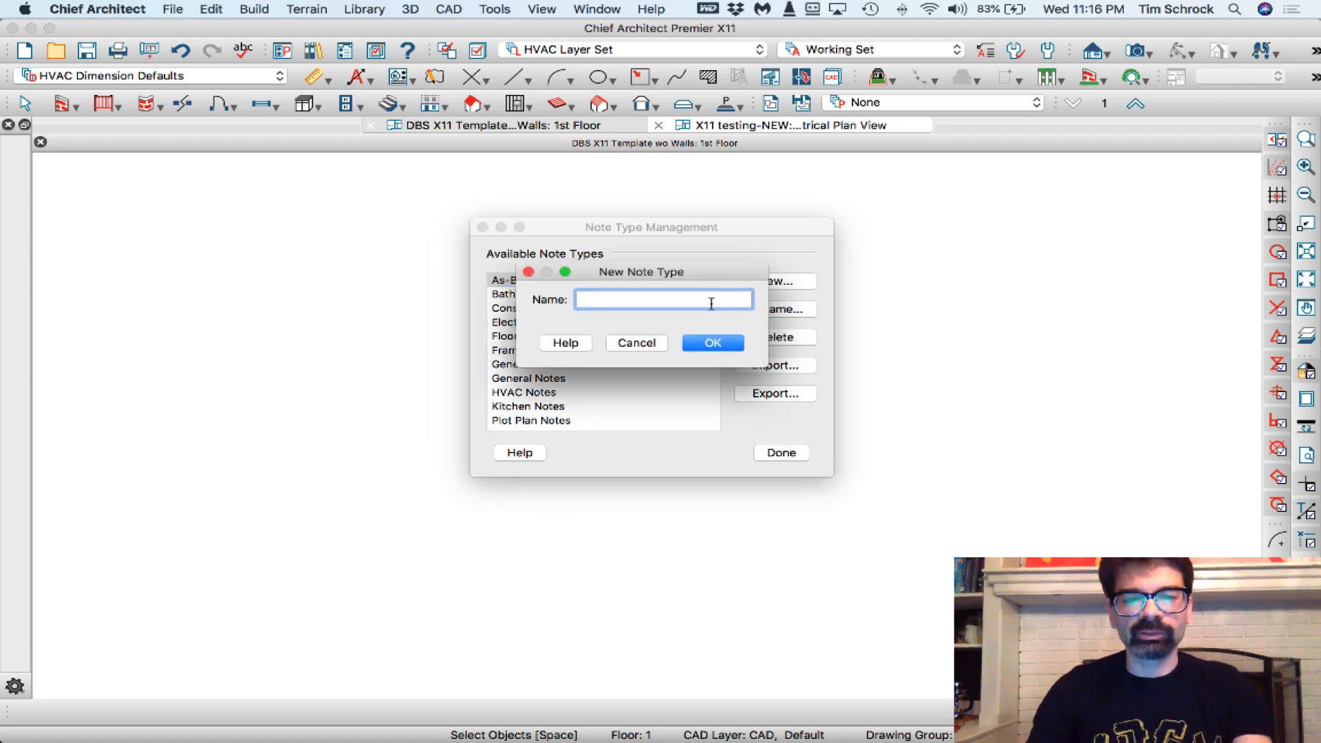
text(Demo Notes)
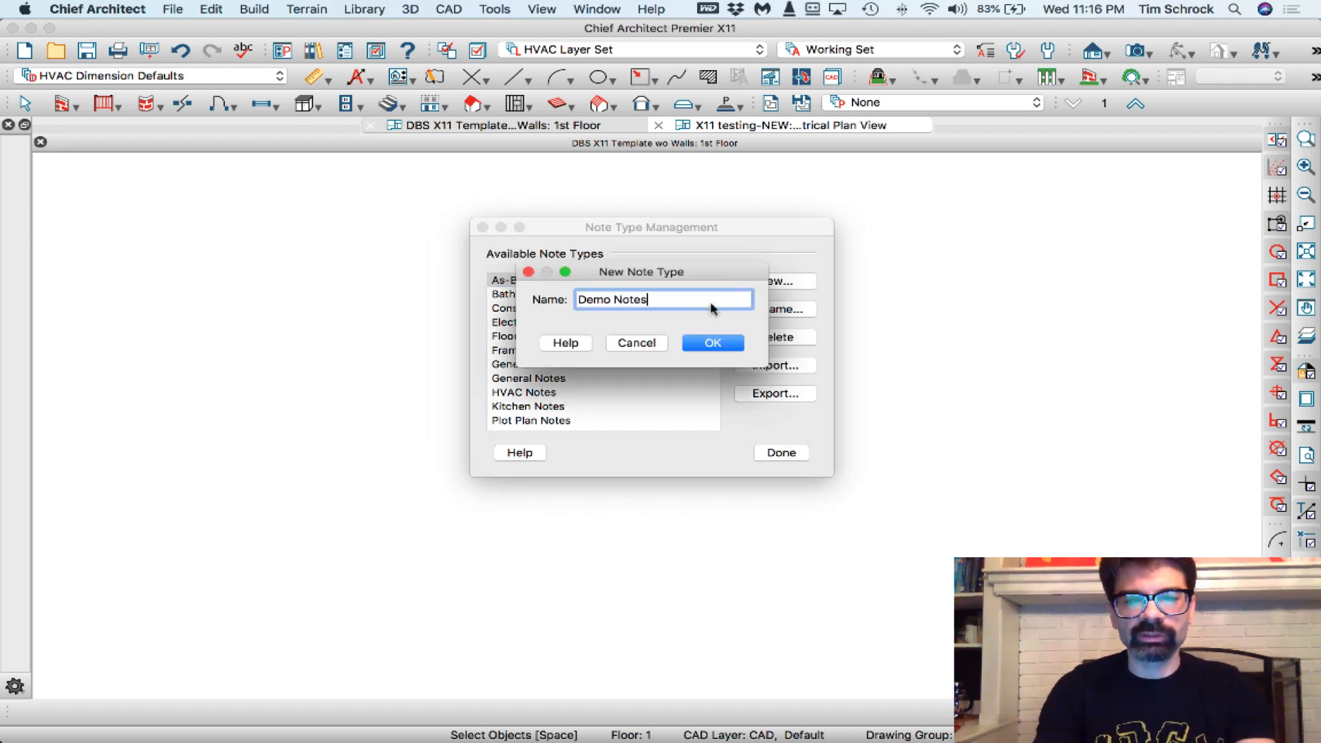
click(712, 342)
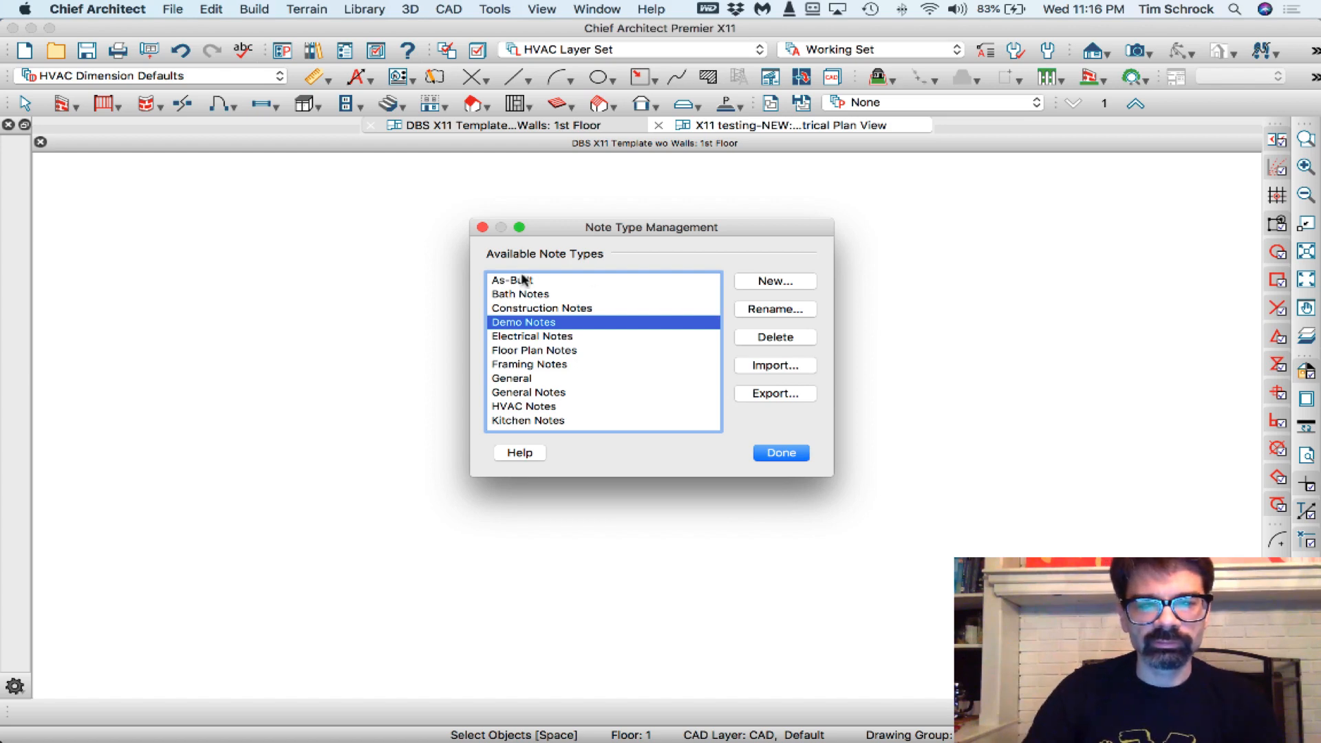
Rename the As-Built note type to As-Built Notes.
click(774, 308)
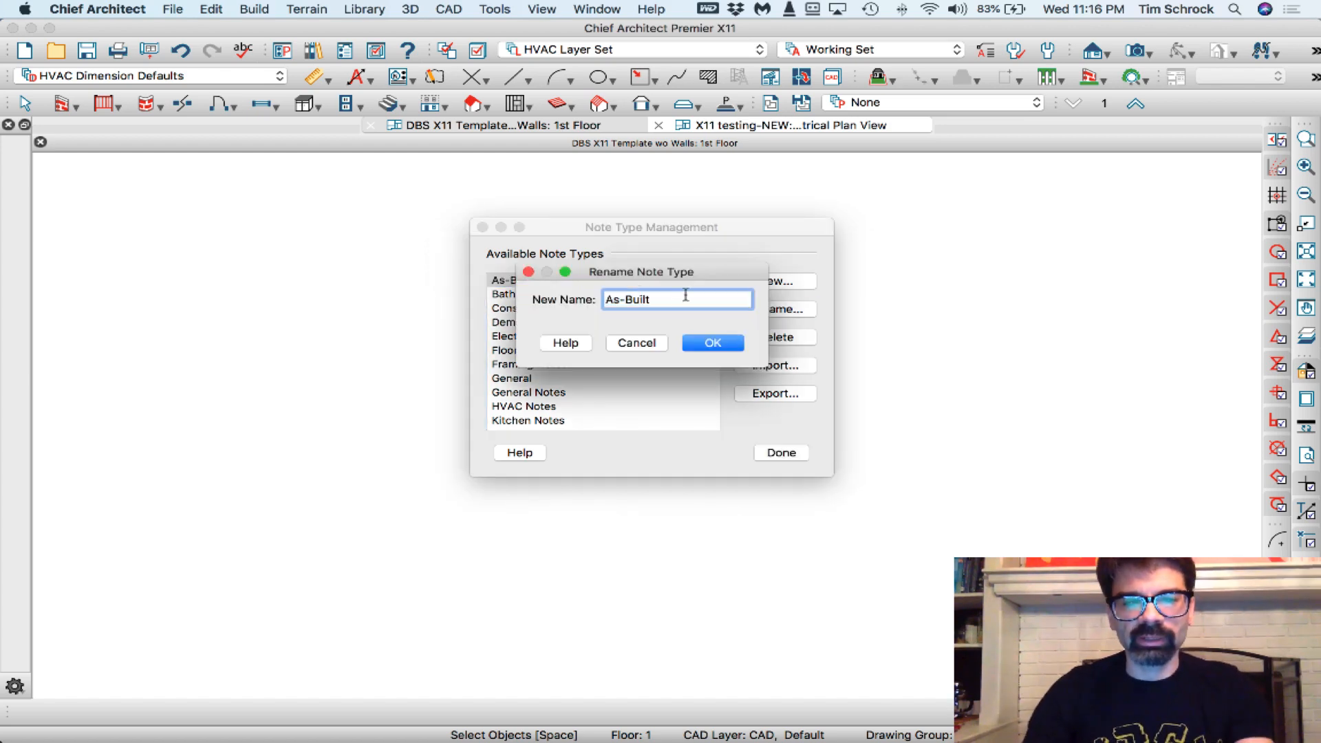
text(Notes)
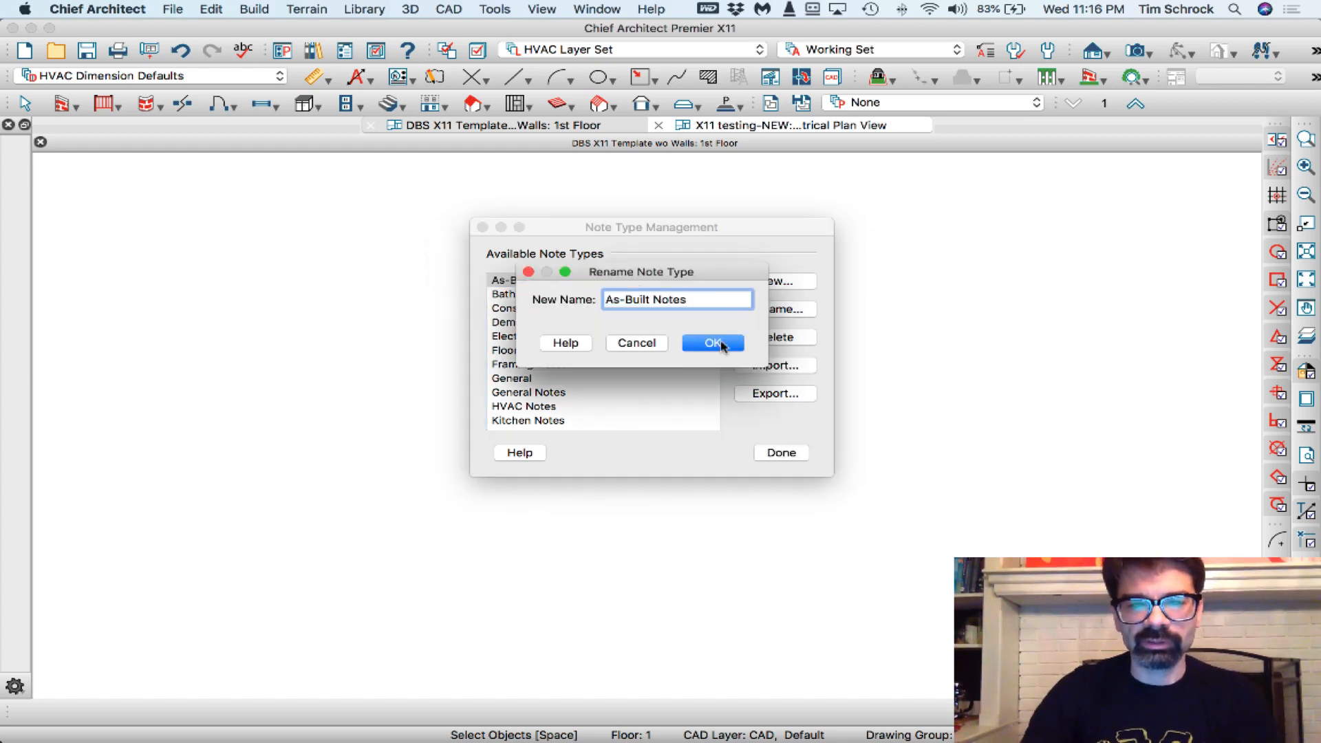
click(712, 343)
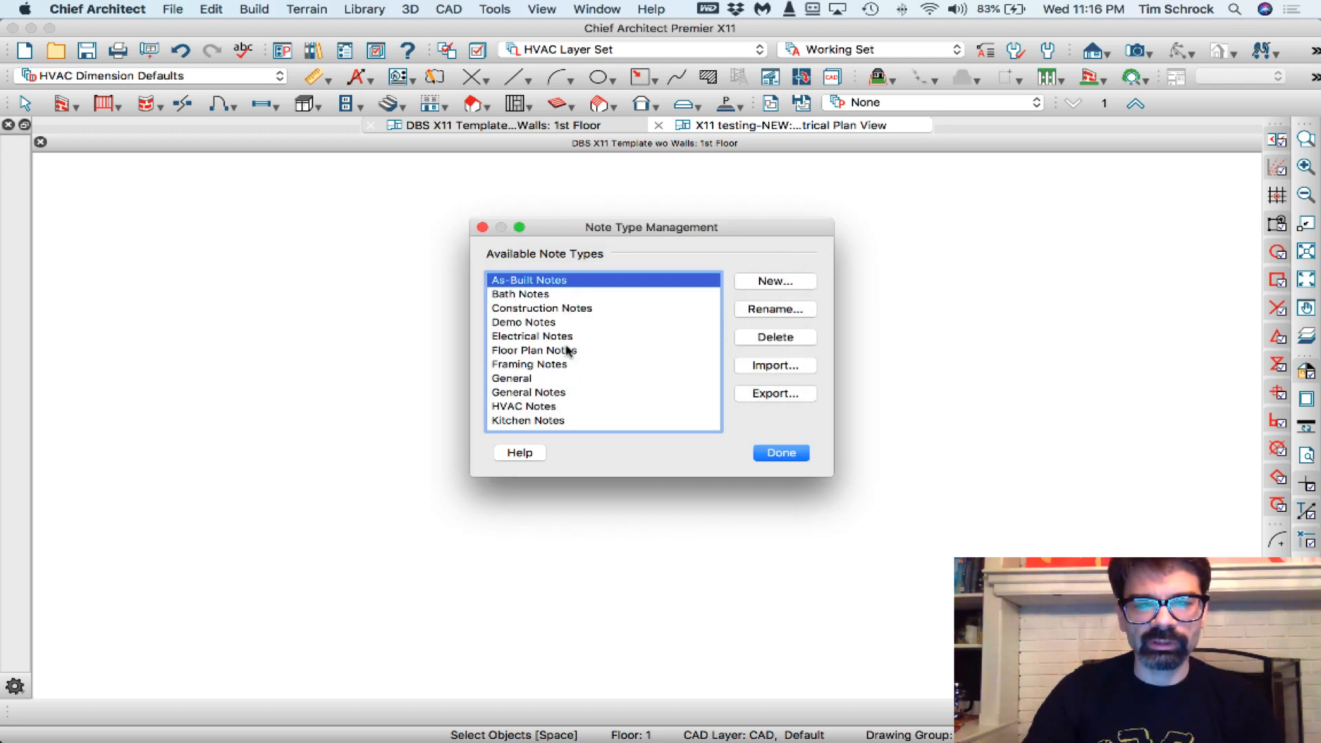
mouse_move(561, 300)
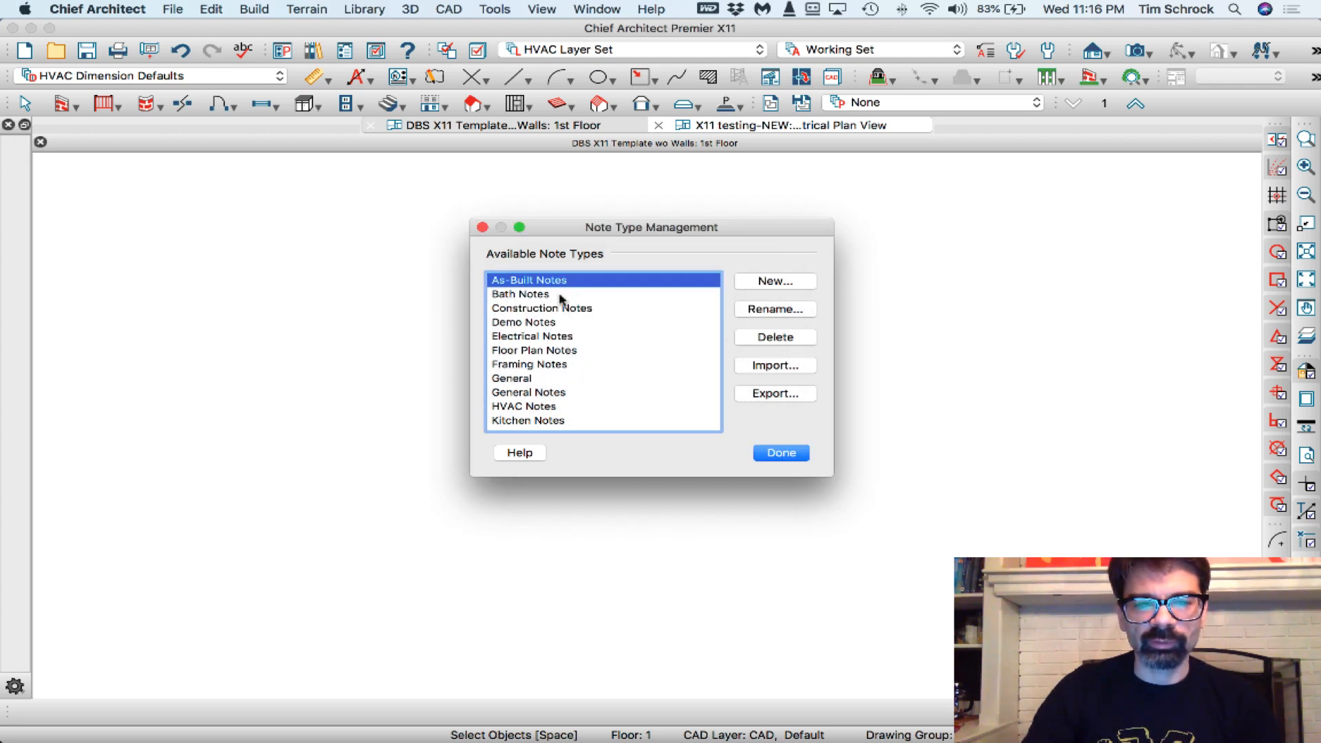
mouse_move(556, 390)
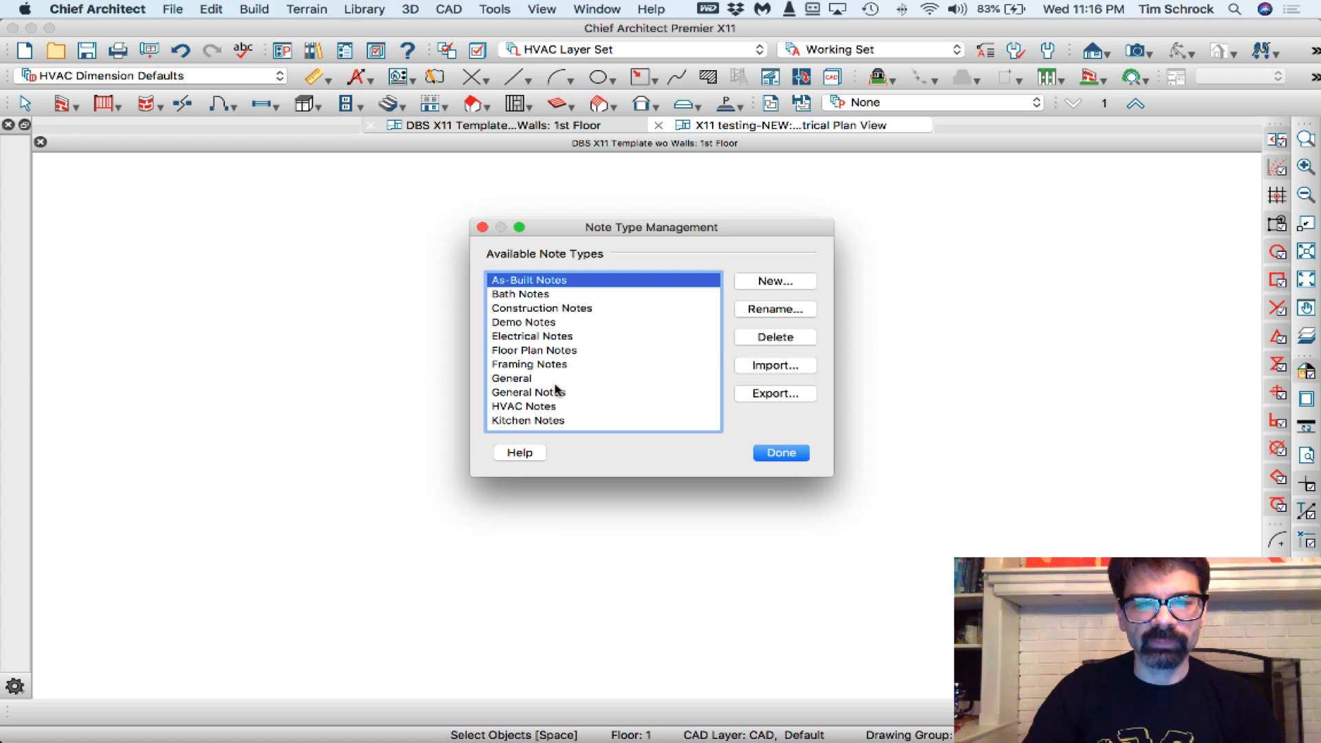
scroll(down, 3)
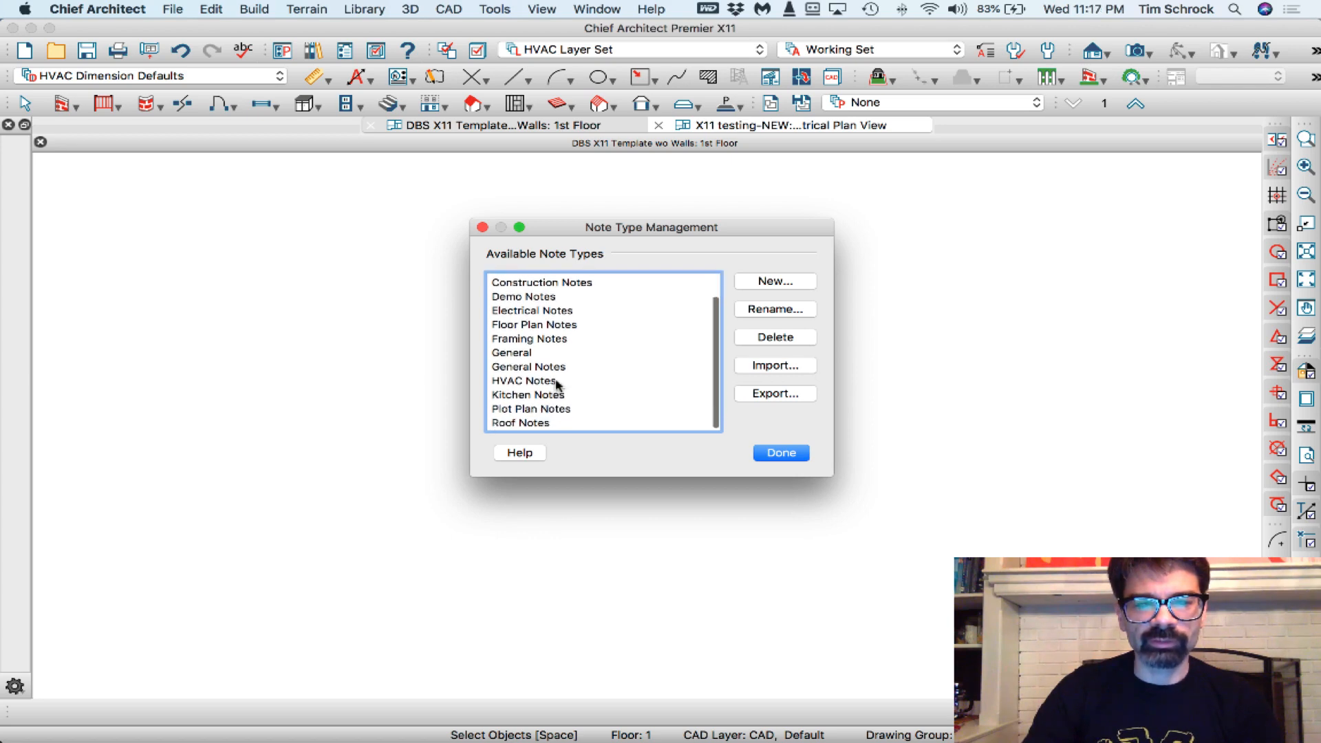
scroll(up, 3)
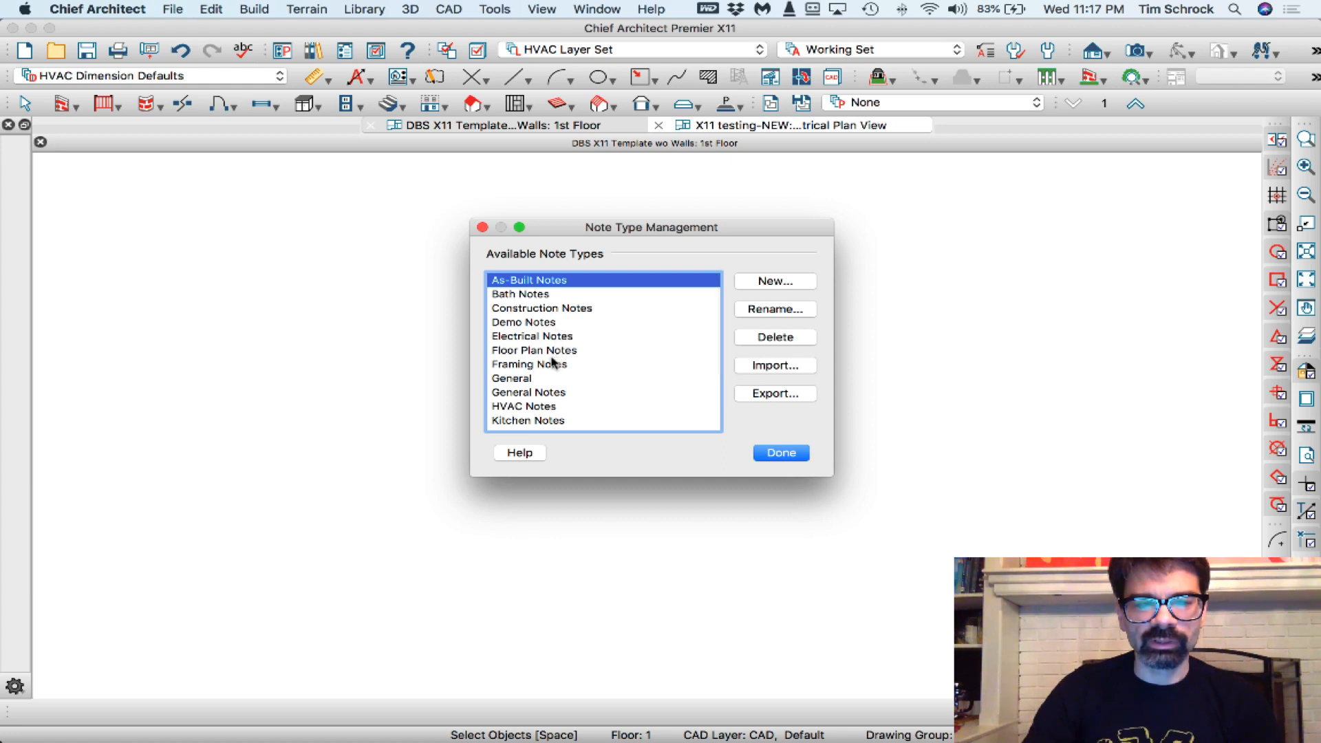
Add the Framing - Ceiling Notes note type.
click(772, 280)
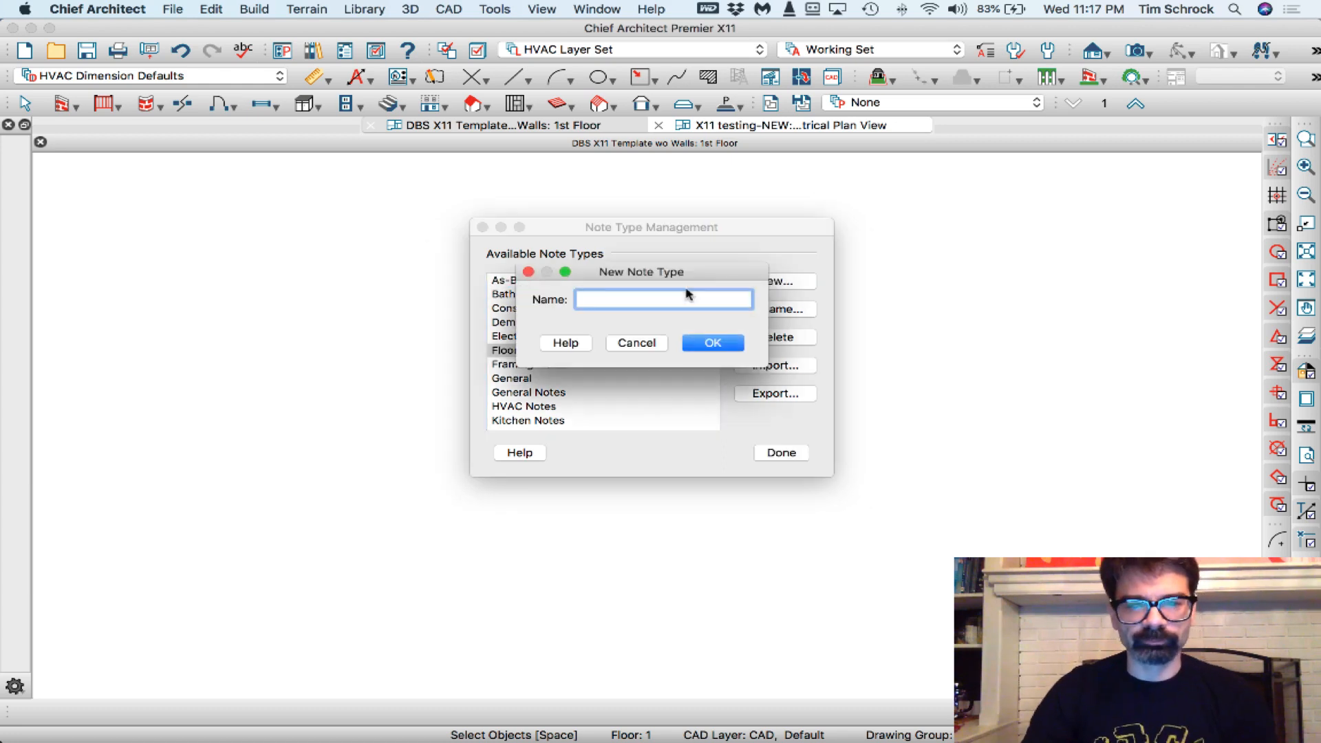
click(663, 299)
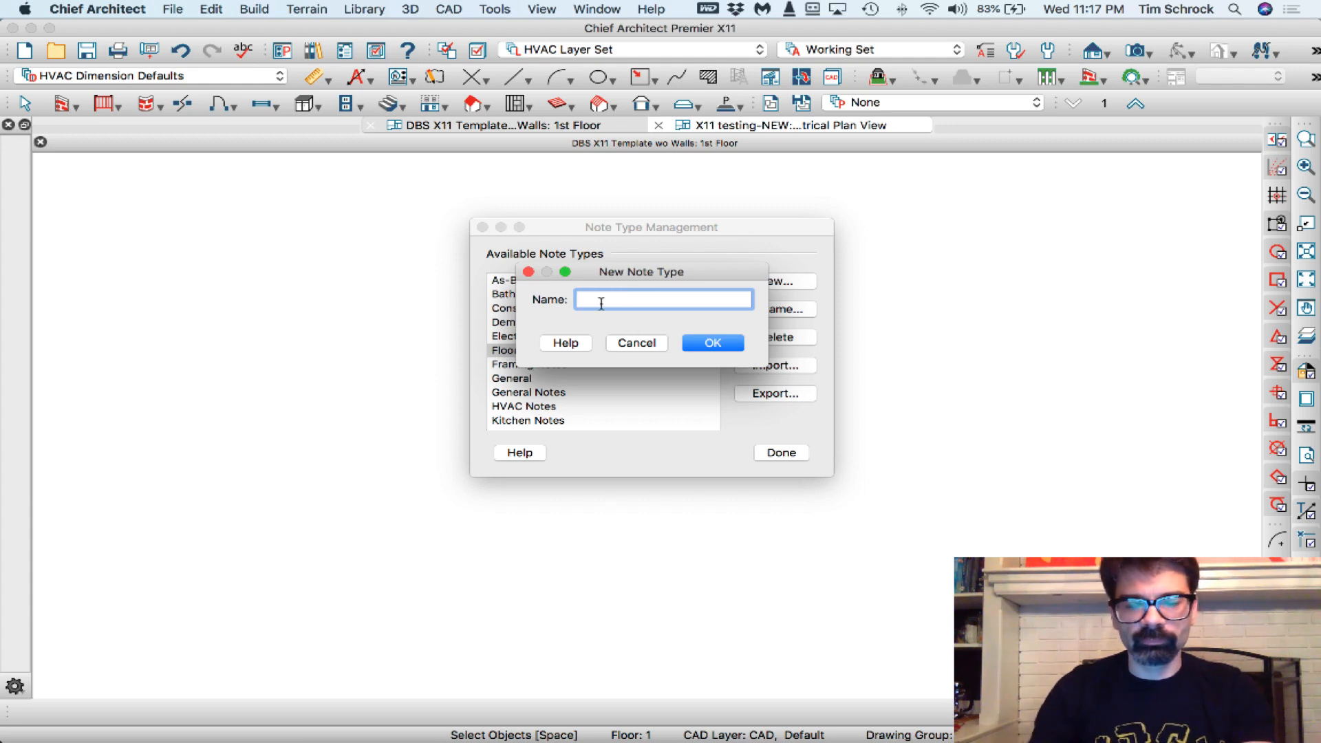
text(Framing -)
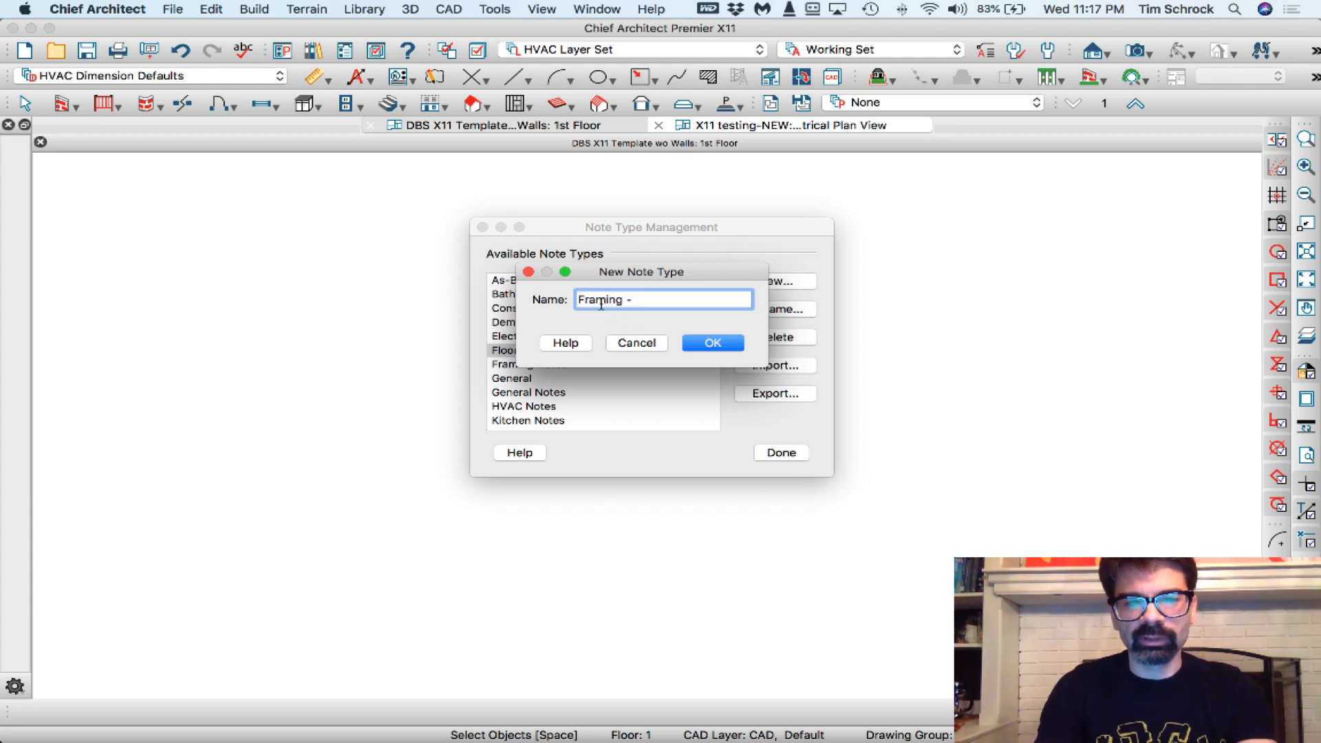
click(713, 342)
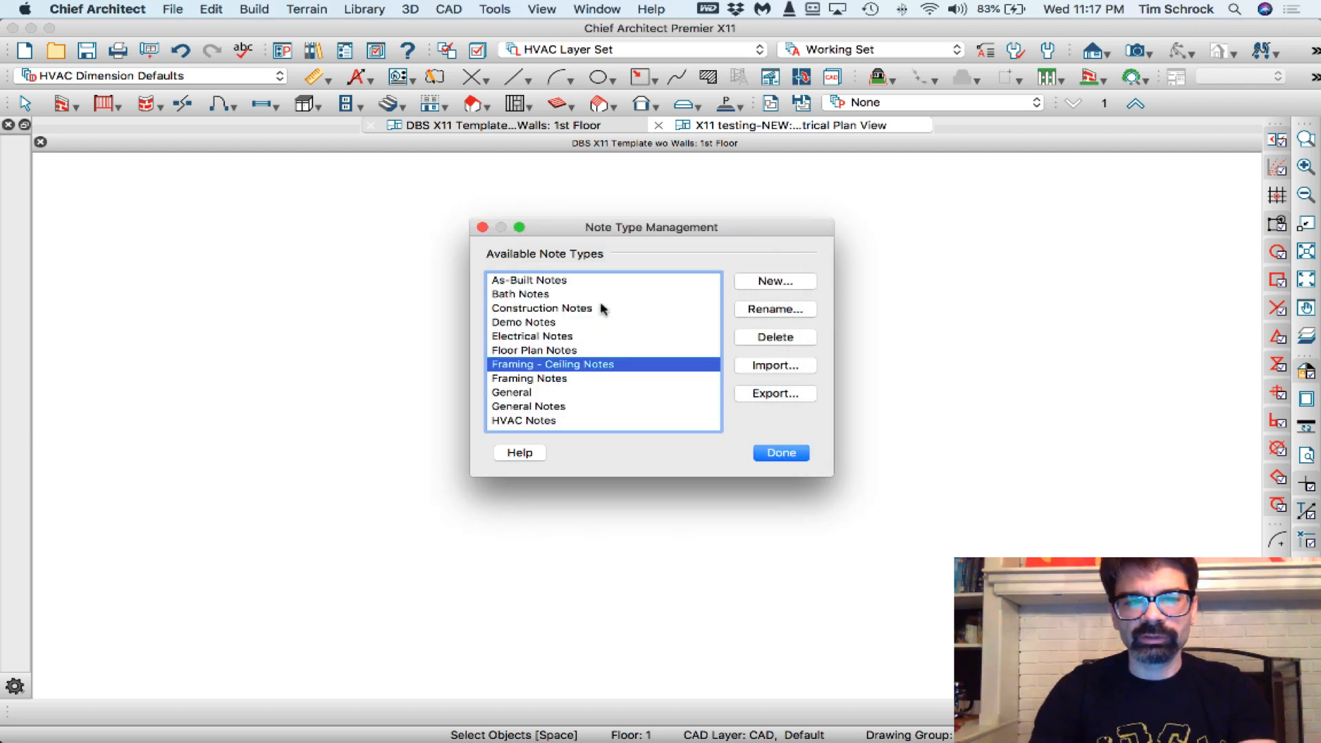
Add Framing - Floor Notes and Framing - Roof Notes, then close note type management.
click(772, 281)
text(Framing - Floor Not)
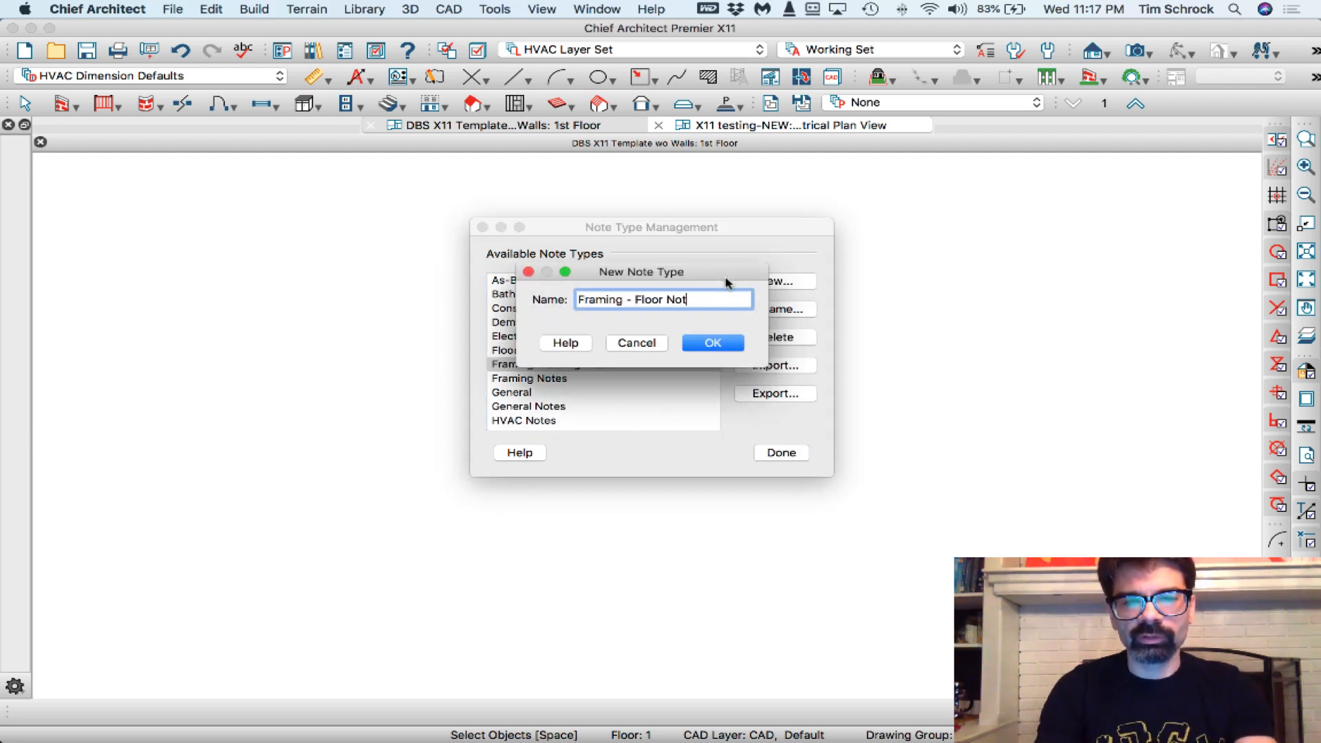
click(712, 342)
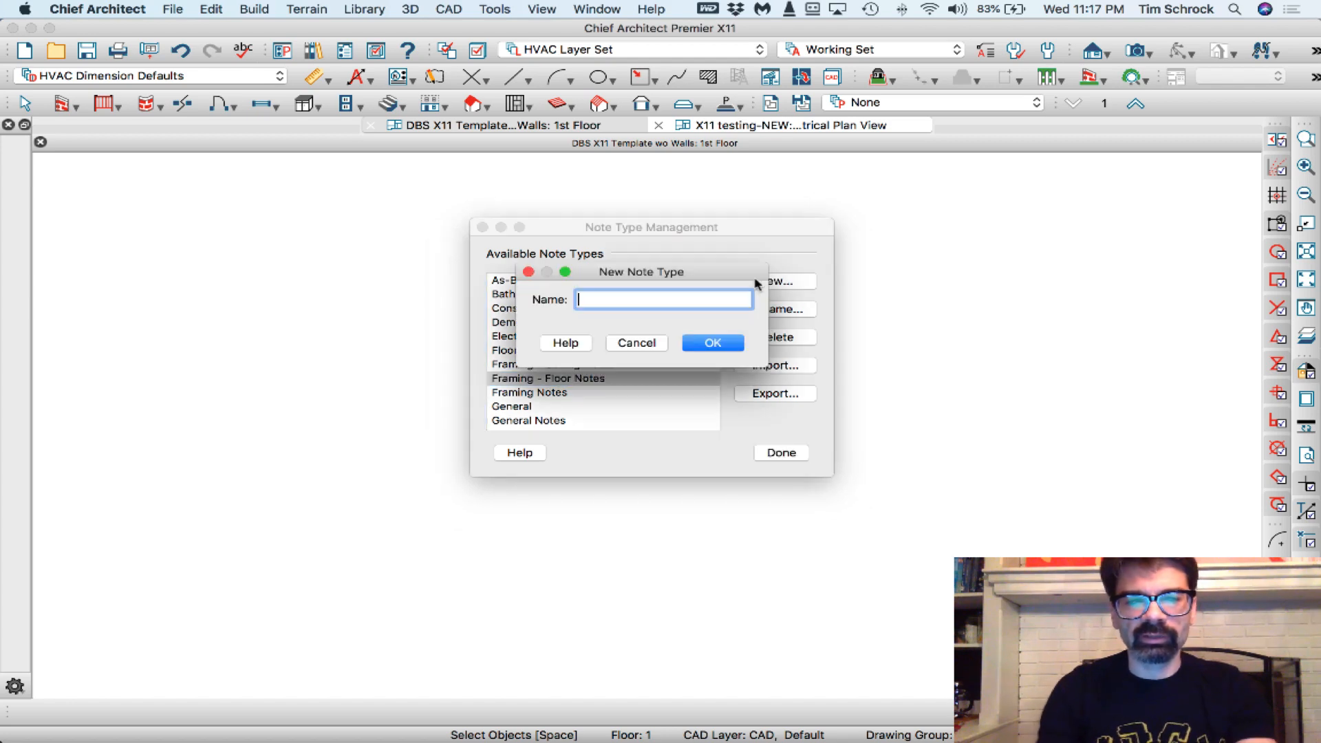
text(Framing -)
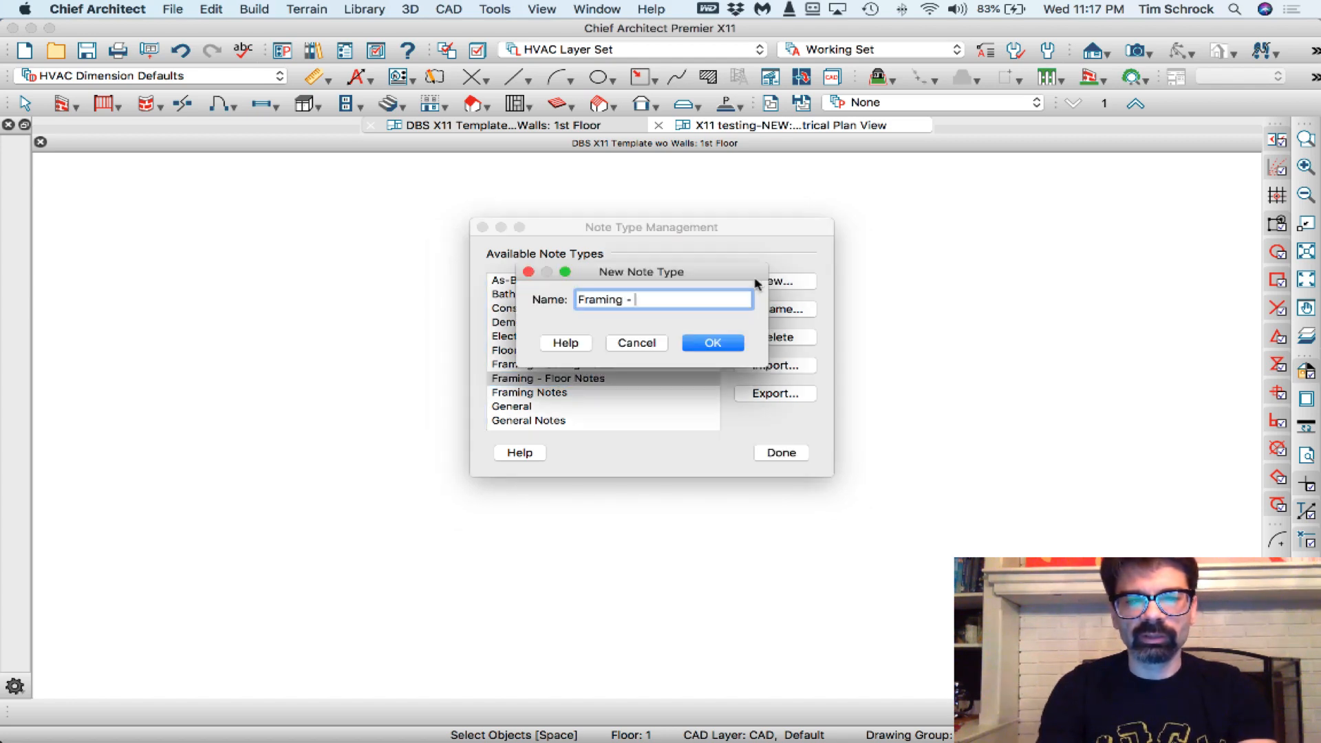
click(712, 342)
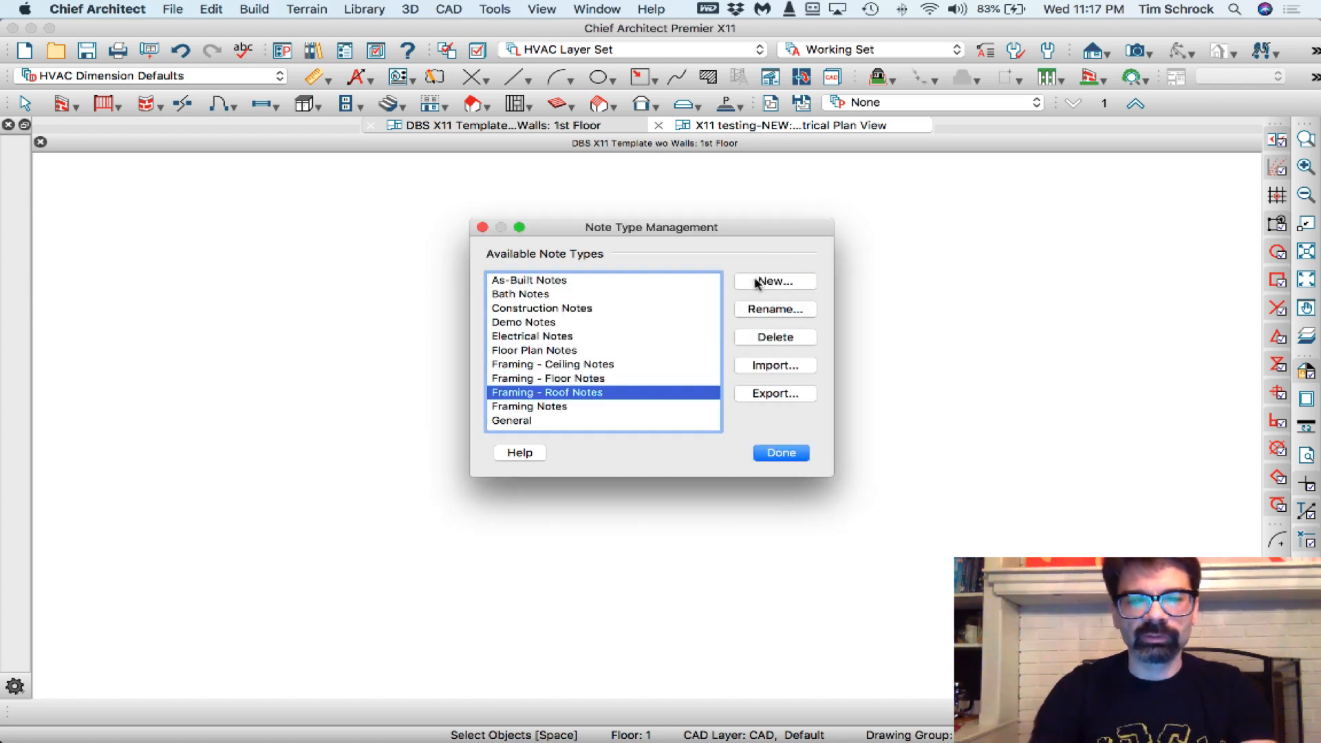
scroll(down, 3)
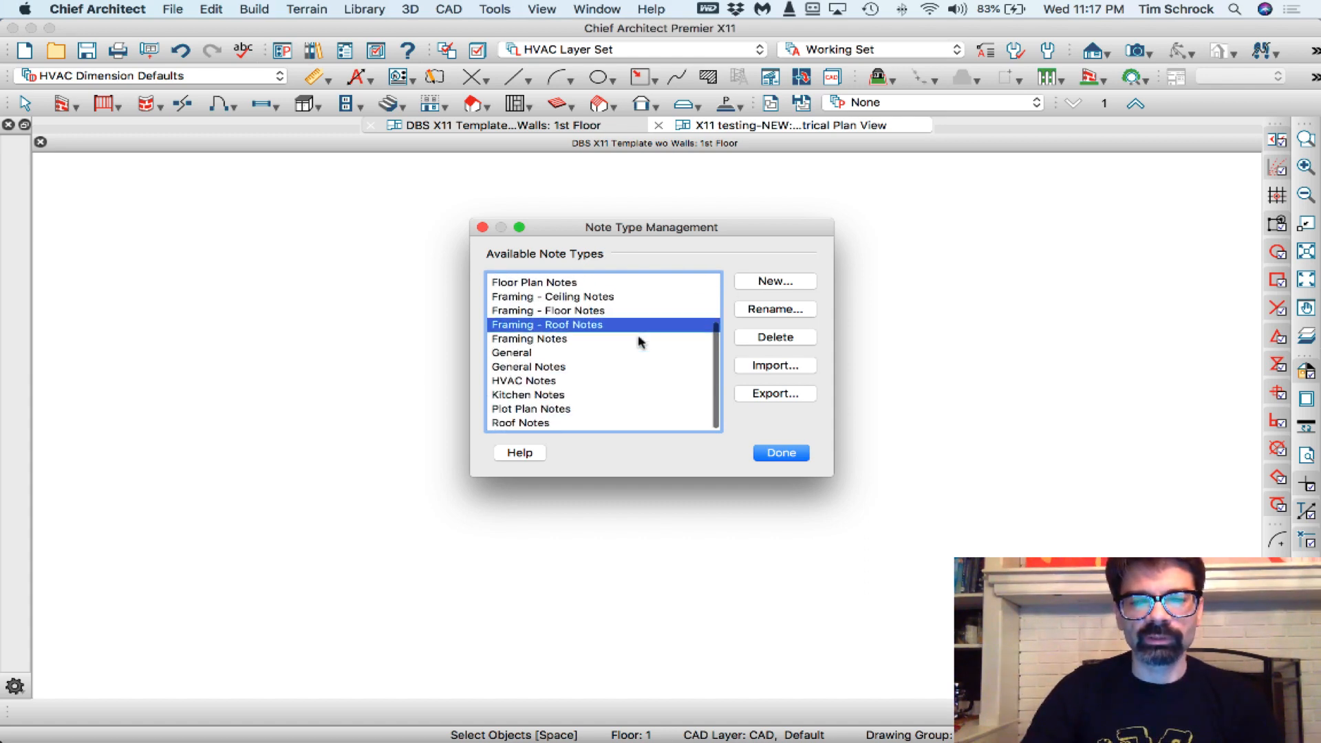
click(780, 453)
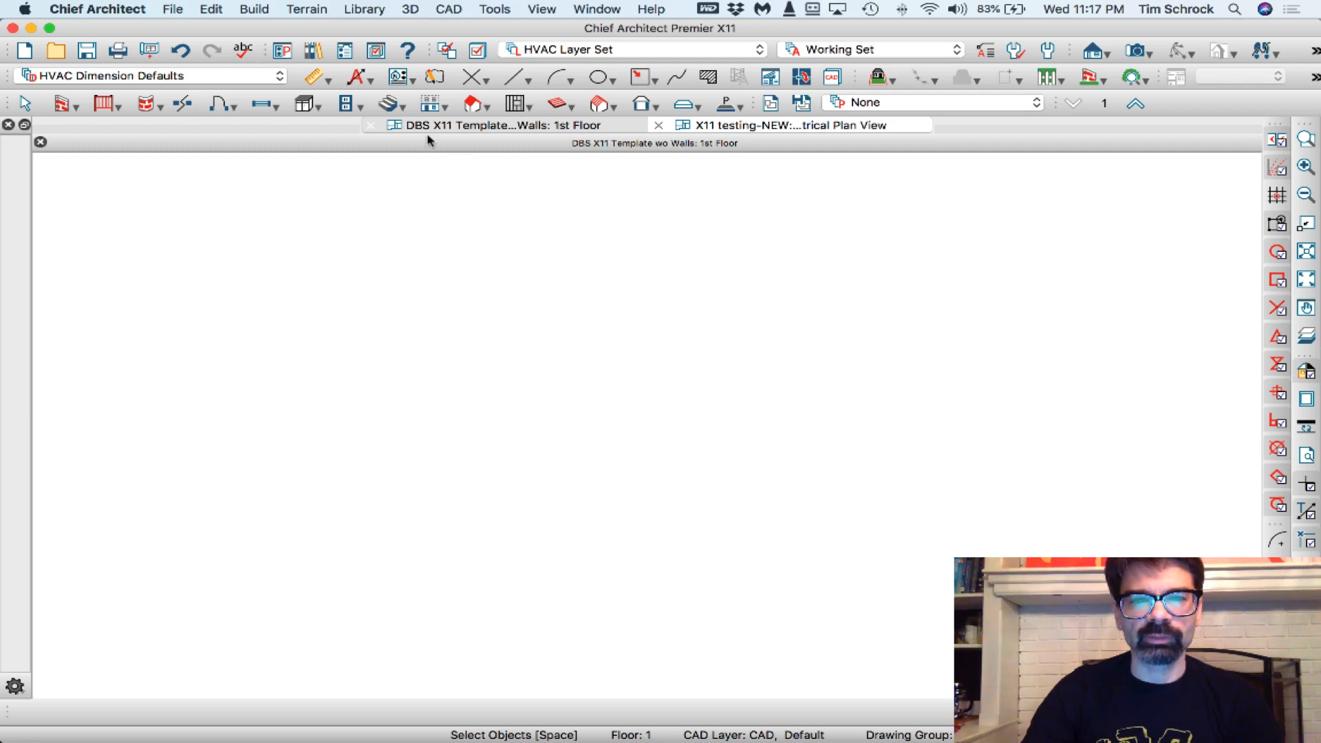
Rename the As-Build Notes saved note default to As-Built Notes.
click(1048, 50)
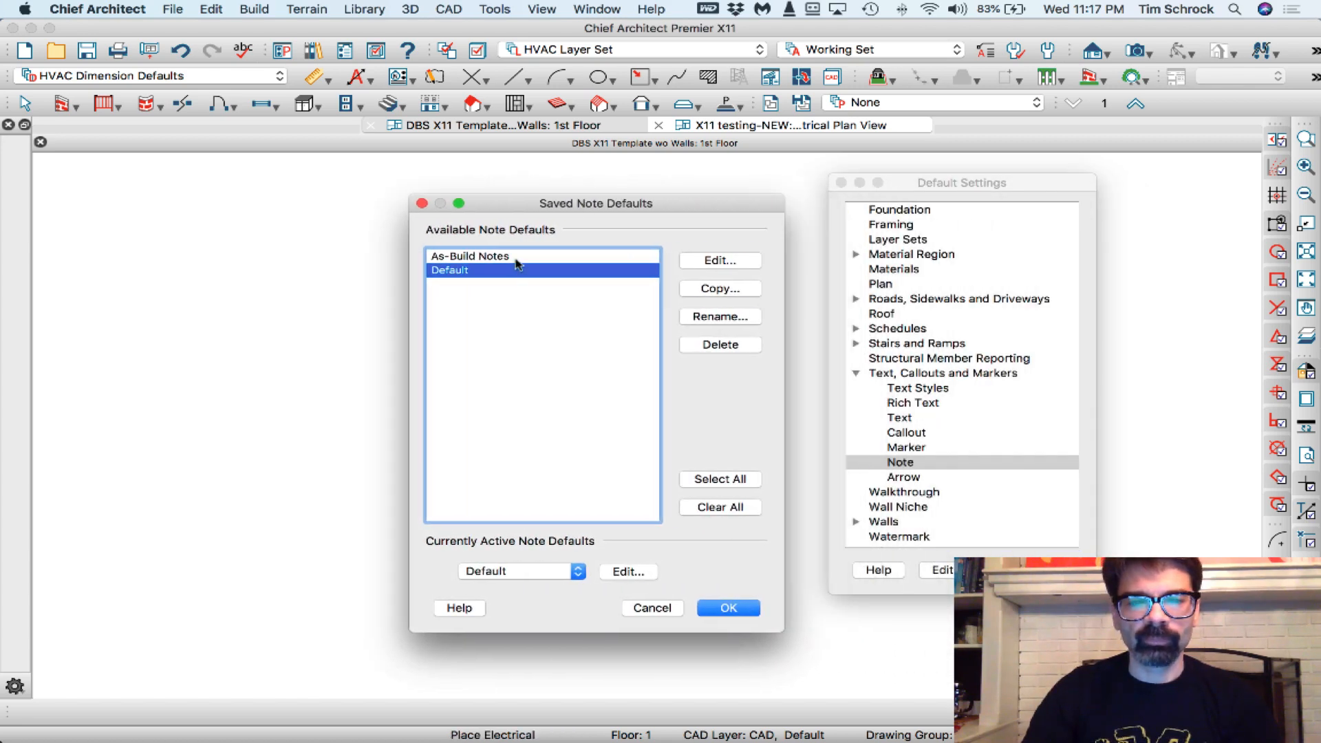
click(469, 256)
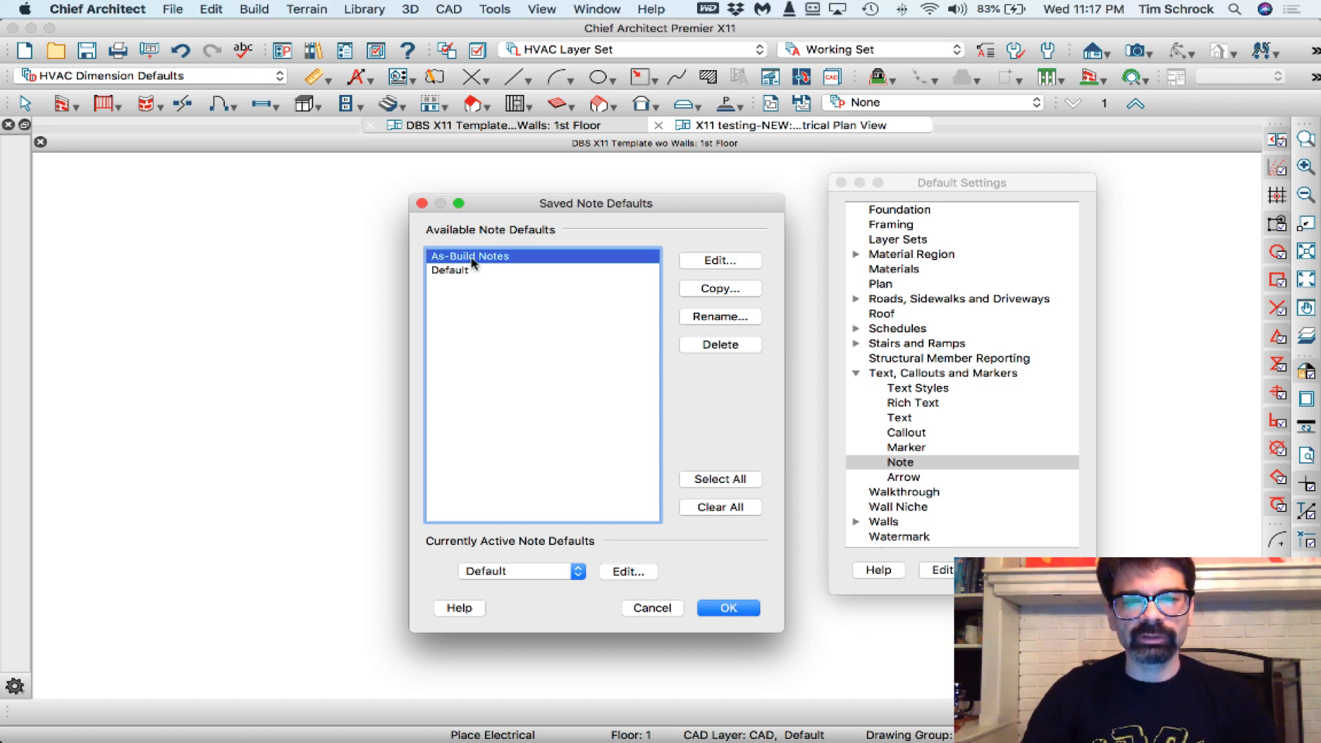
click(718, 260)
text(As-Built Notes)
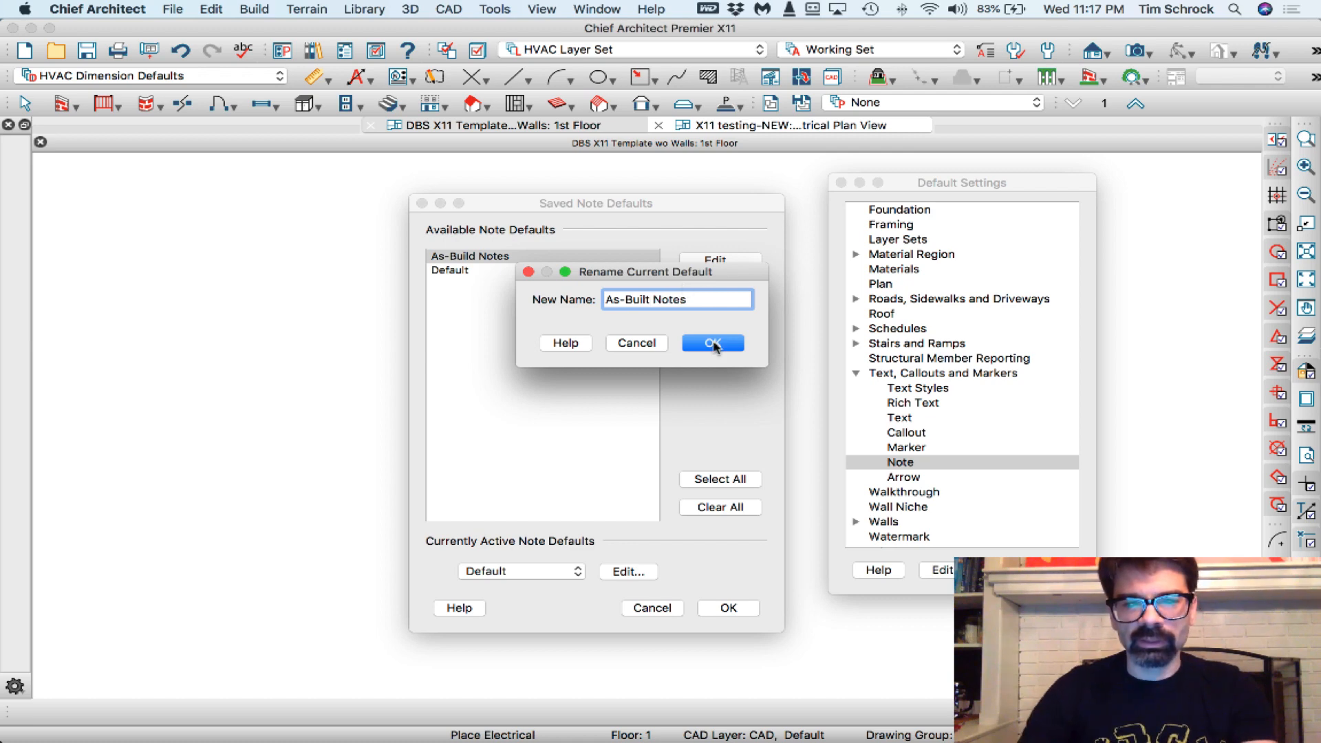
click(712, 343)
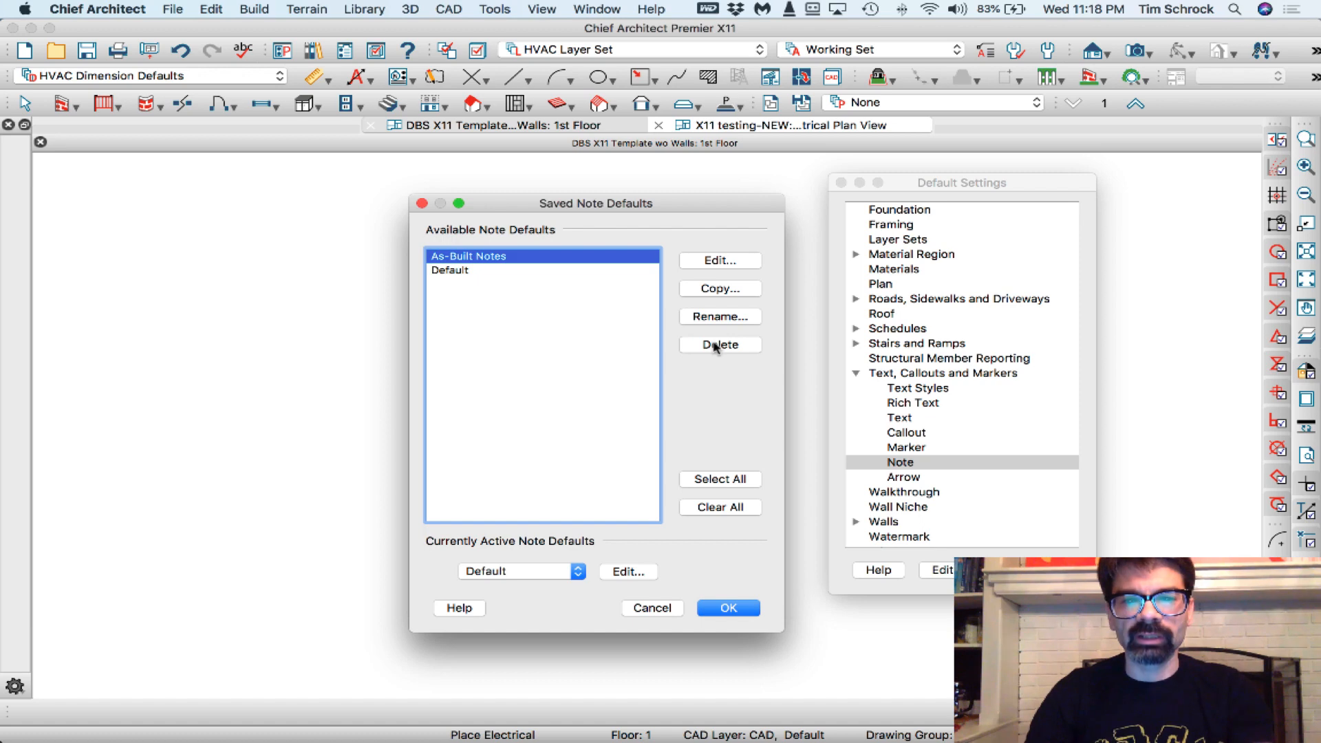
mouse_move(503, 269)
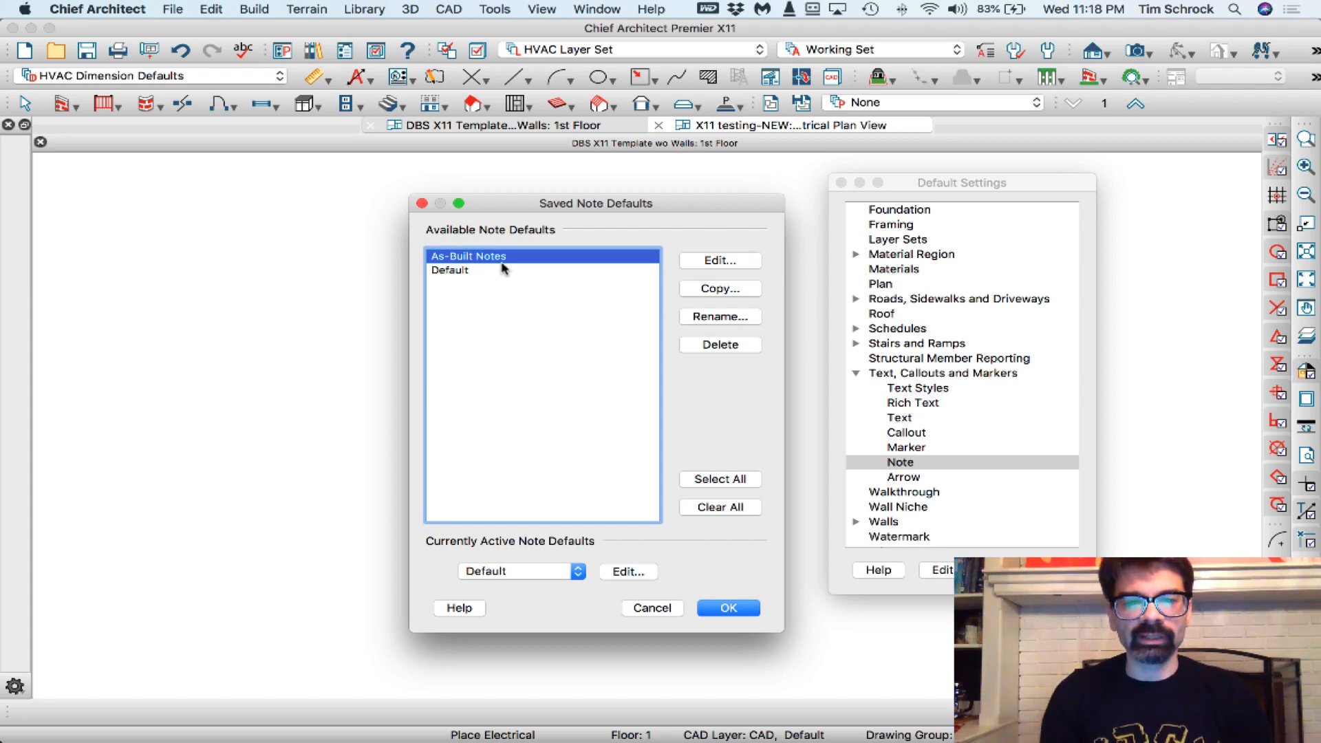
mouse_move(508, 325)
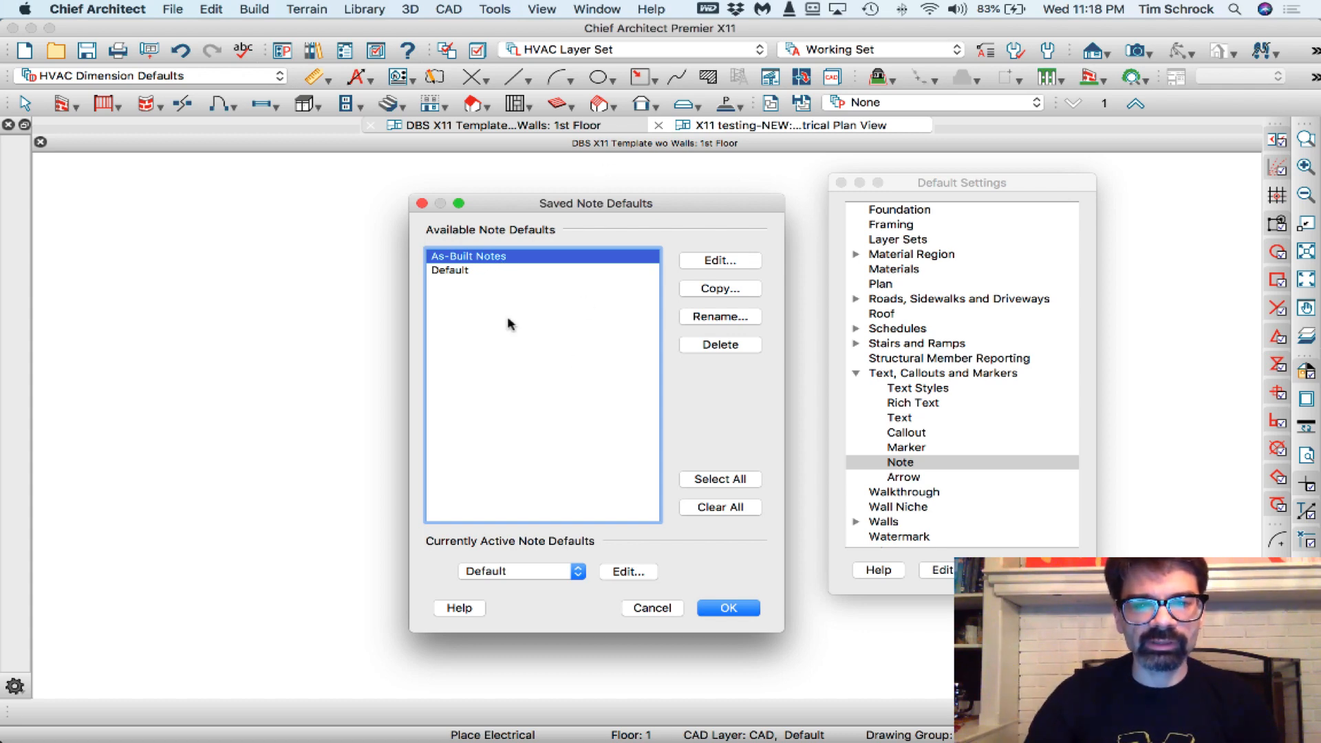
mouse_move(521, 343)
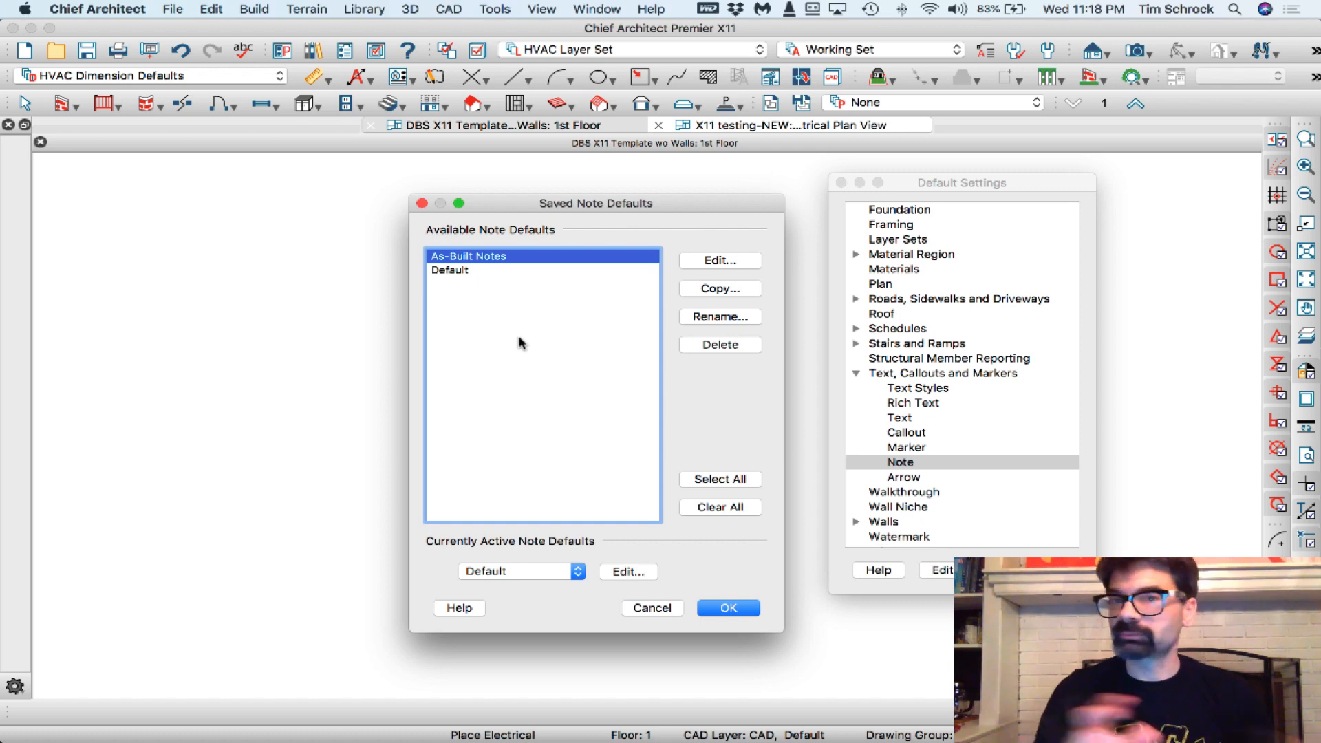
mouse_move(495, 267)
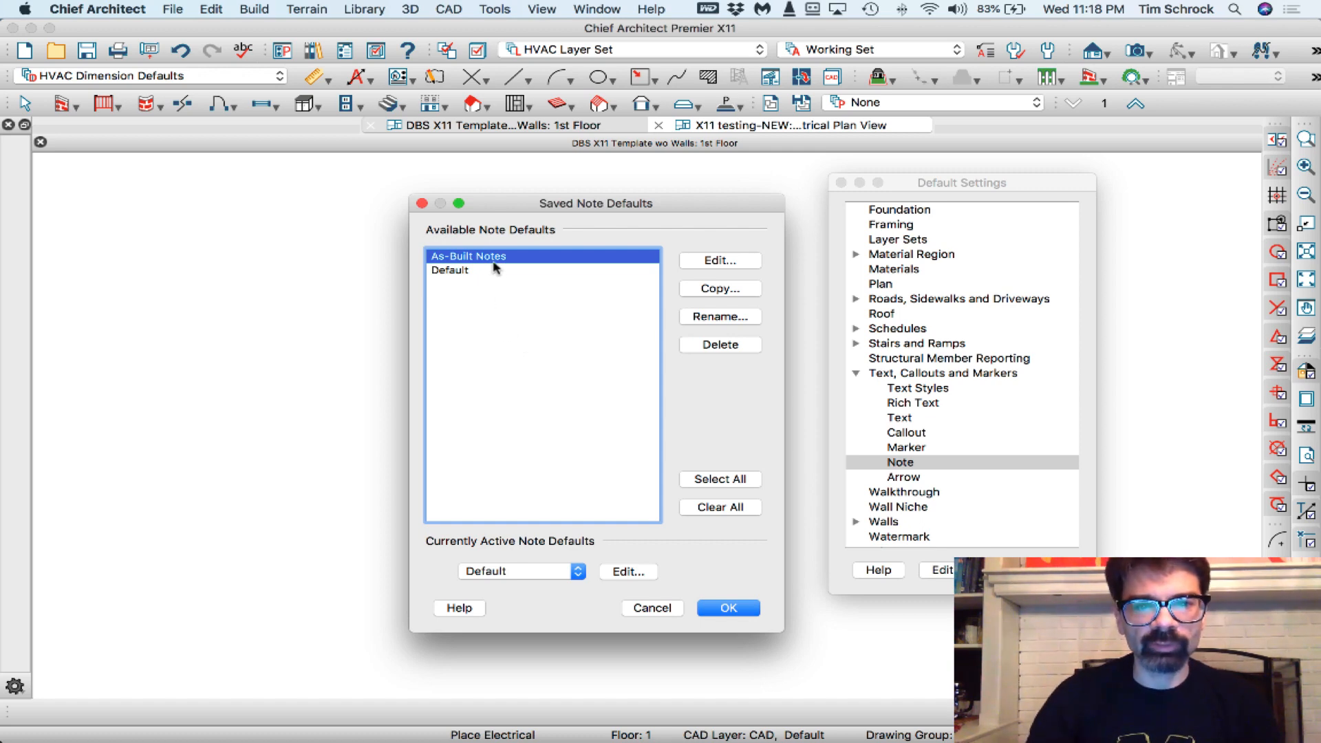
Set the default's note type to As-Built Notes and review its line, text and object panels.
click(718, 260)
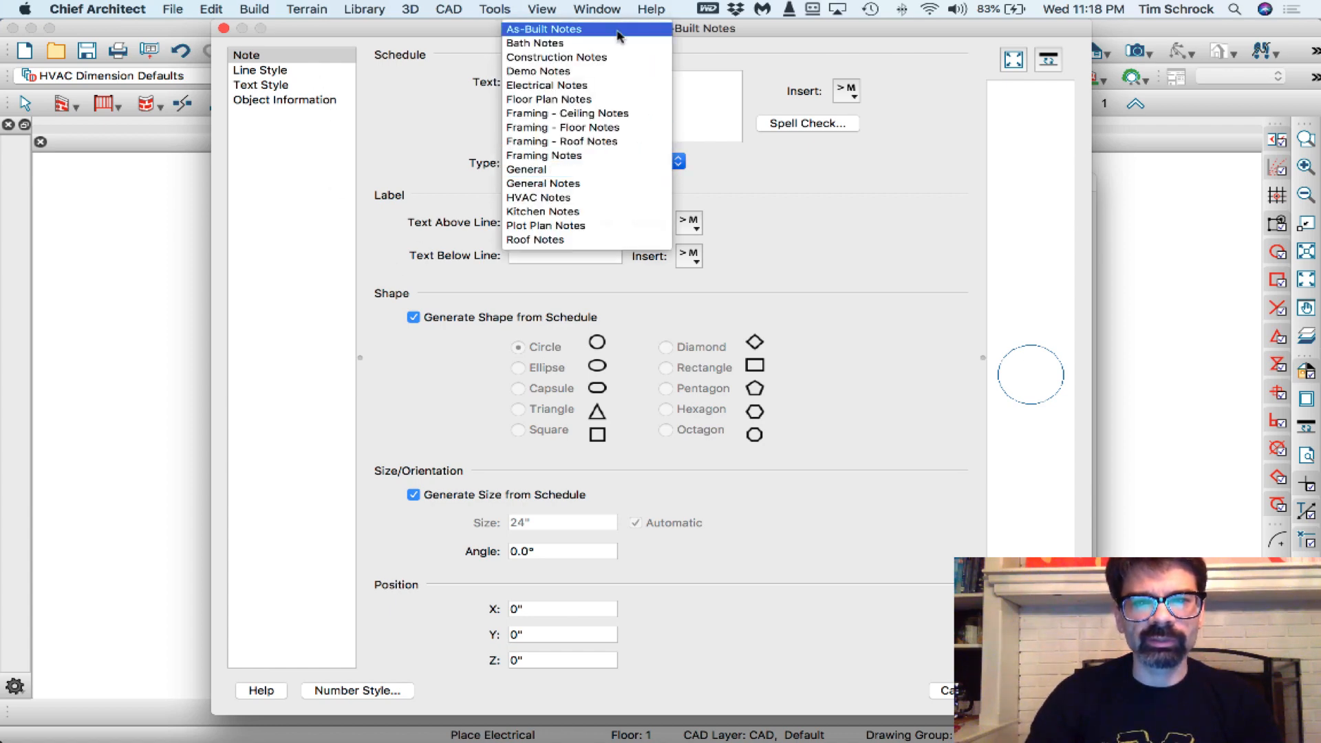
click(546, 30)
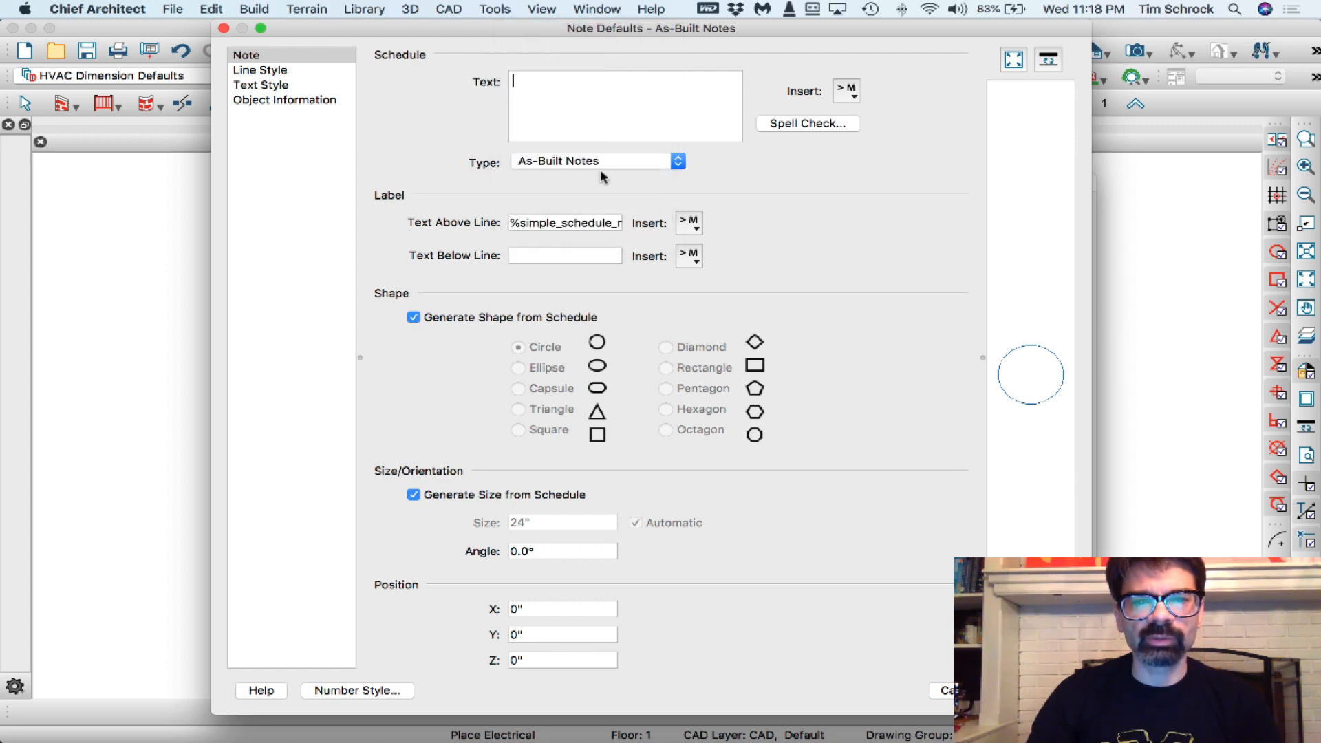
mouse_move(577, 187)
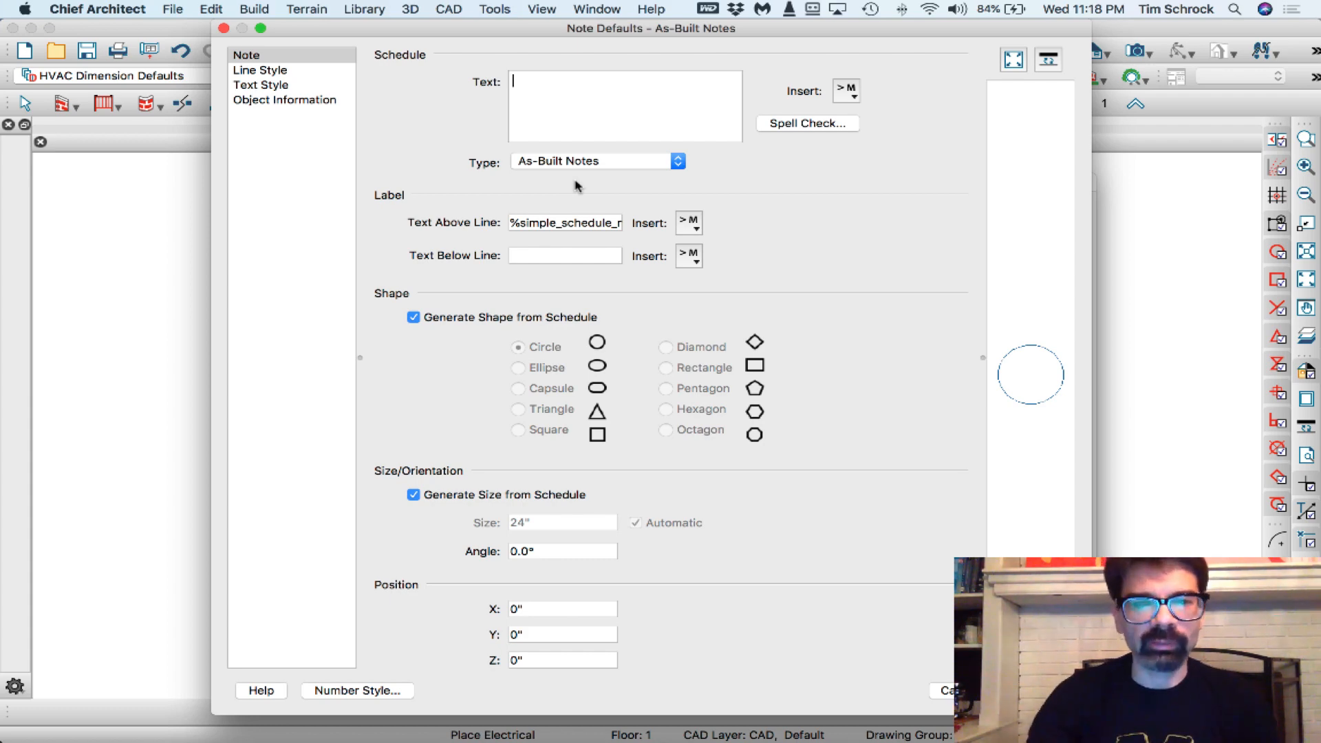
click(263, 70)
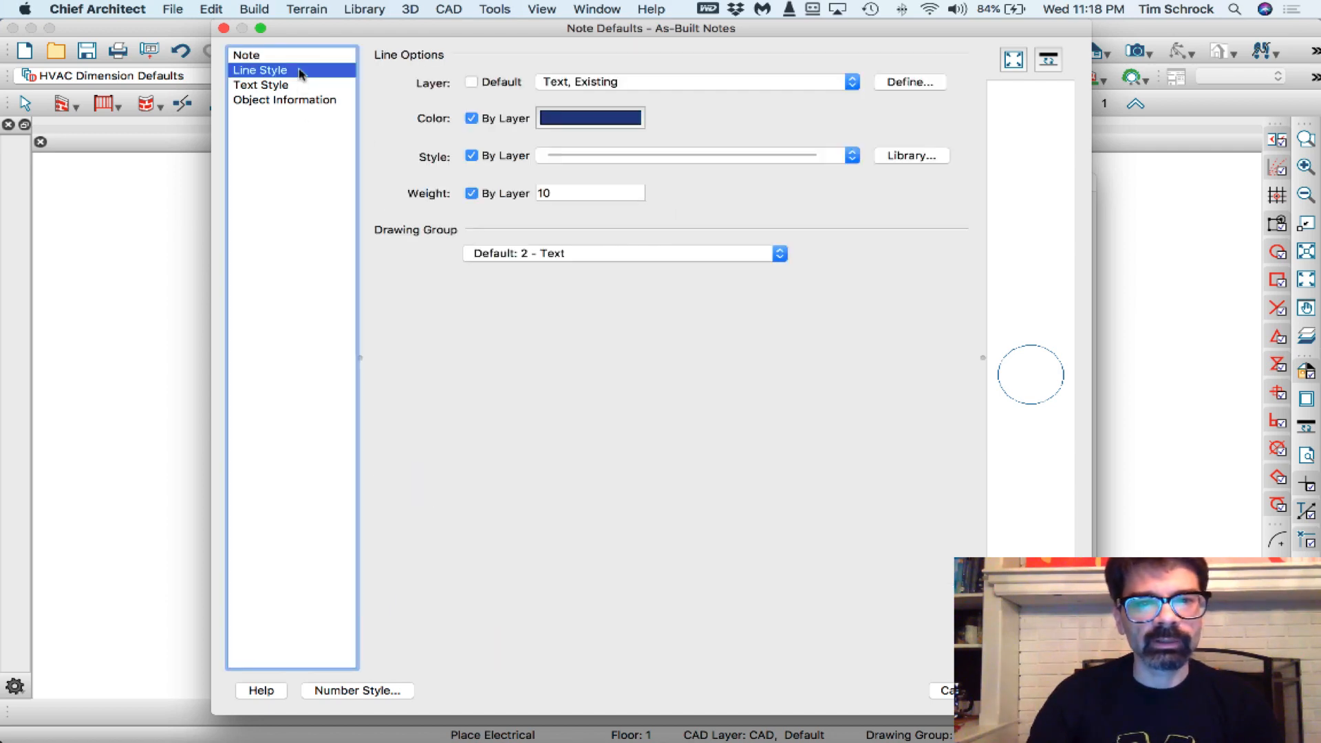
mouse_move(572, 90)
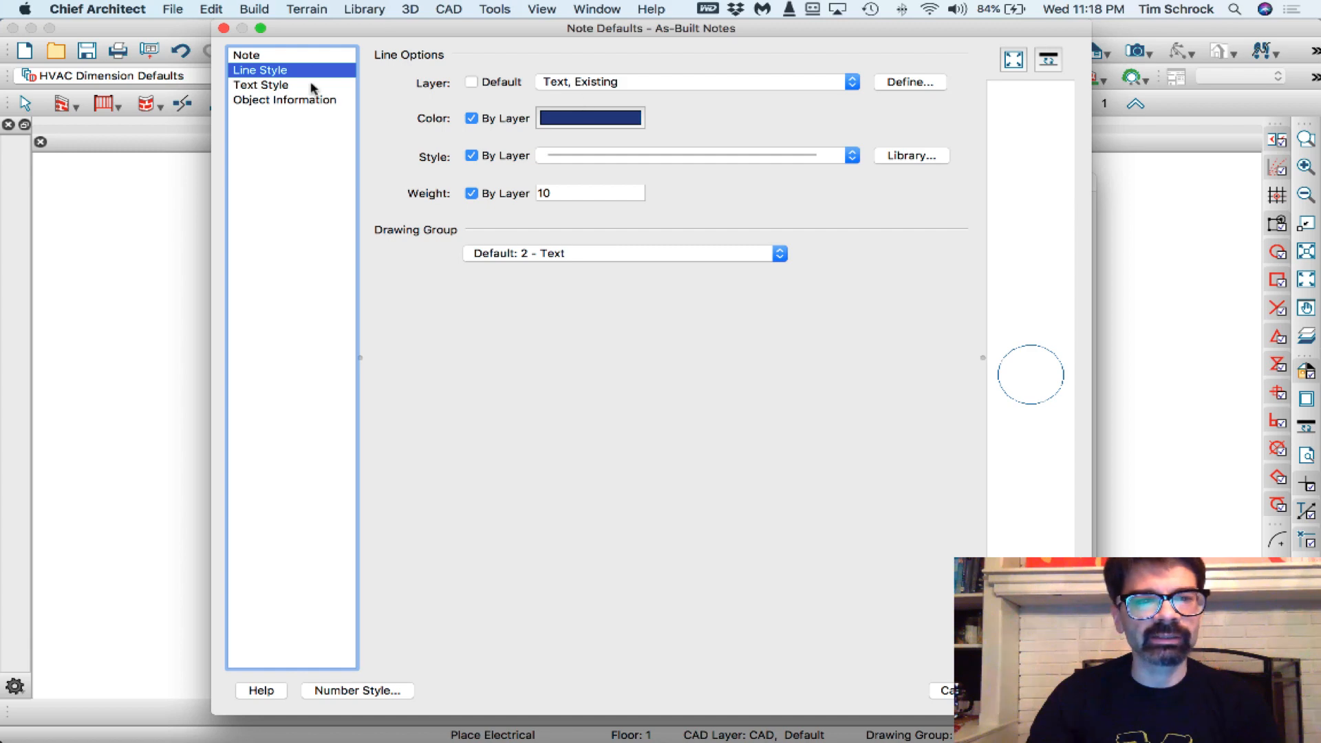
click(262, 84)
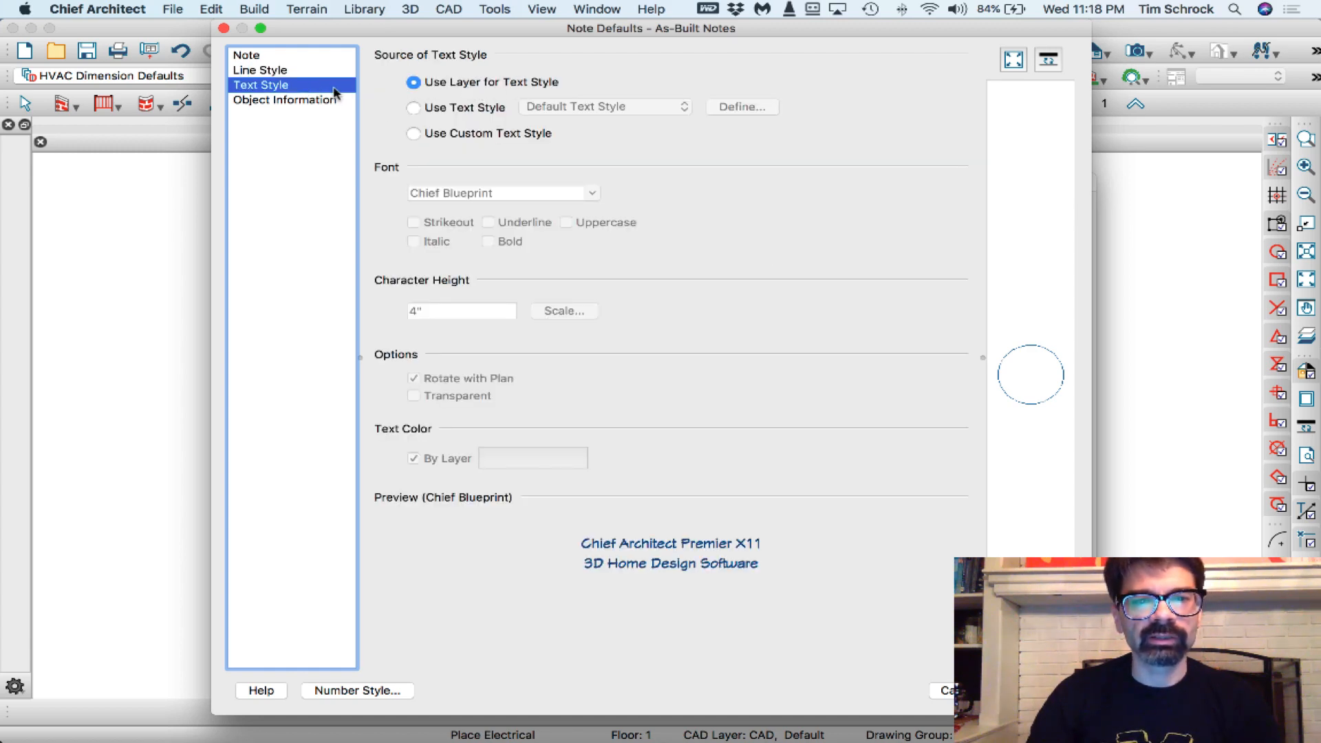
click(287, 99)
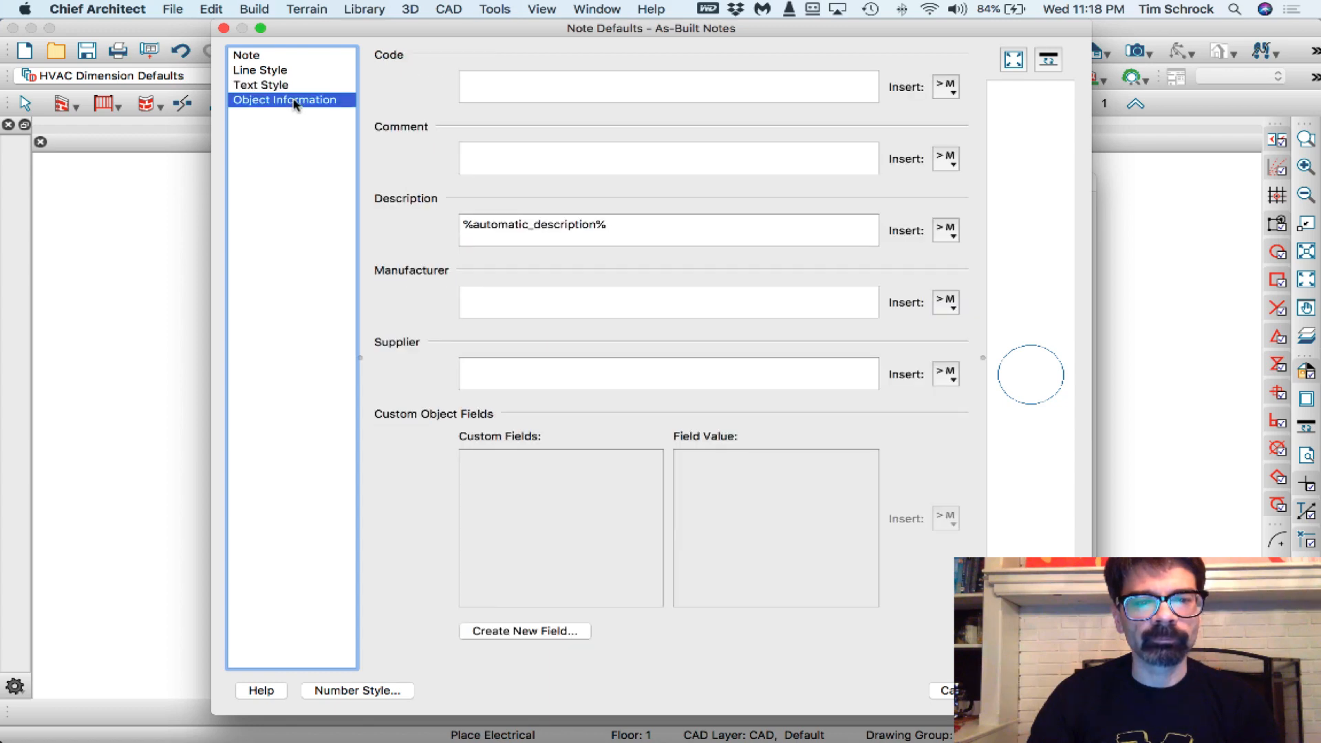
mouse_move(361, 142)
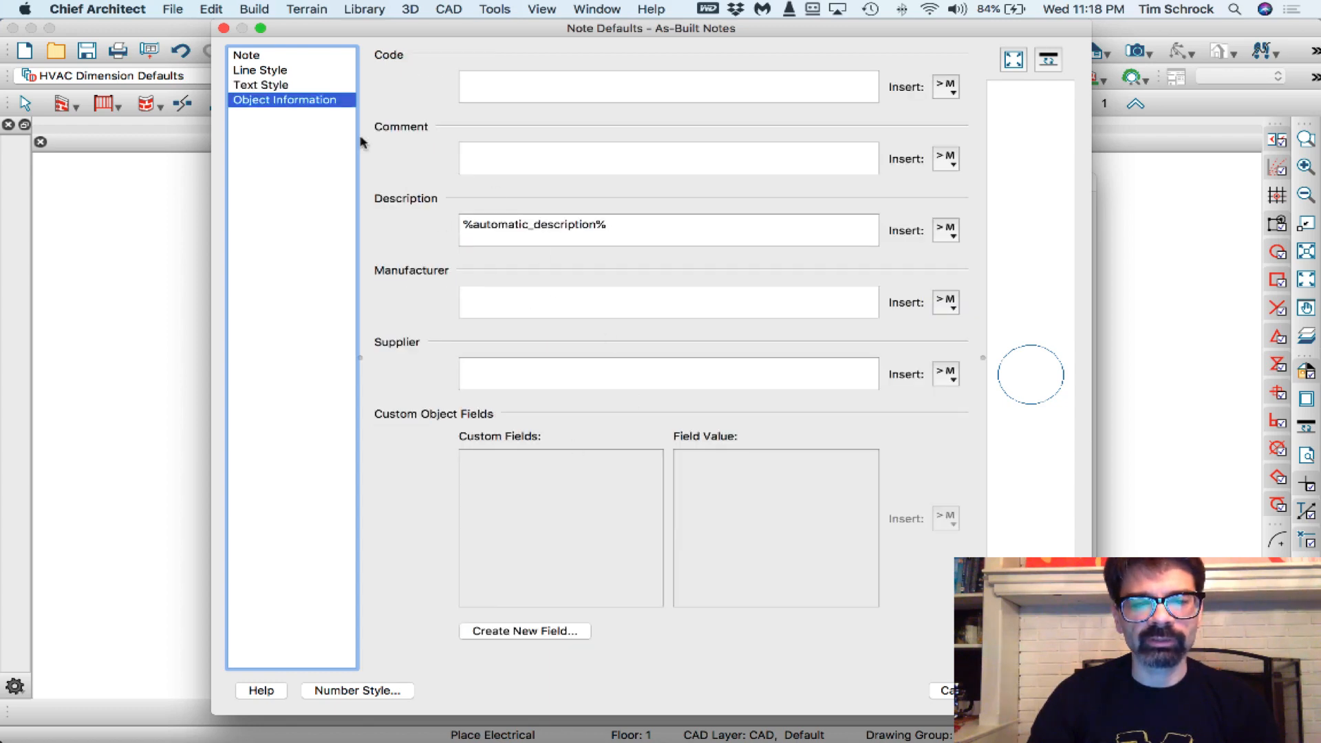
Start inserting the schedule number macro into the label text above the line.
click(247, 55)
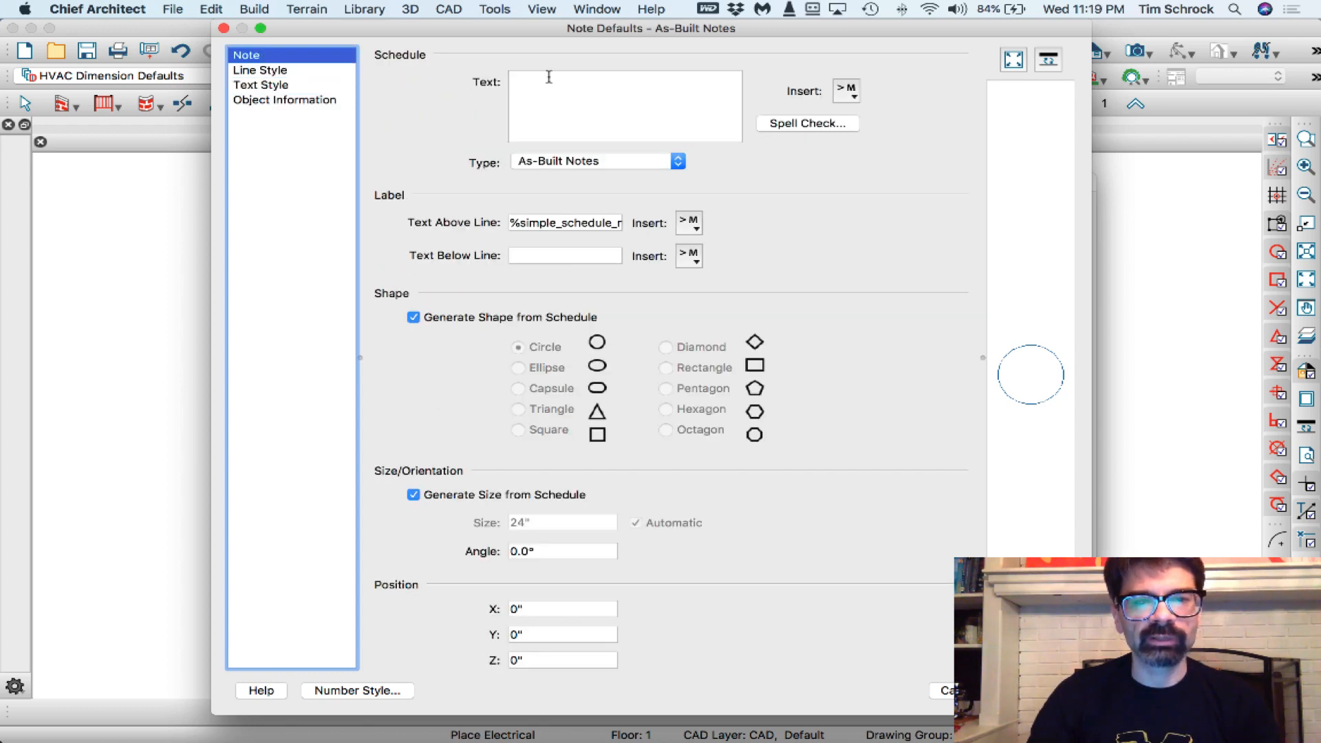
click(565, 223)
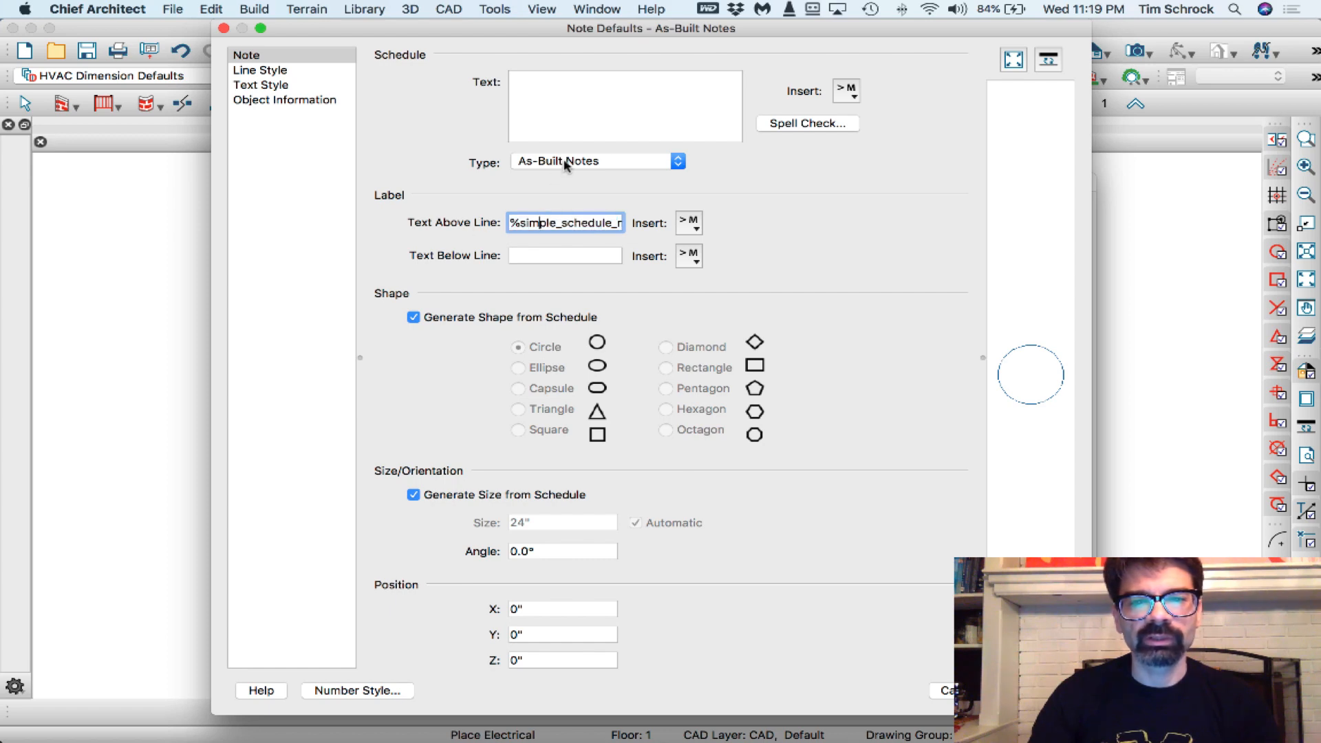
mouse_move(594, 170)
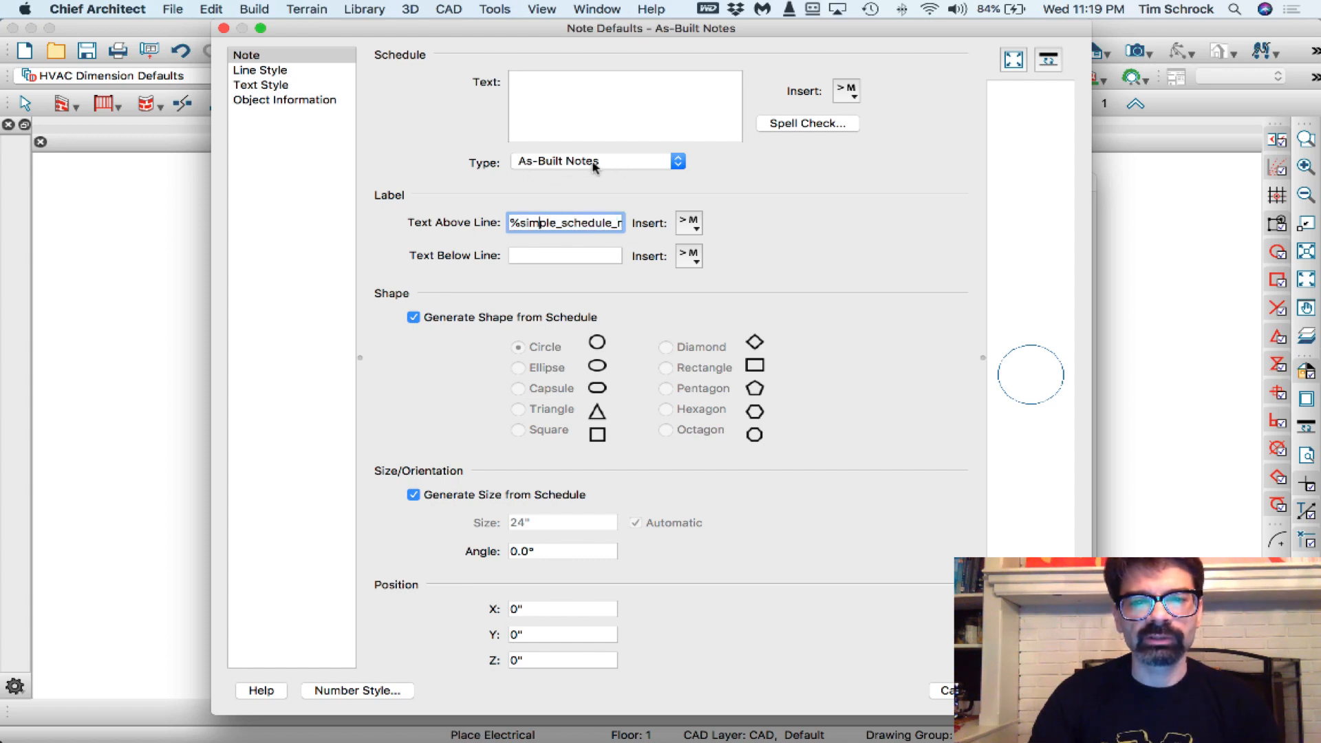
mouse_move(459, 329)
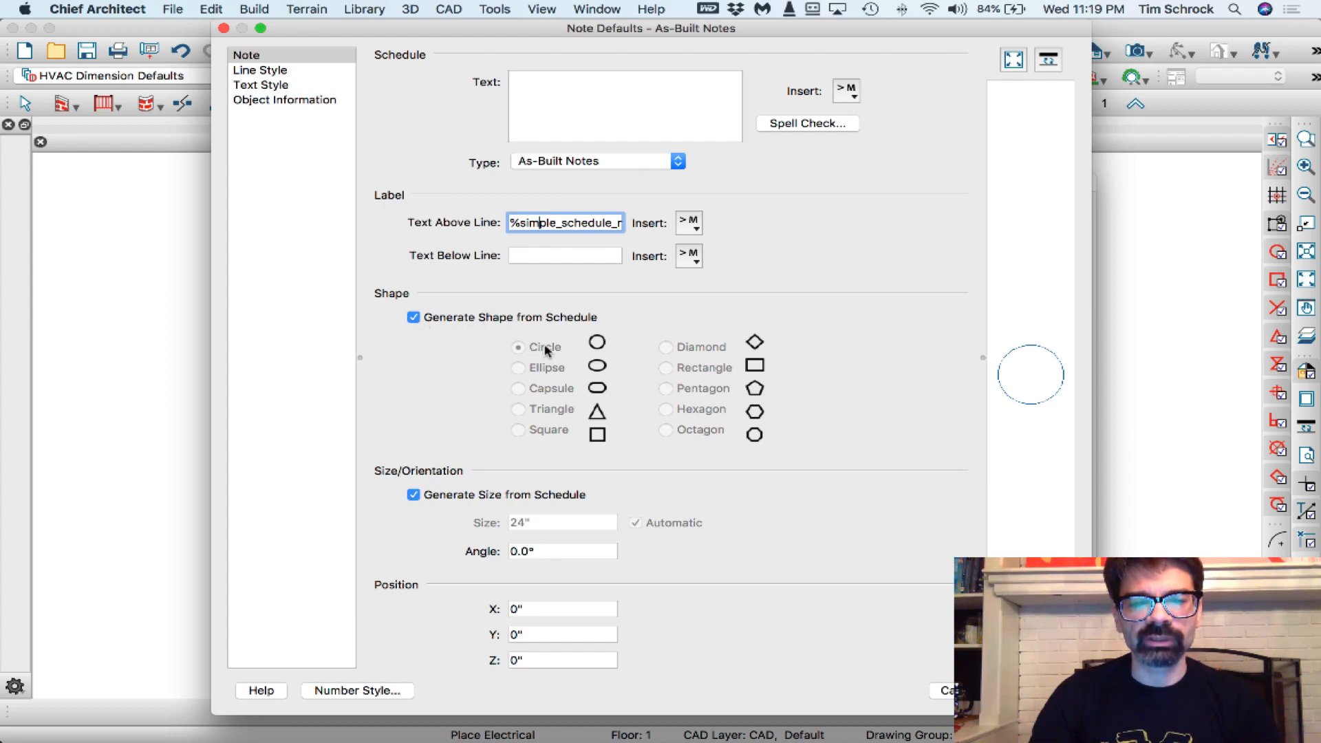
mouse_move(683, 586)
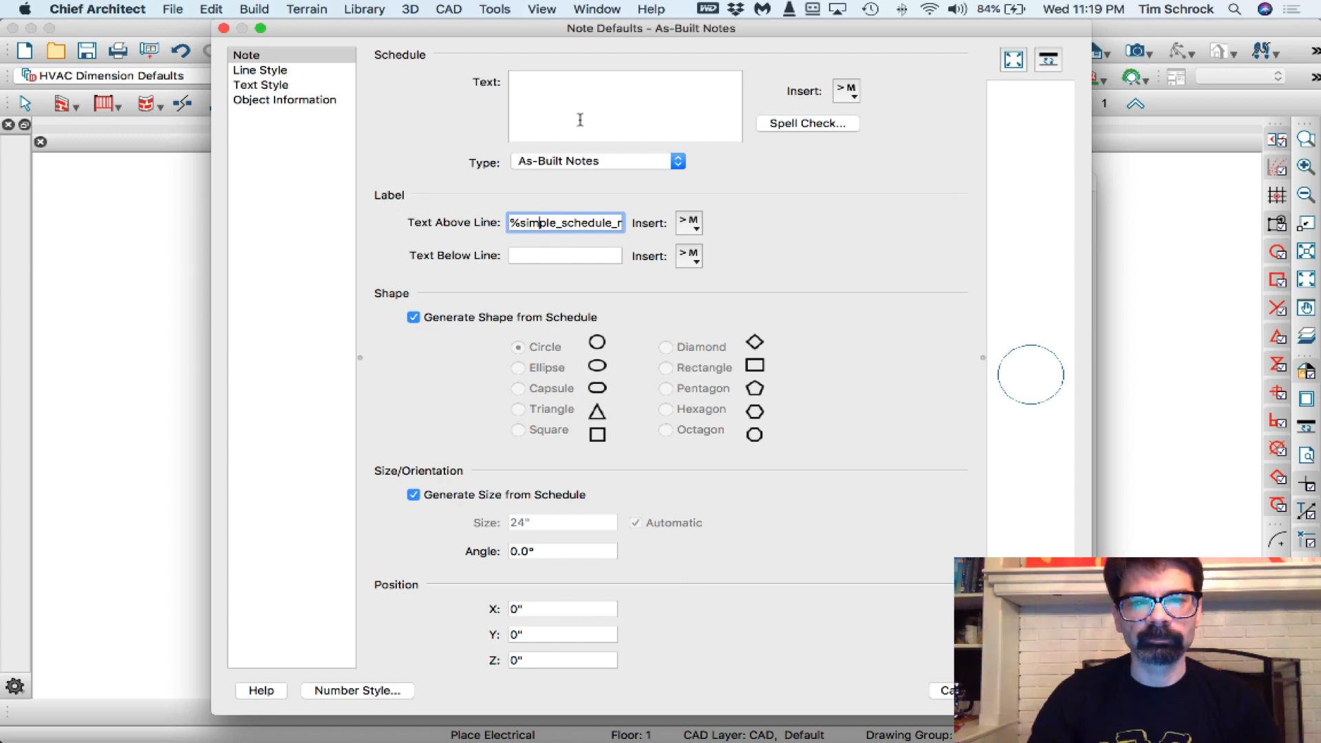
mouse_move(784, 350)
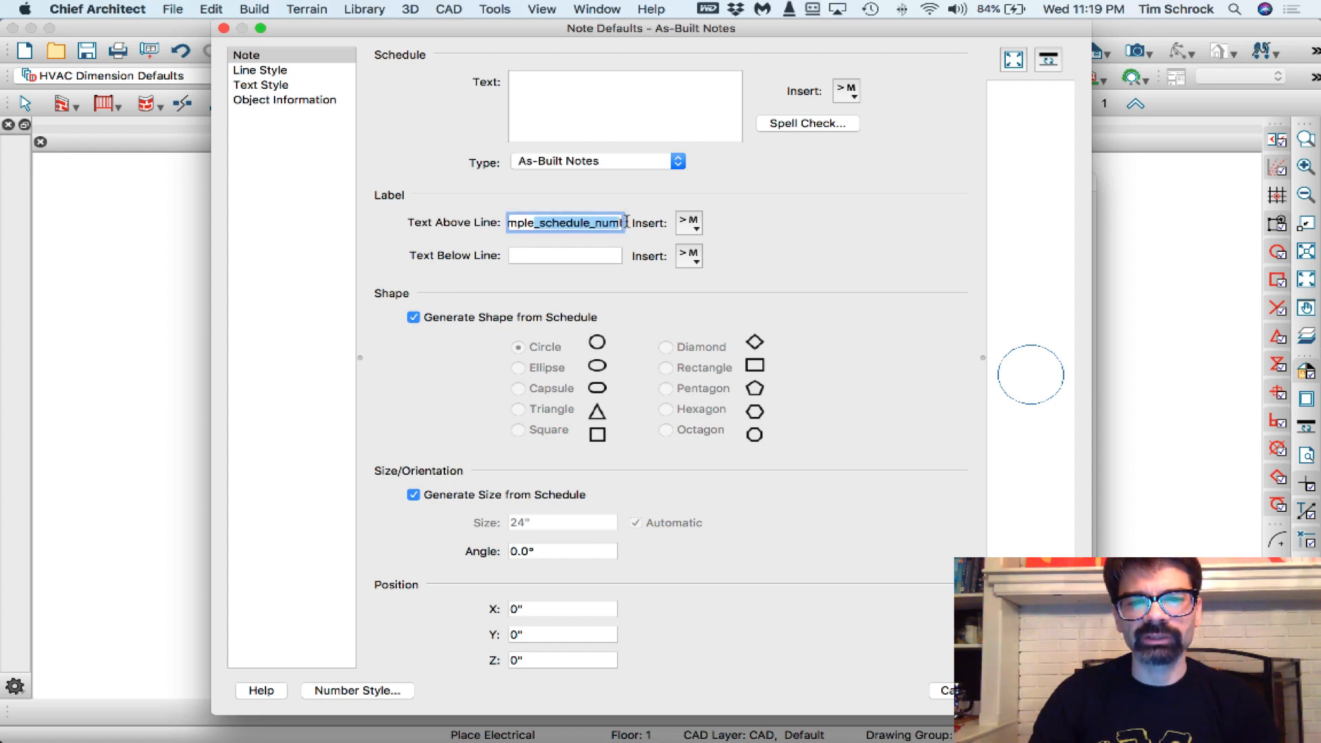
click(689, 222)
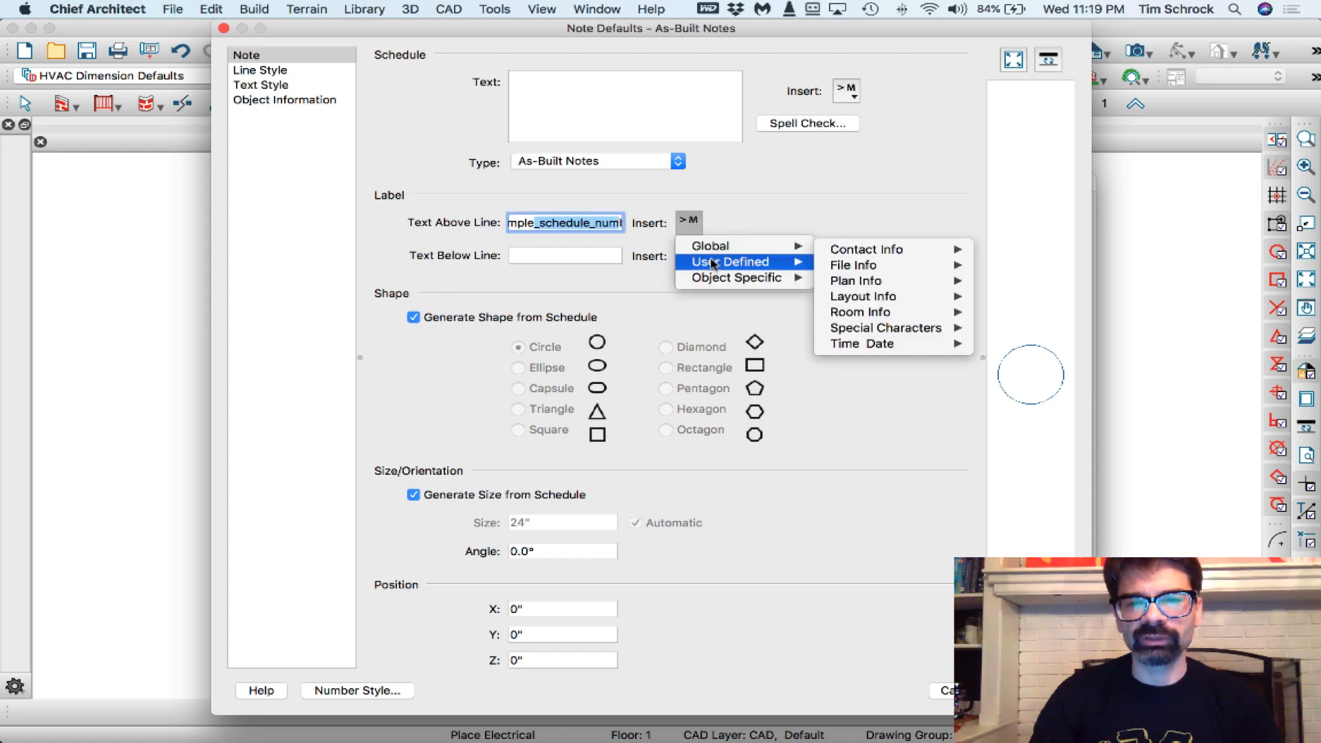
mouse_move(742, 278)
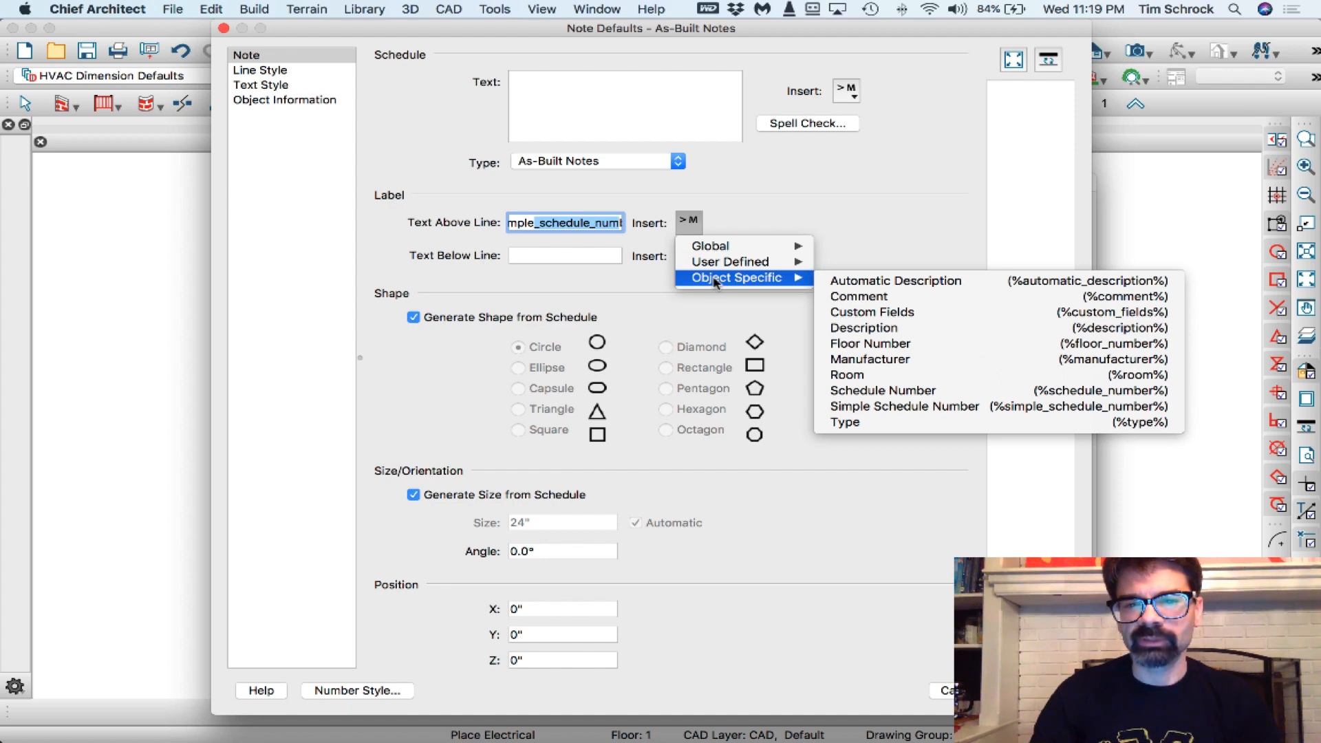
mouse_move(864, 327)
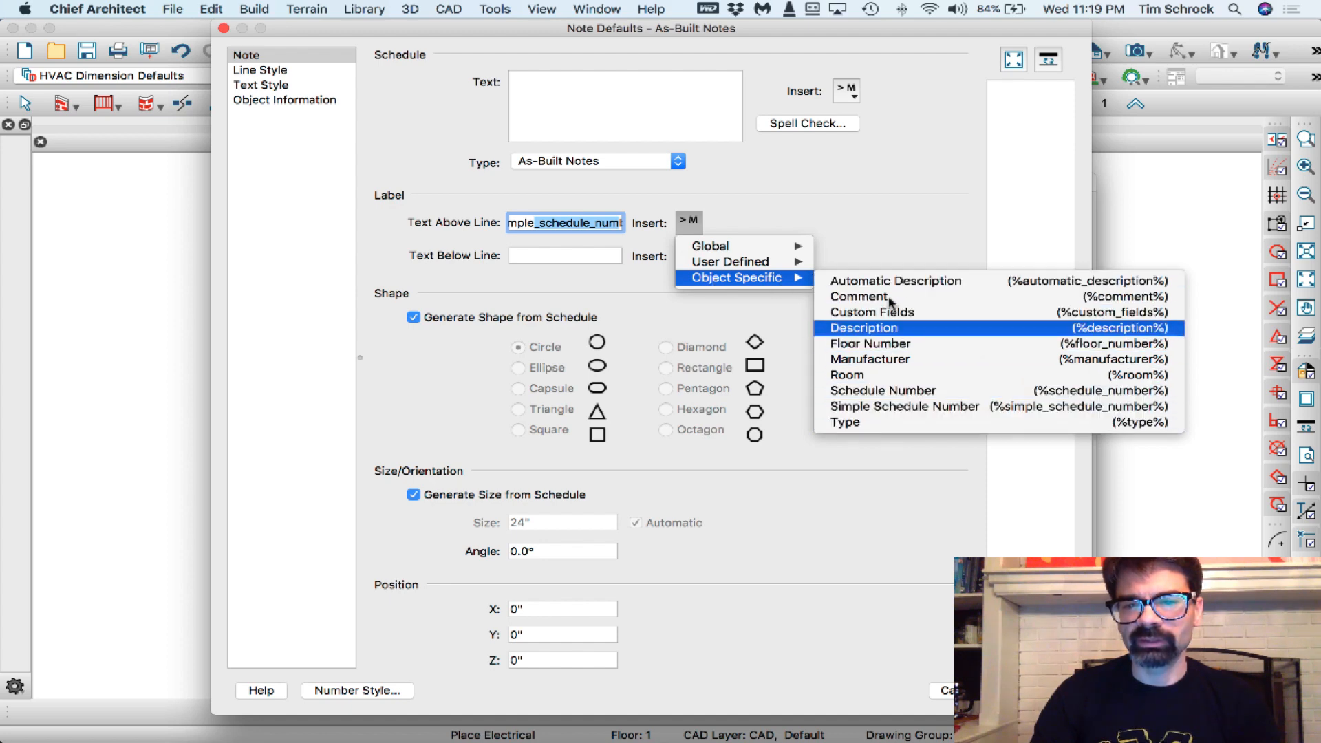
mouse_move(890, 254)
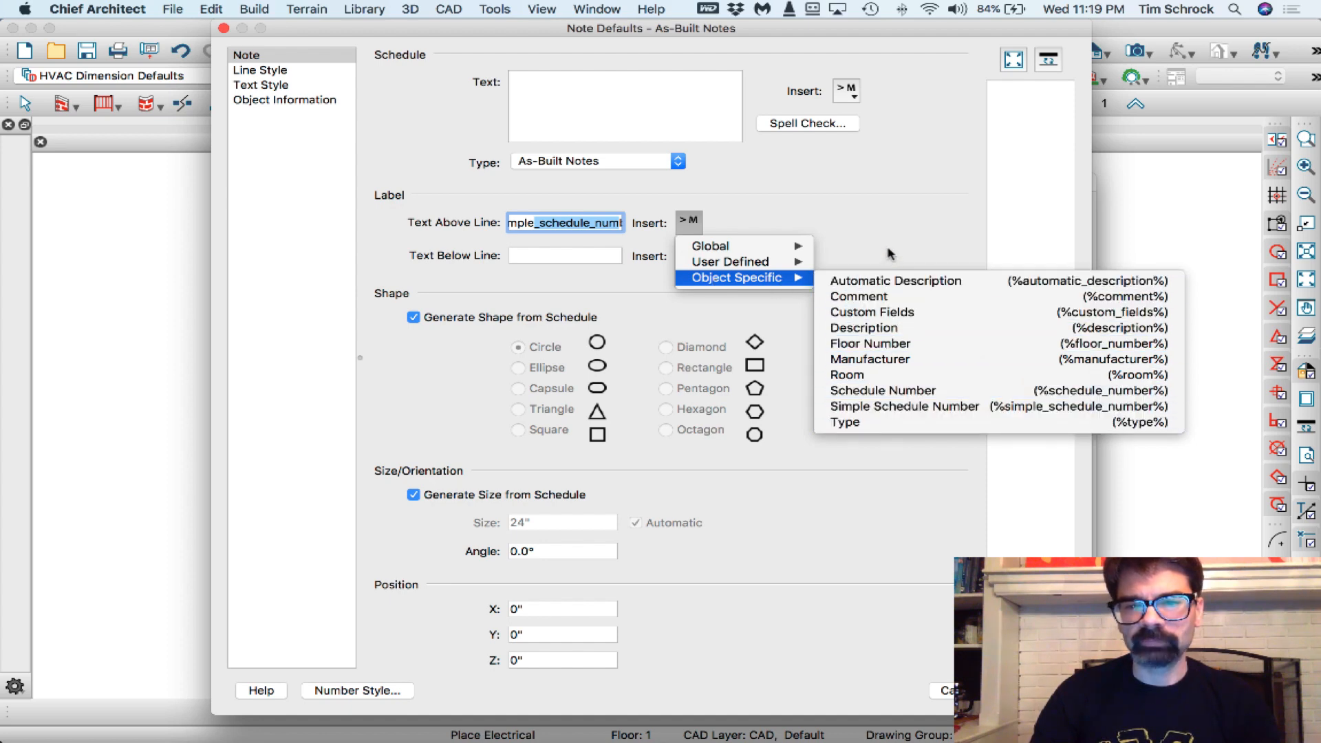
mouse_move(861, 251)
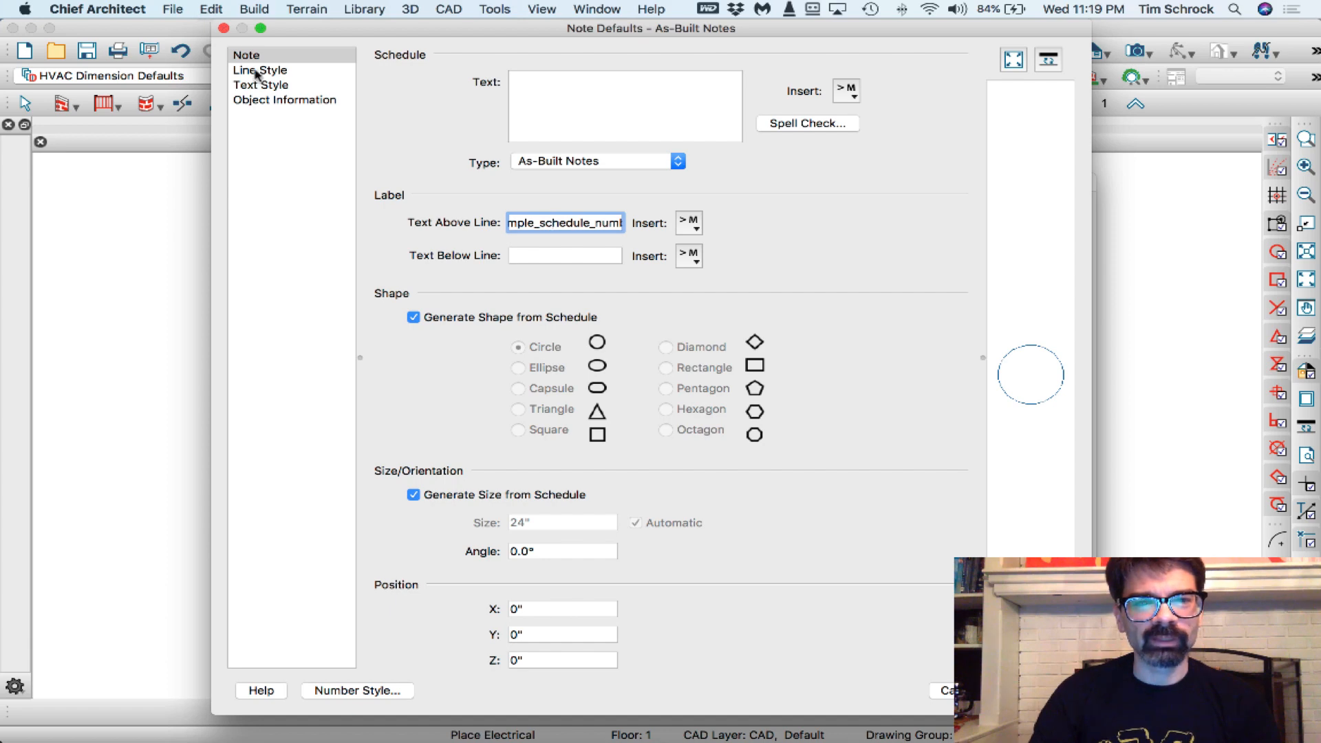
mouse_move(894, 554)
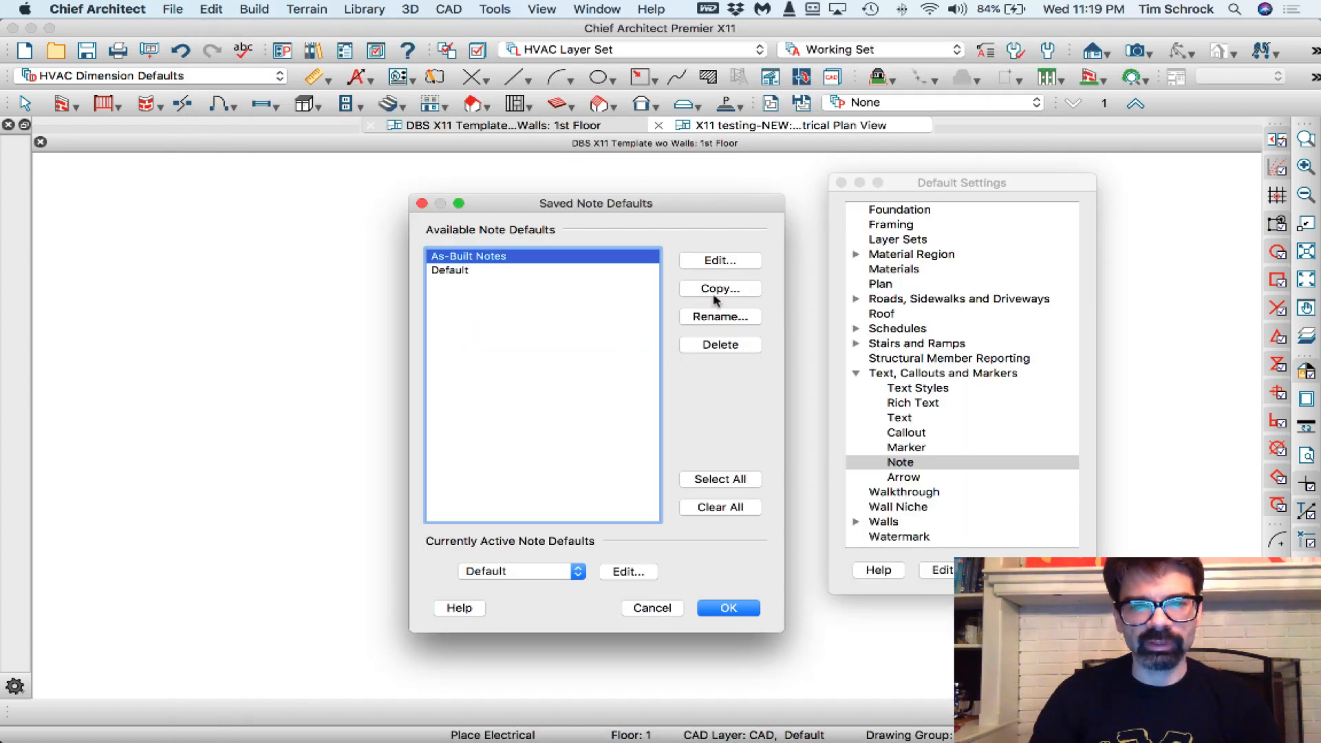
Copy the As-Built Notes defaults into a new saved note default (Demo Notes).
click(718, 288)
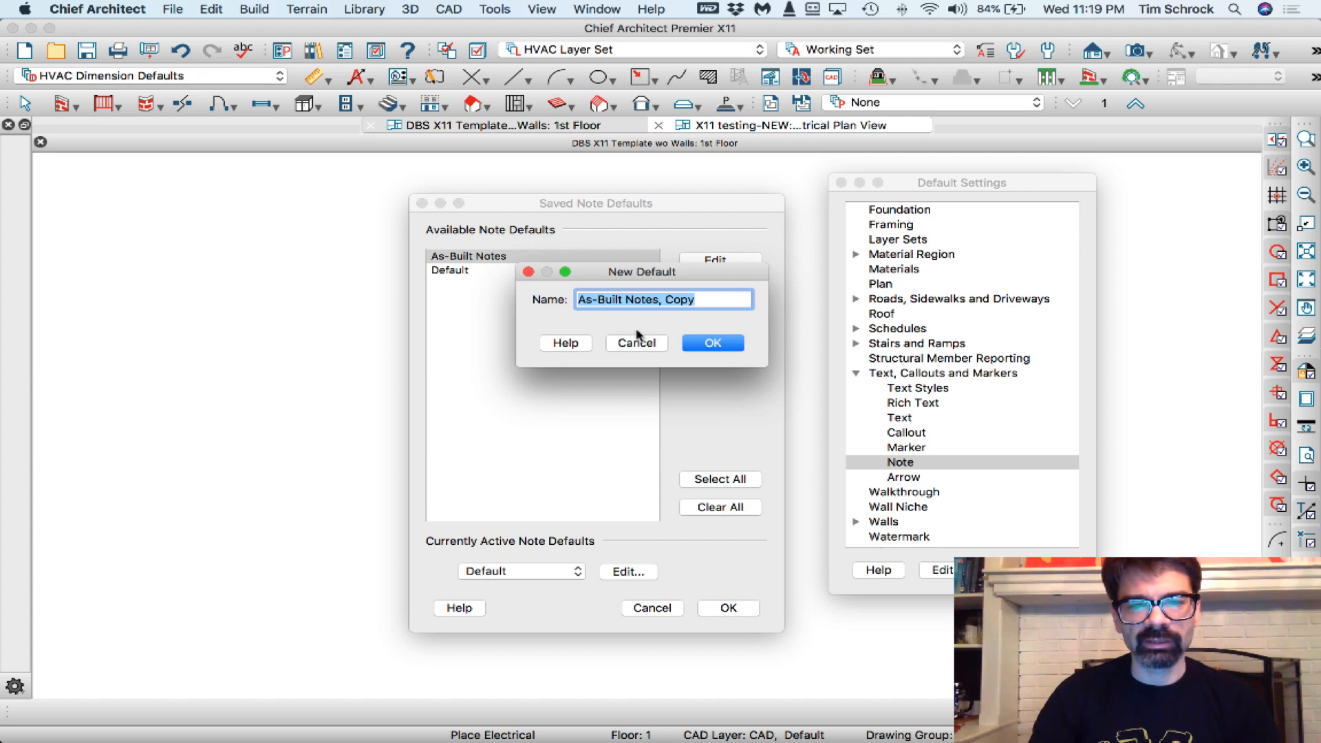
click(635, 342)
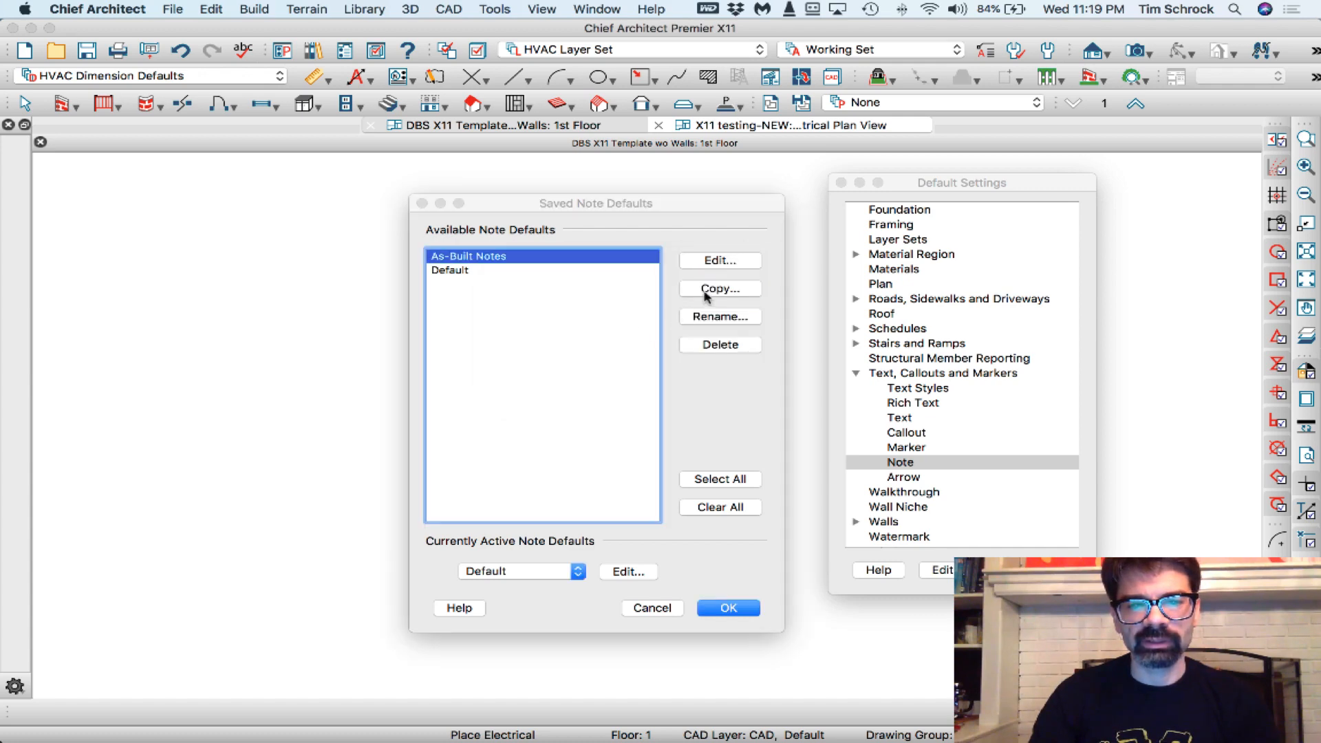
click(718, 288)
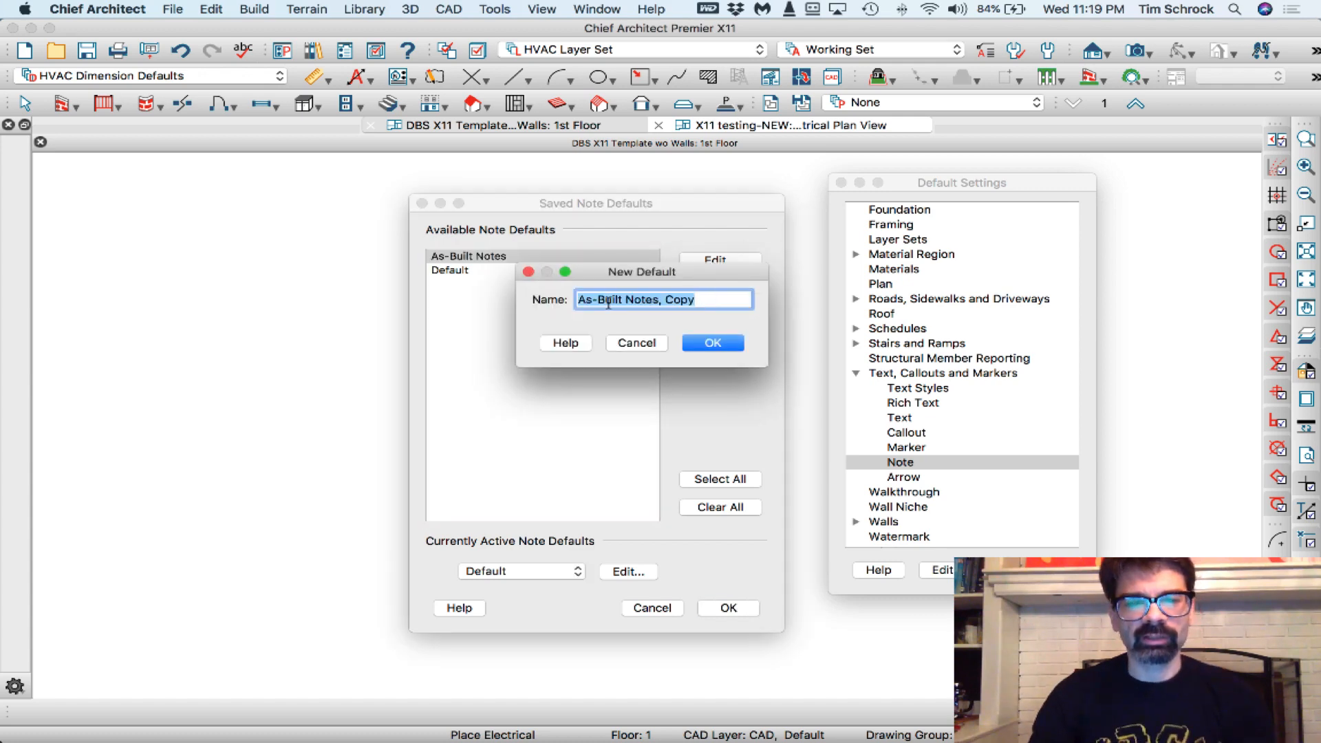
text(D)
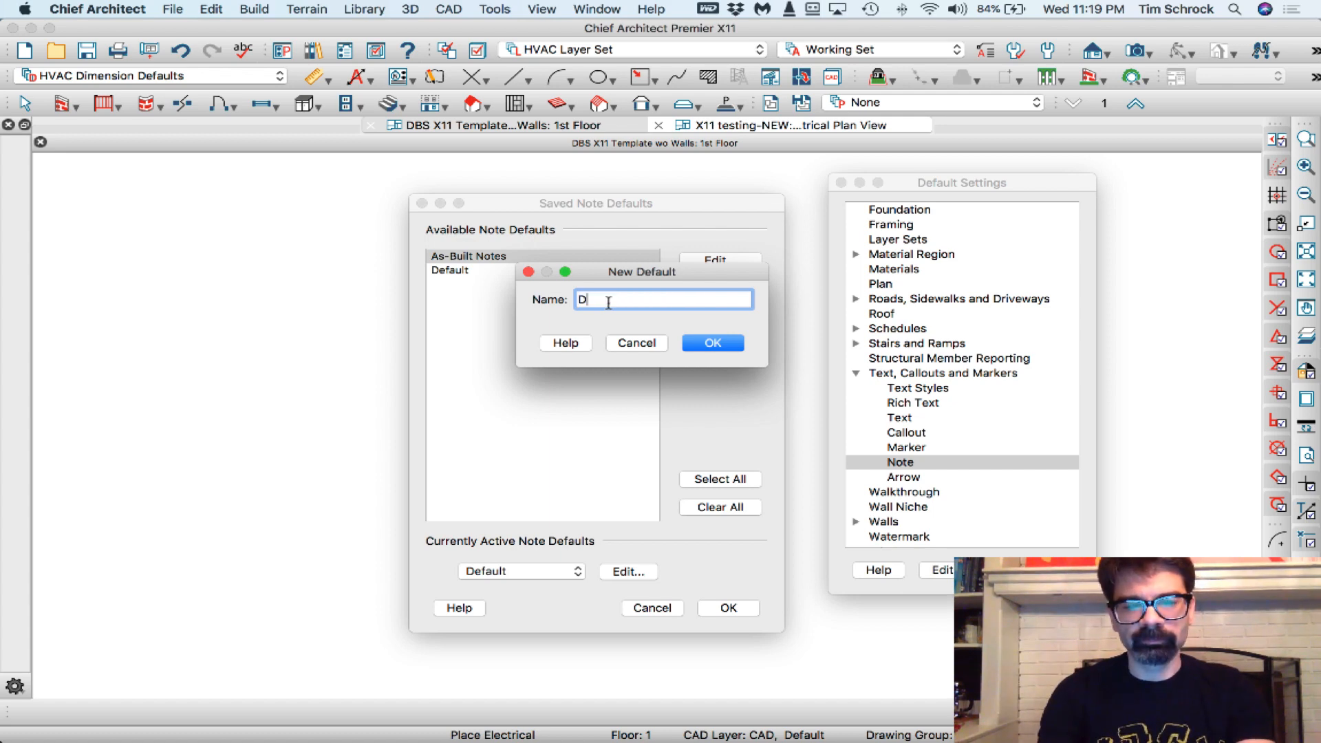
click(713, 342)
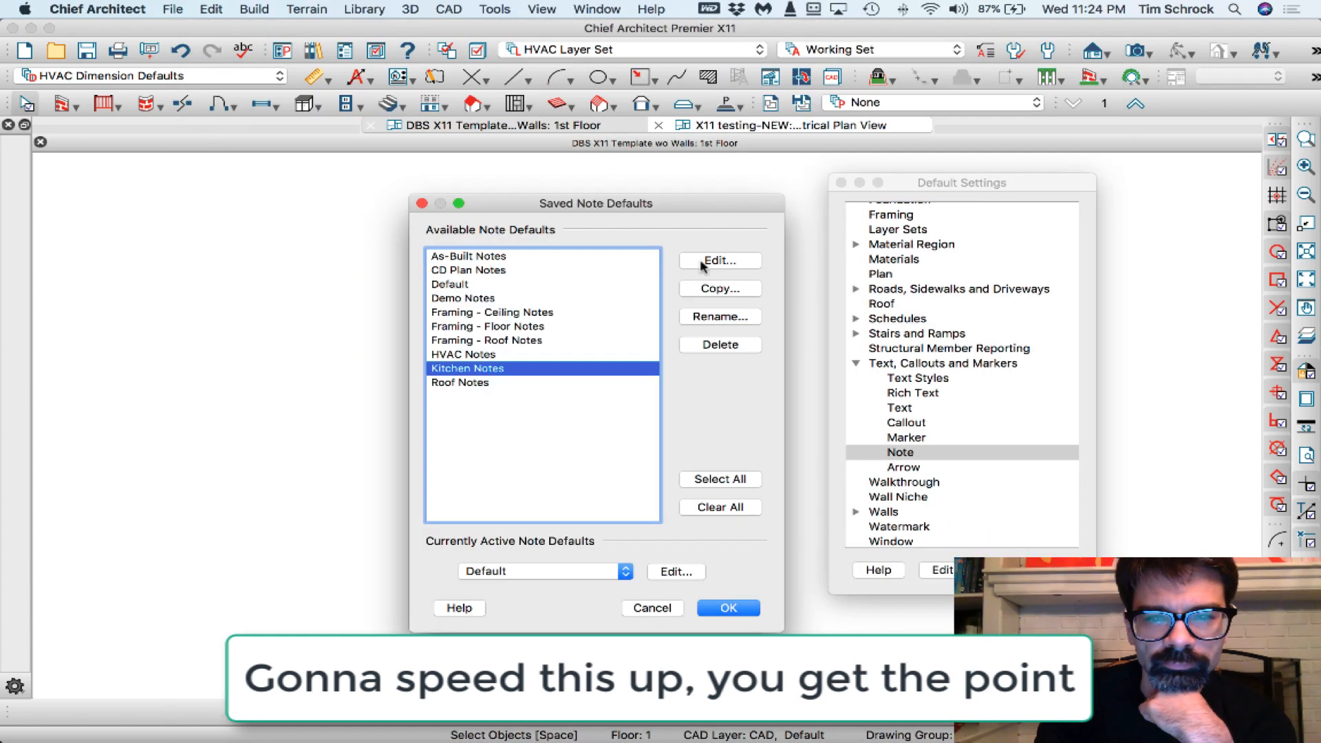
Start creating the remaining CD Plan 2, CD Plan 3 and Plot Plan Notes defaults.
click(719, 260)
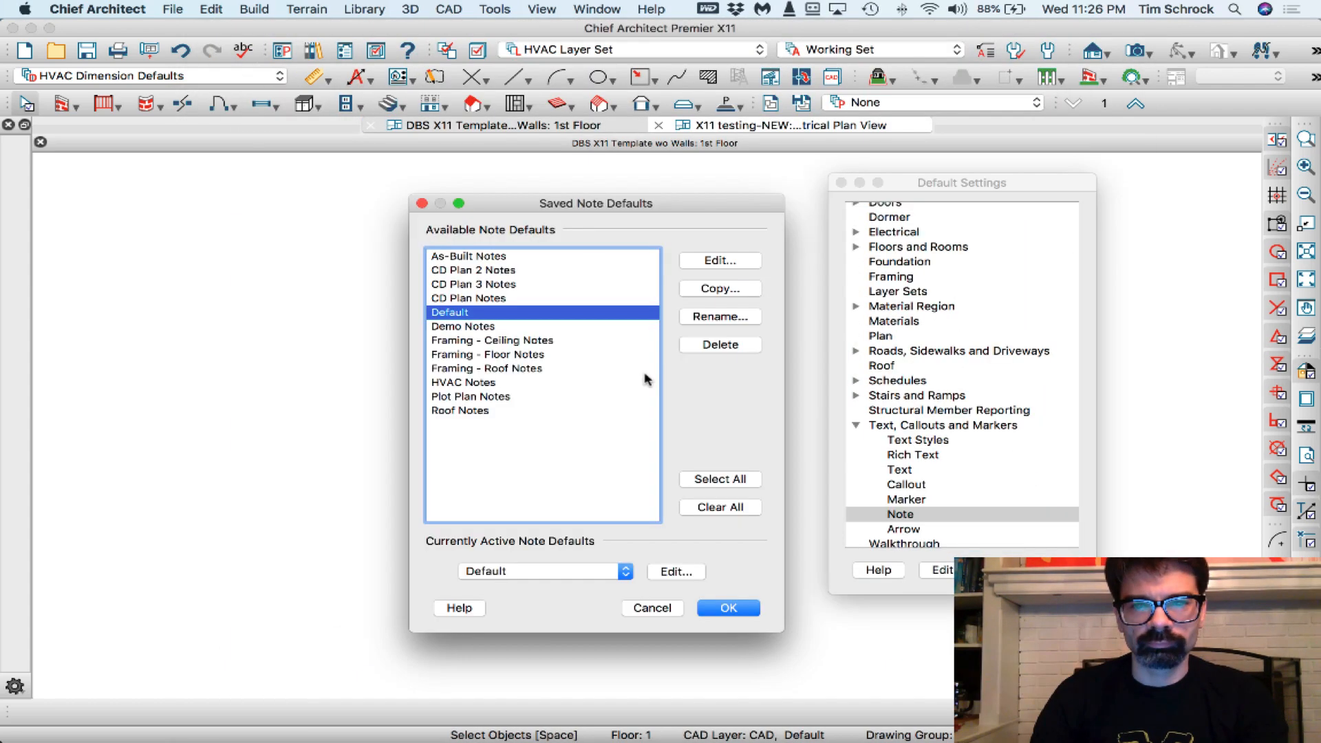
mouse_move(545, 417)
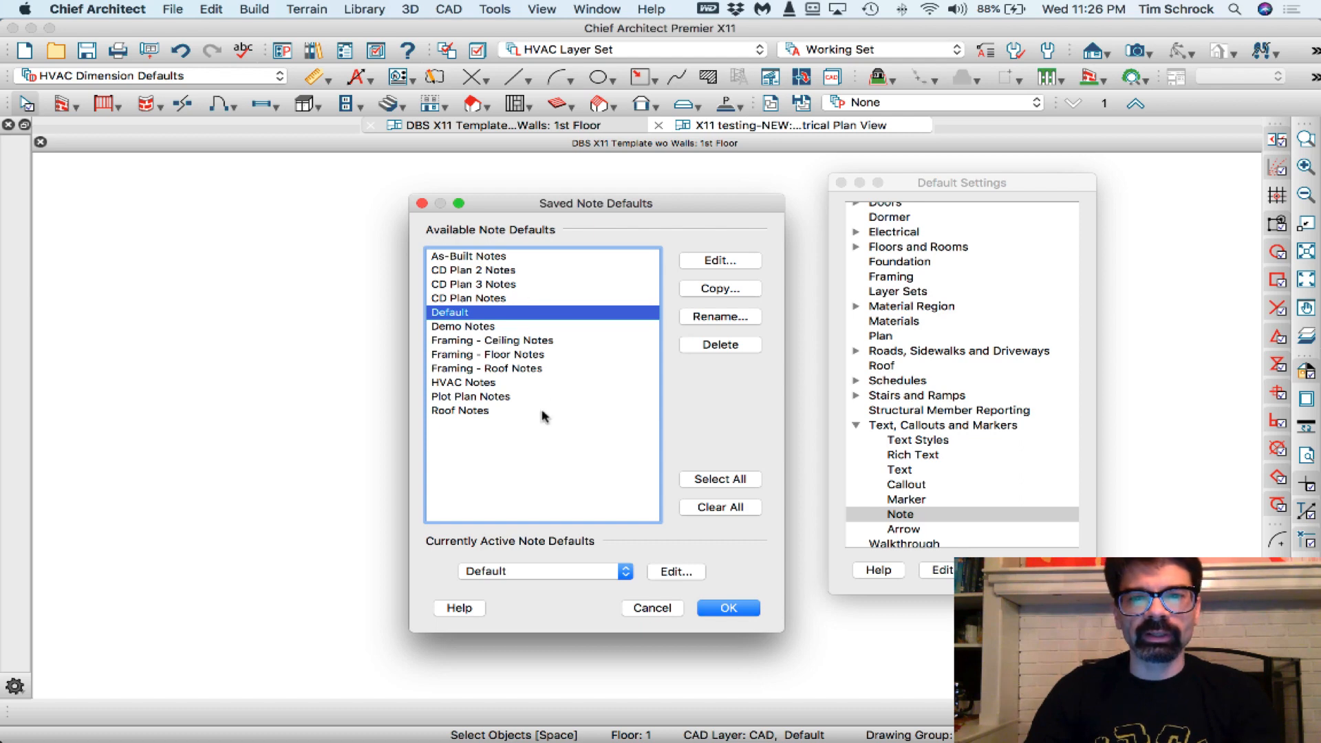
mouse_move(517, 428)
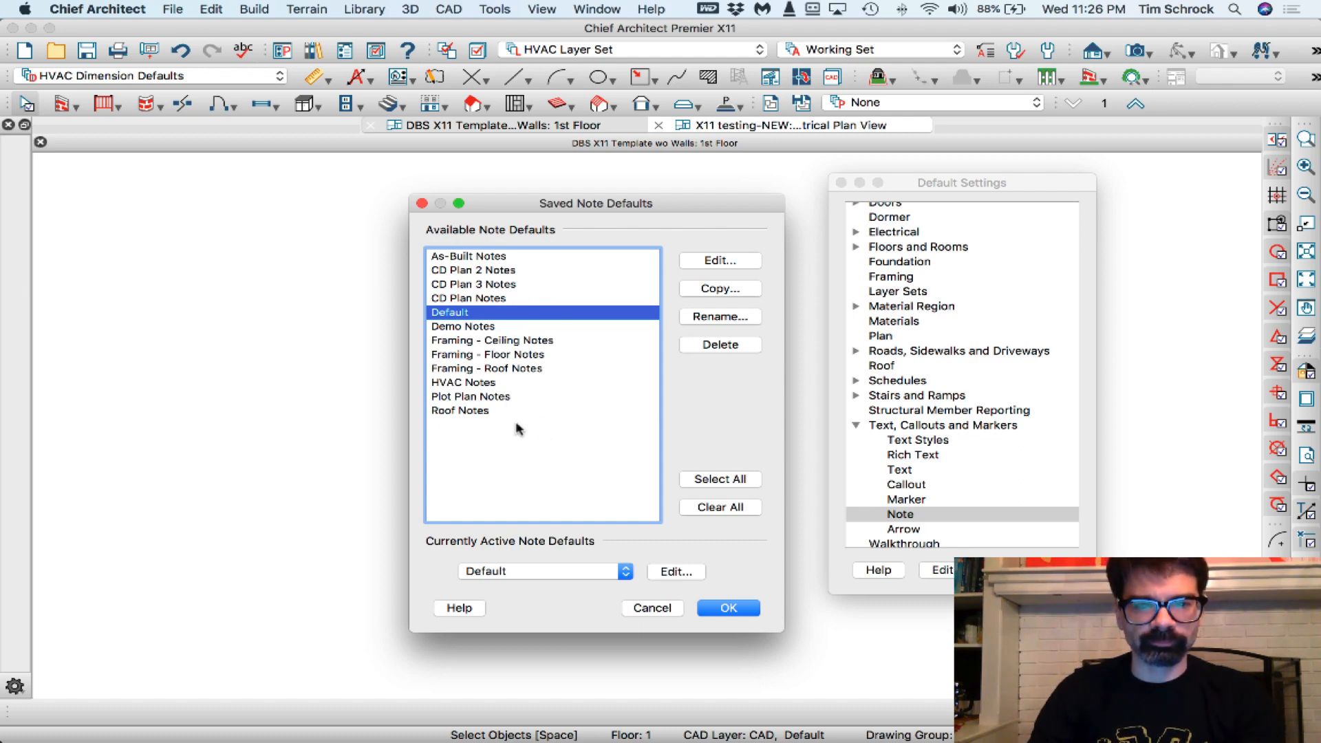
mouse_move(479, 361)
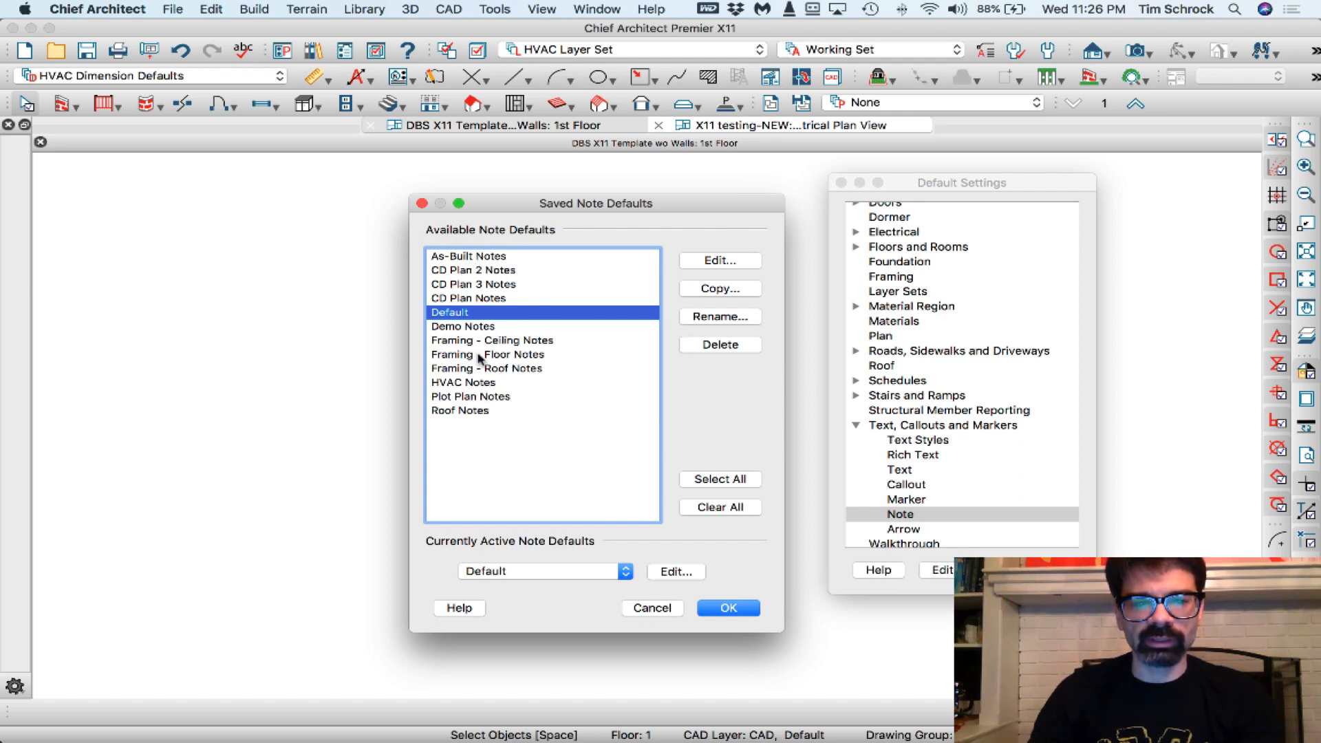
mouse_move(514, 408)
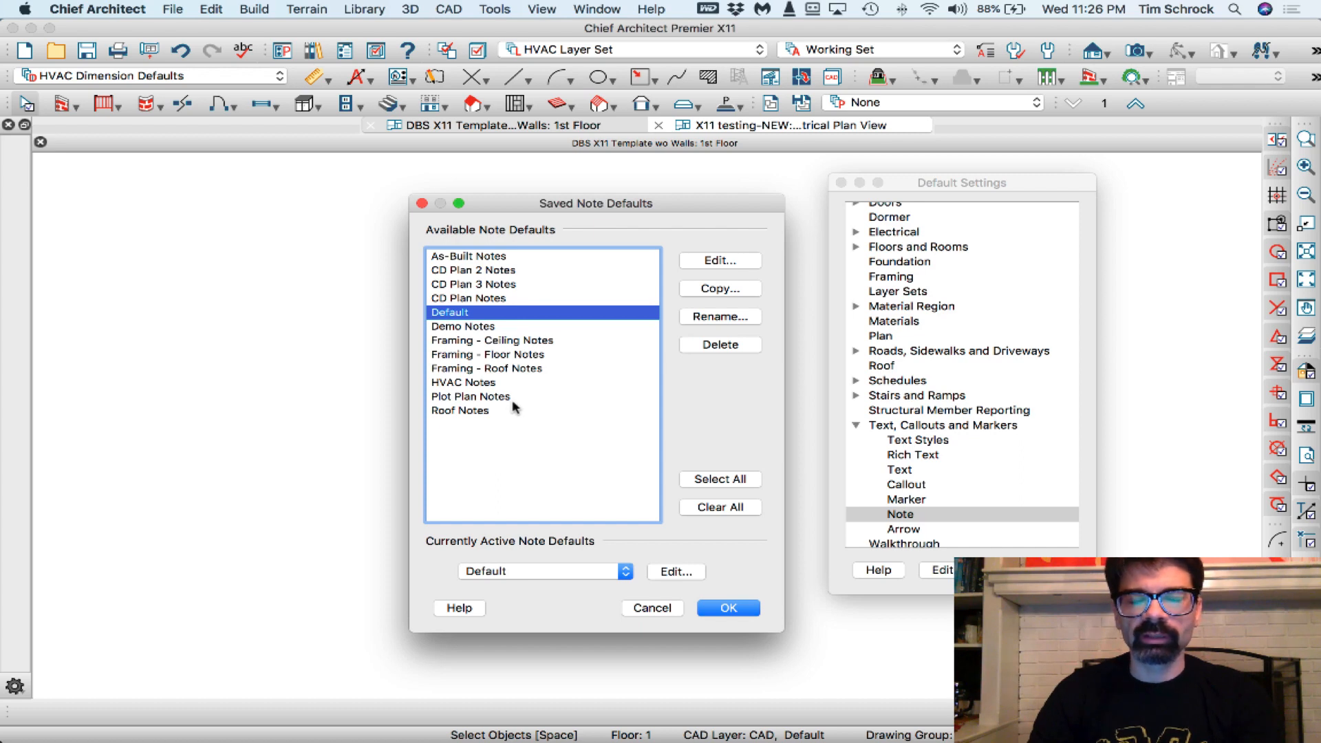
mouse_move(512, 267)
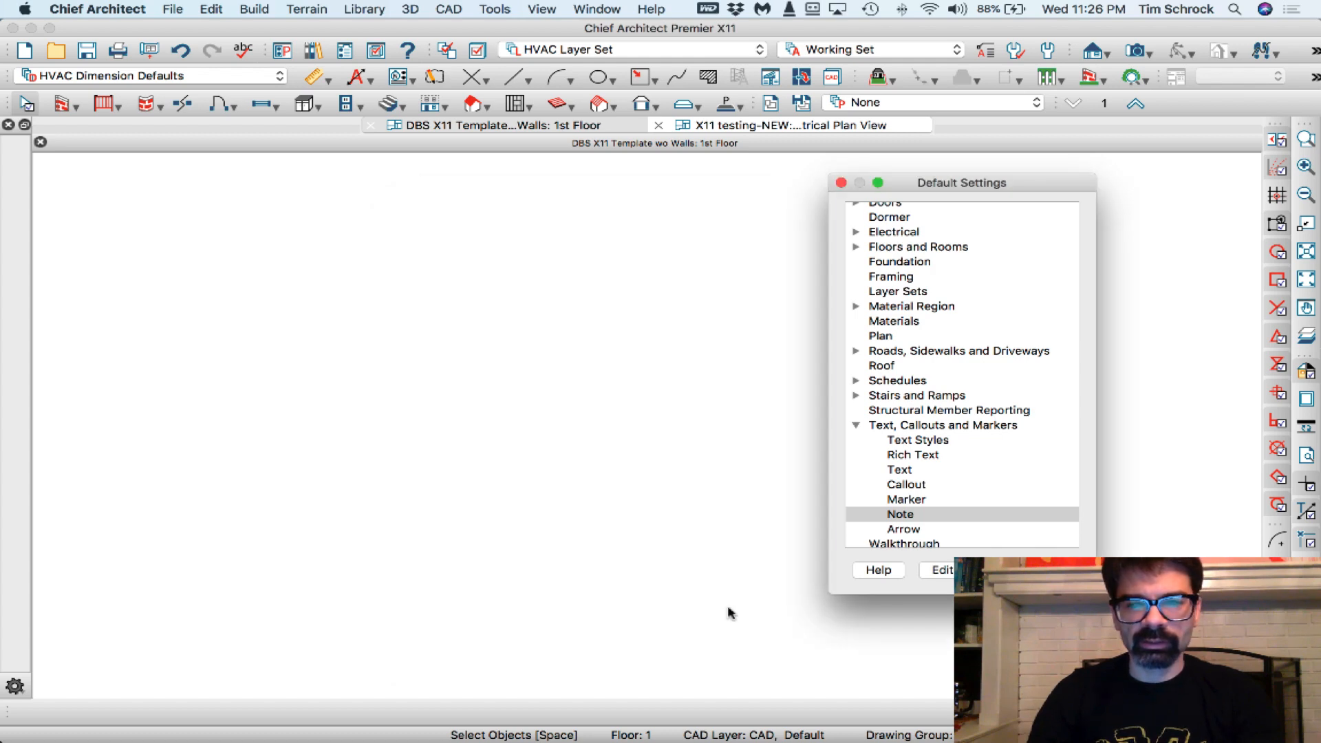
Compare the Notes defaults assigned to the AS-Built Set and the Working Set.
scroll(up, 3)
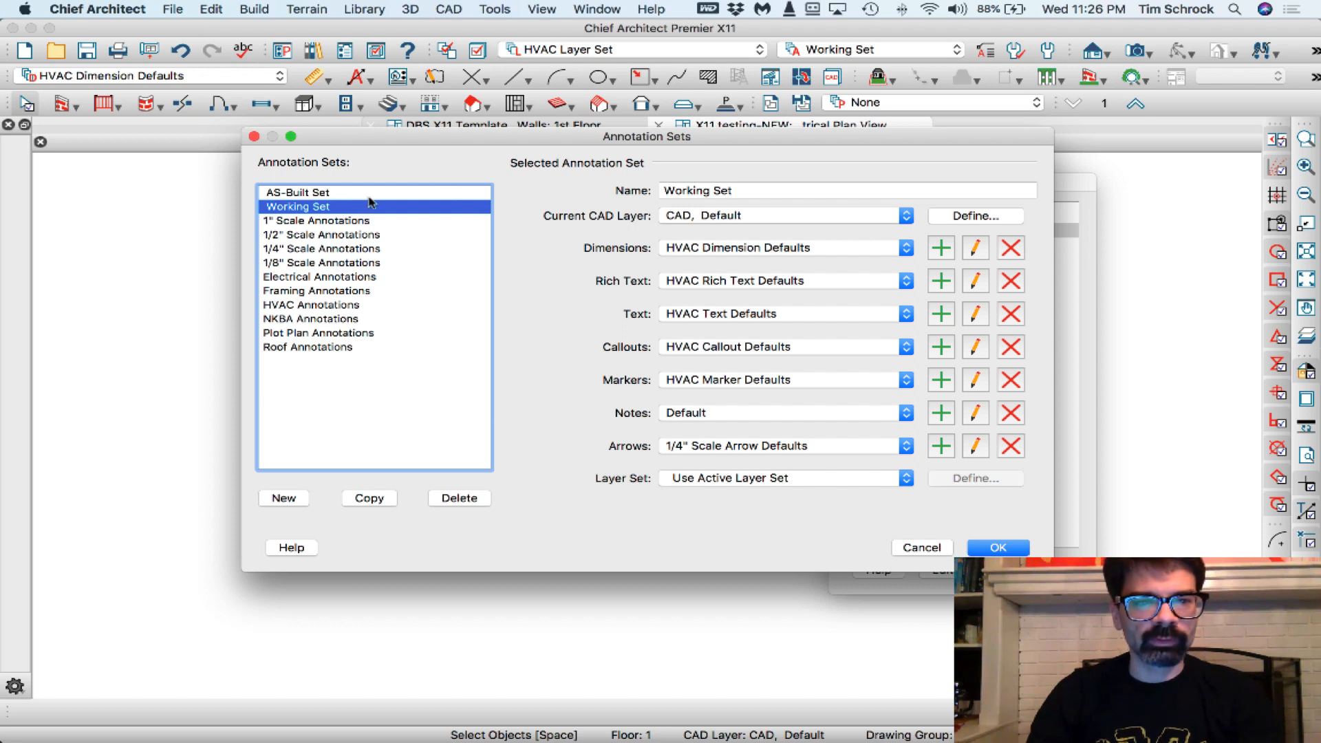
click(297, 192)
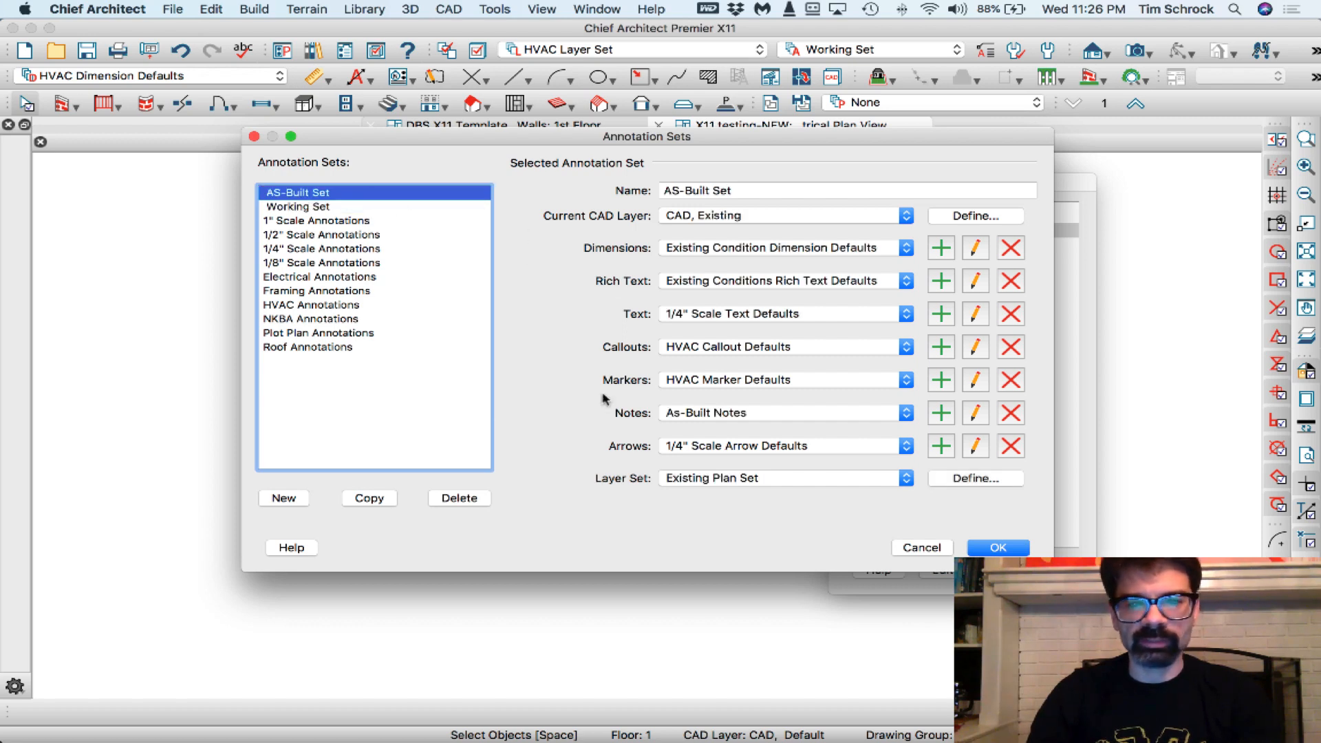
mouse_move(479, 251)
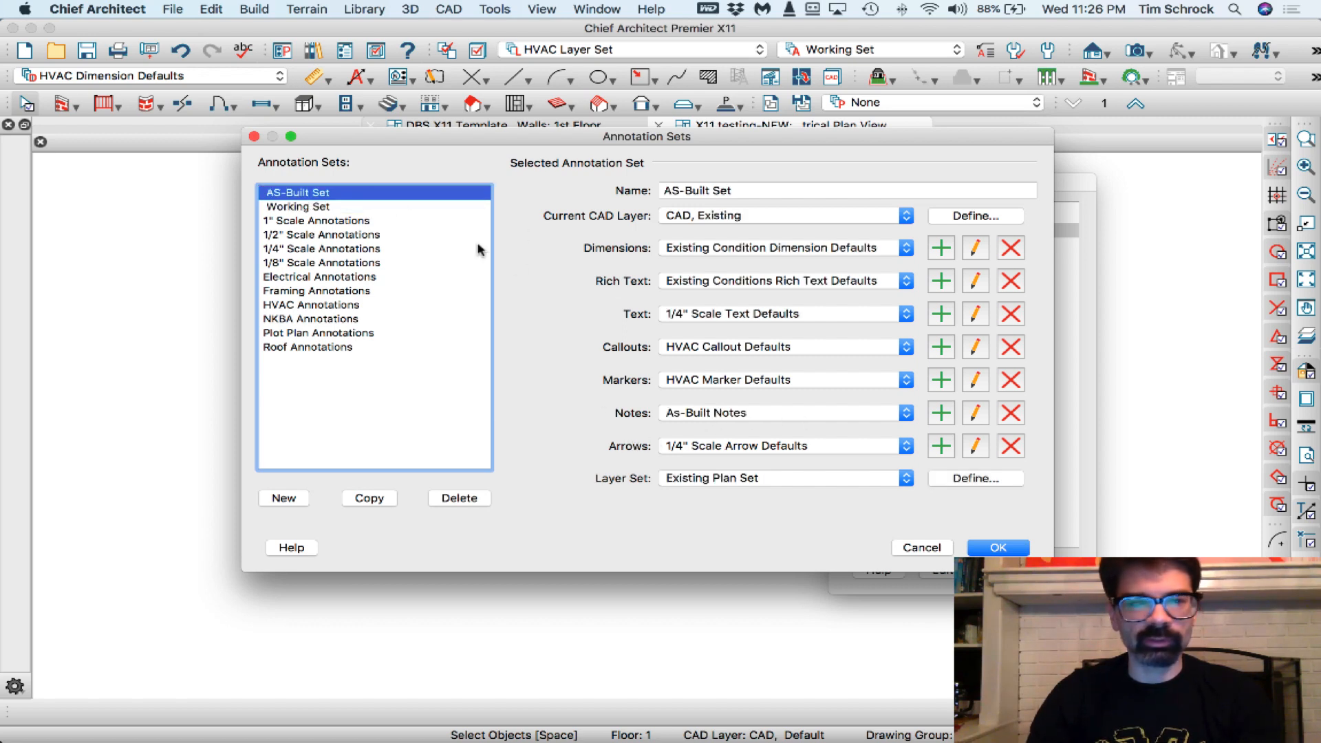
click(297, 207)
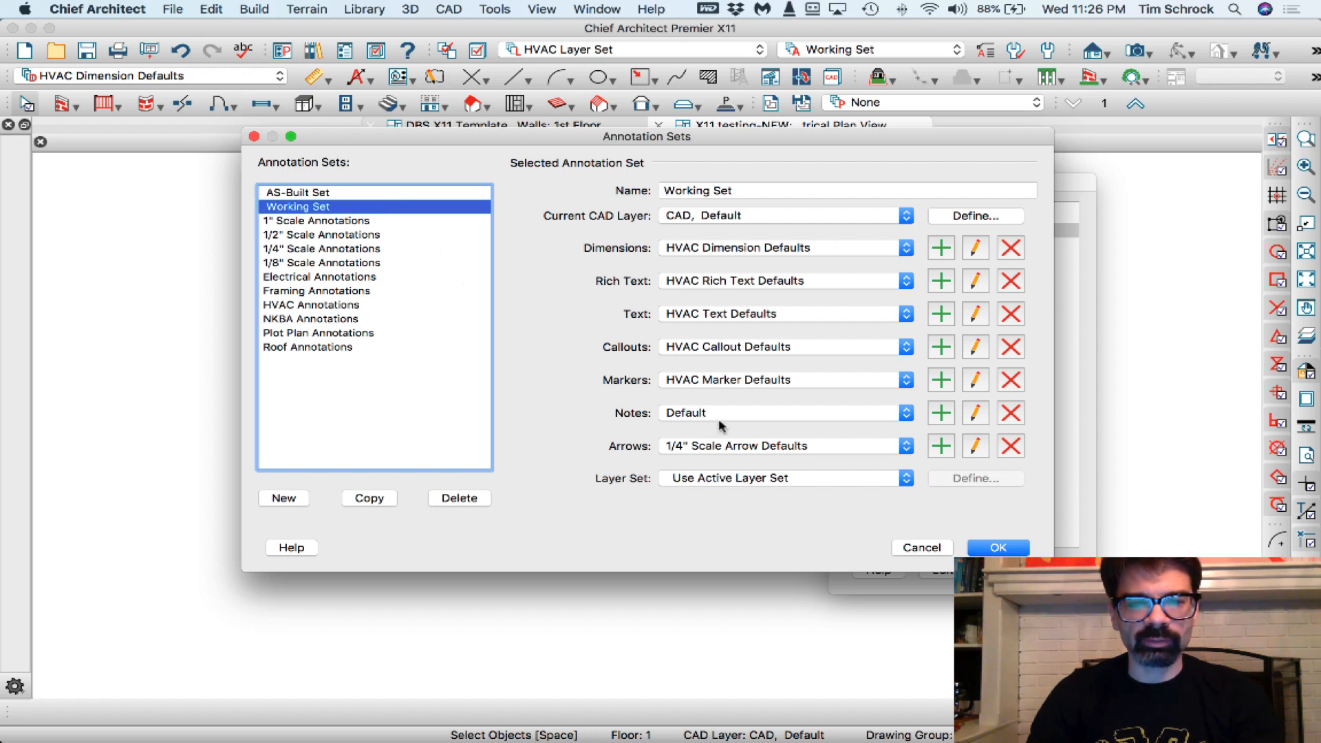
mouse_move(311, 327)
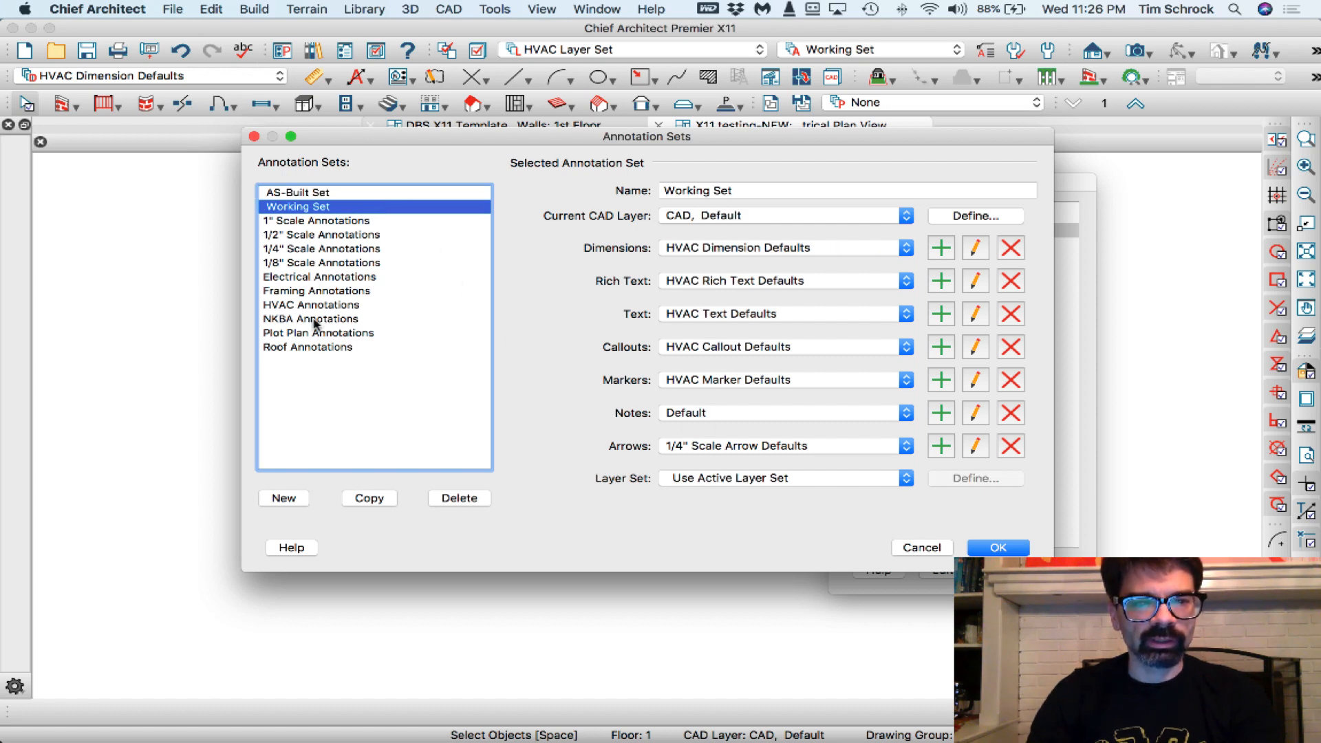
mouse_move(360, 488)
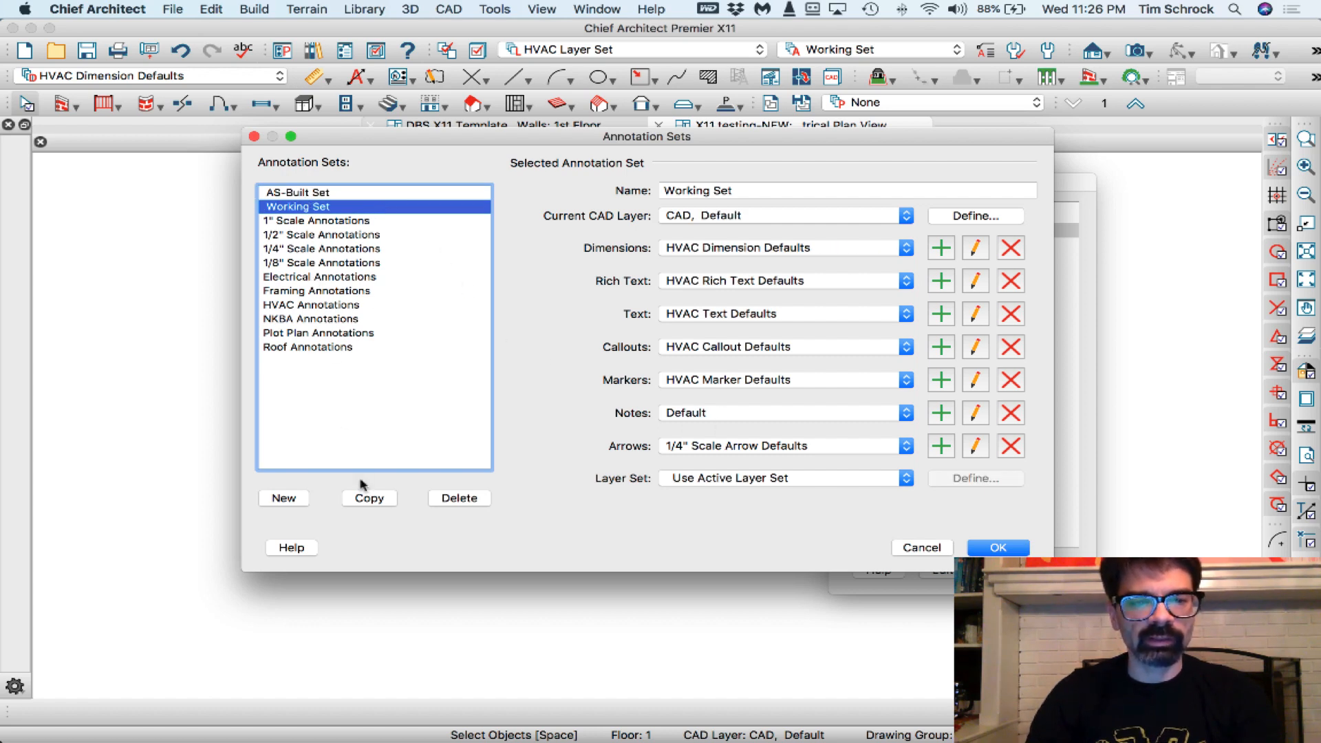
mouse_move(320, 293)
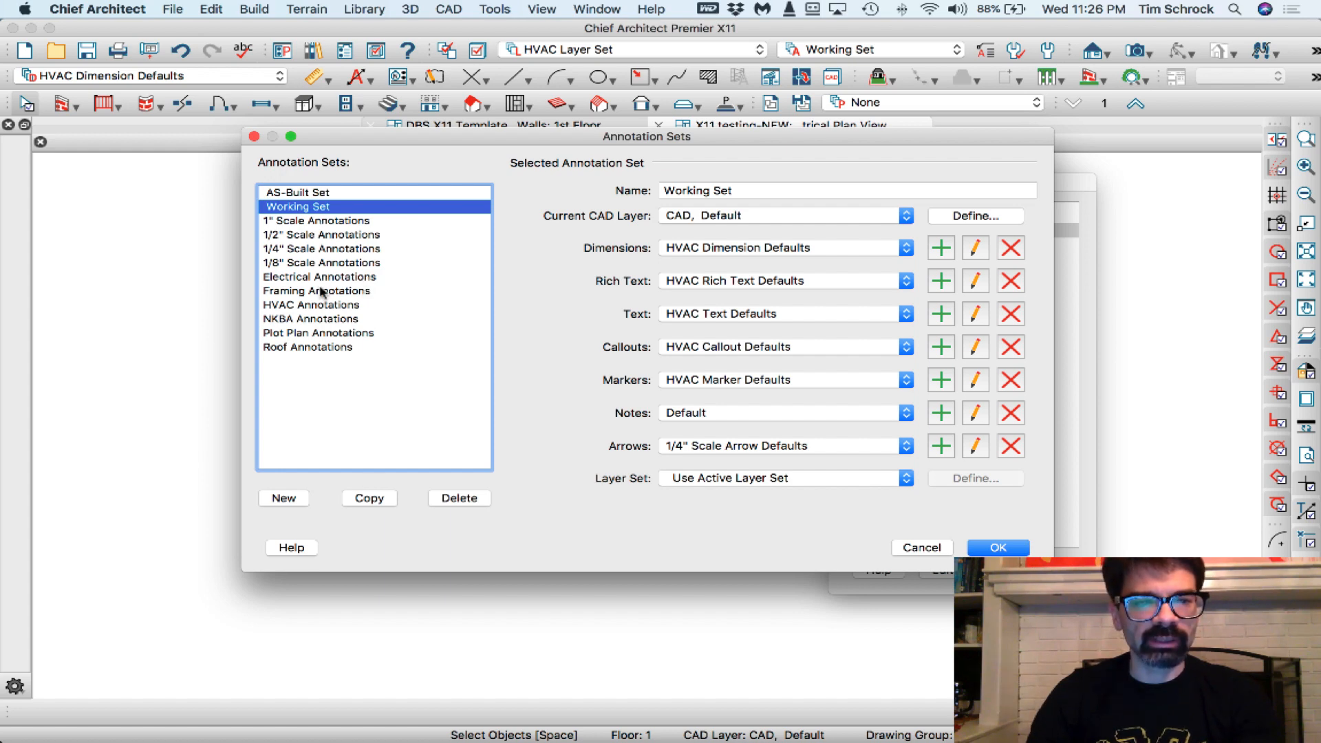
mouse_move(326, 259)
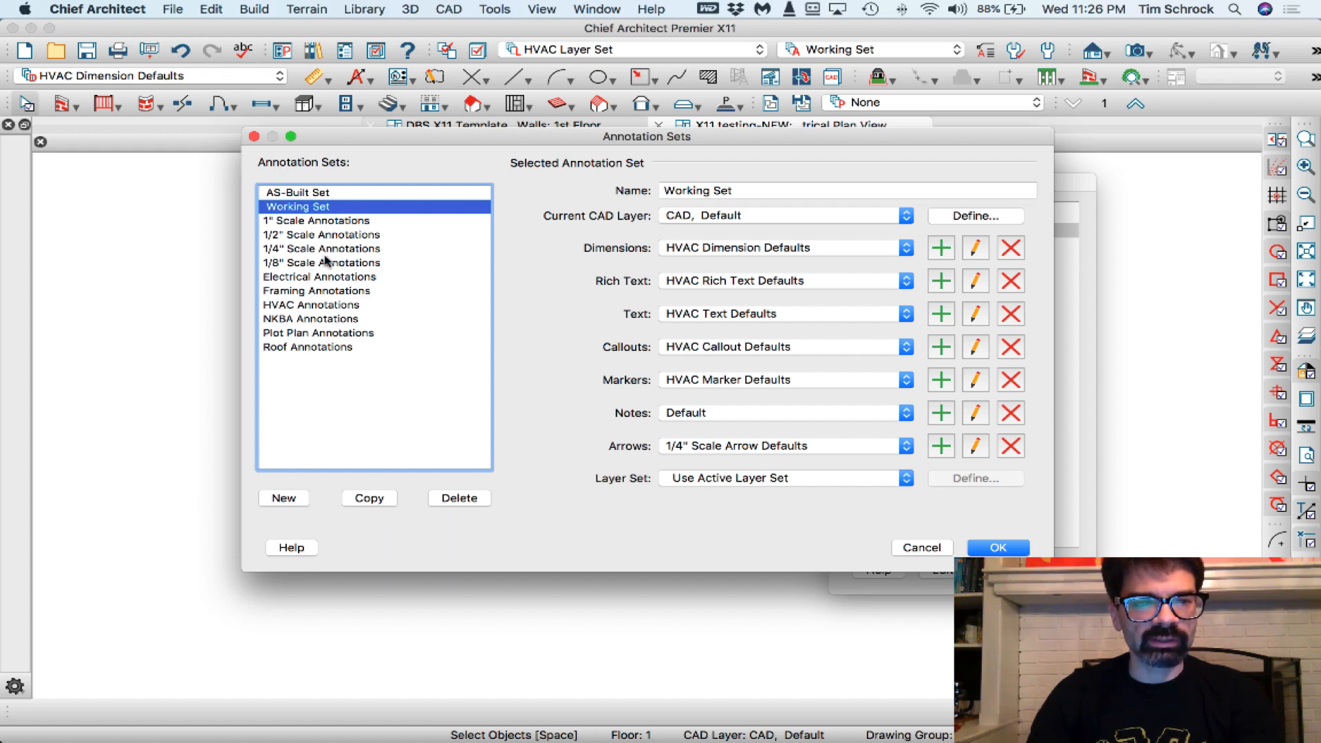
Copy the 1/4" Scale Annotations set as CD Plan Annotations.
click(322, 248)
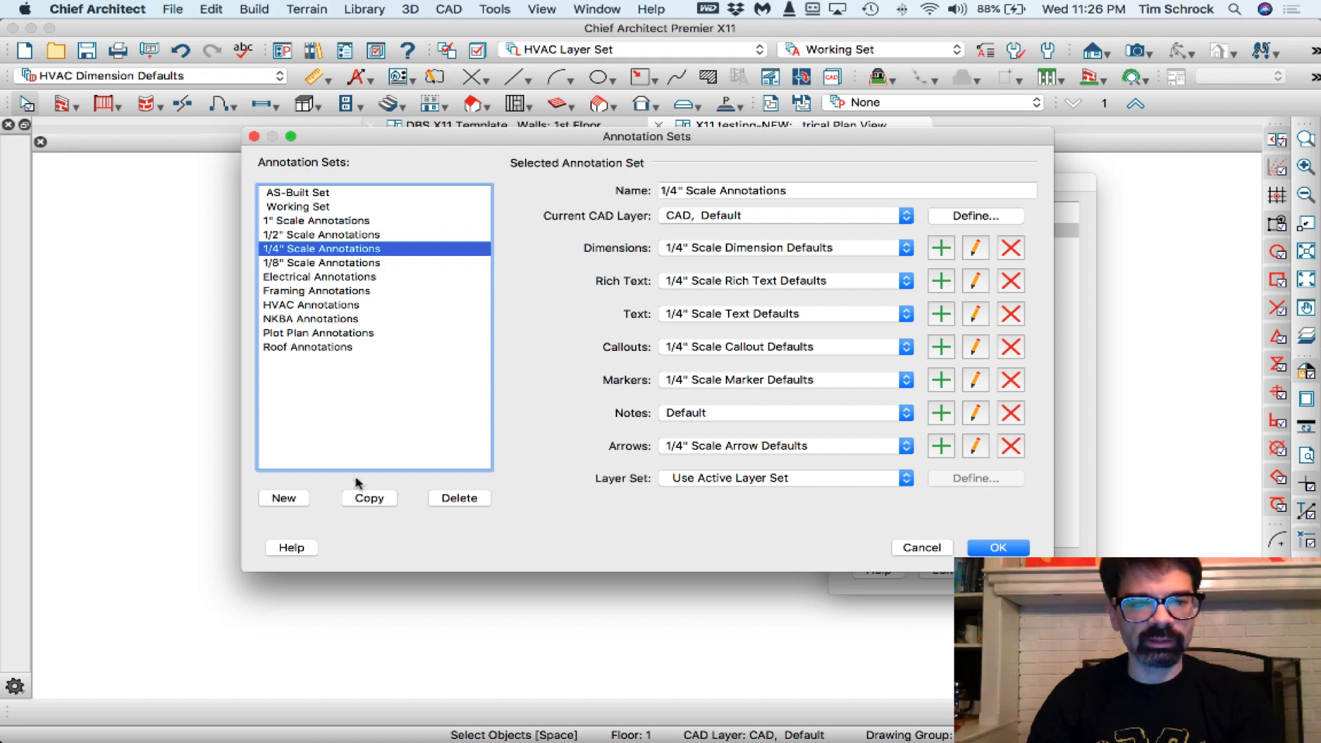
click(368, 499)
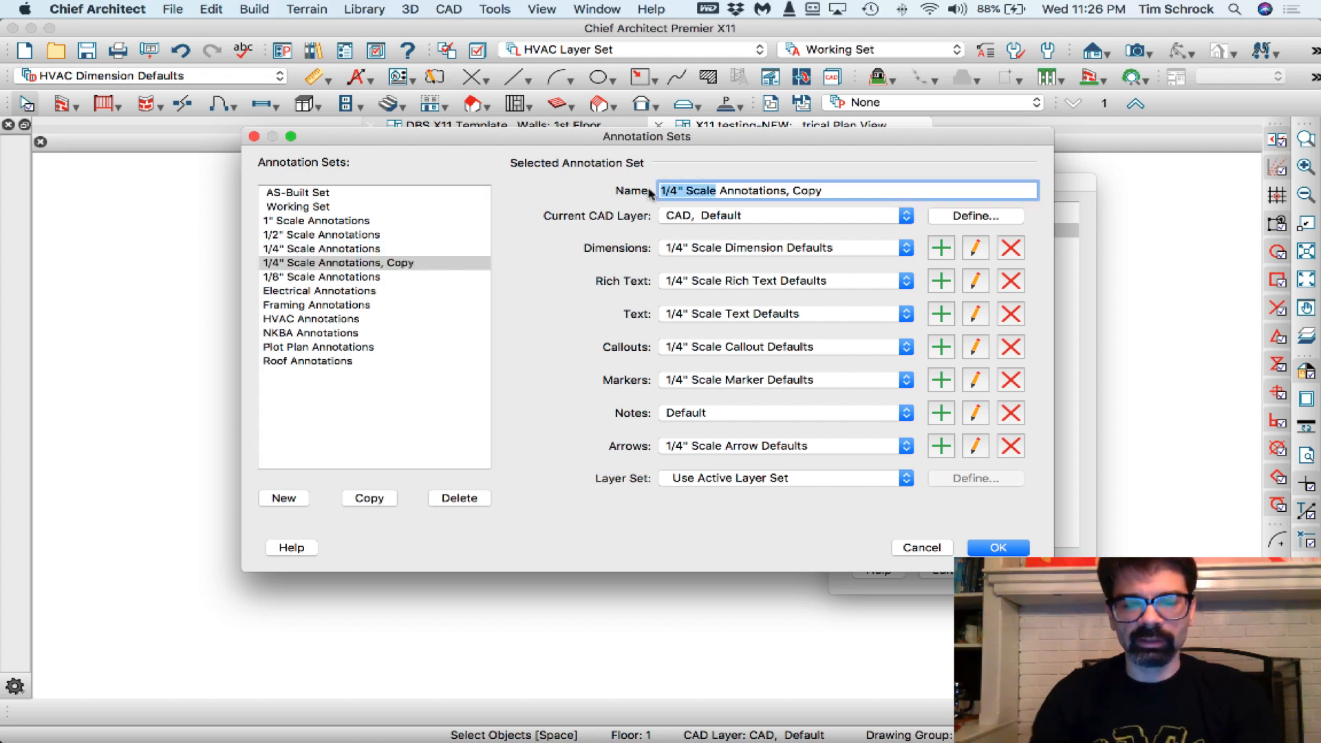
text(CD P)
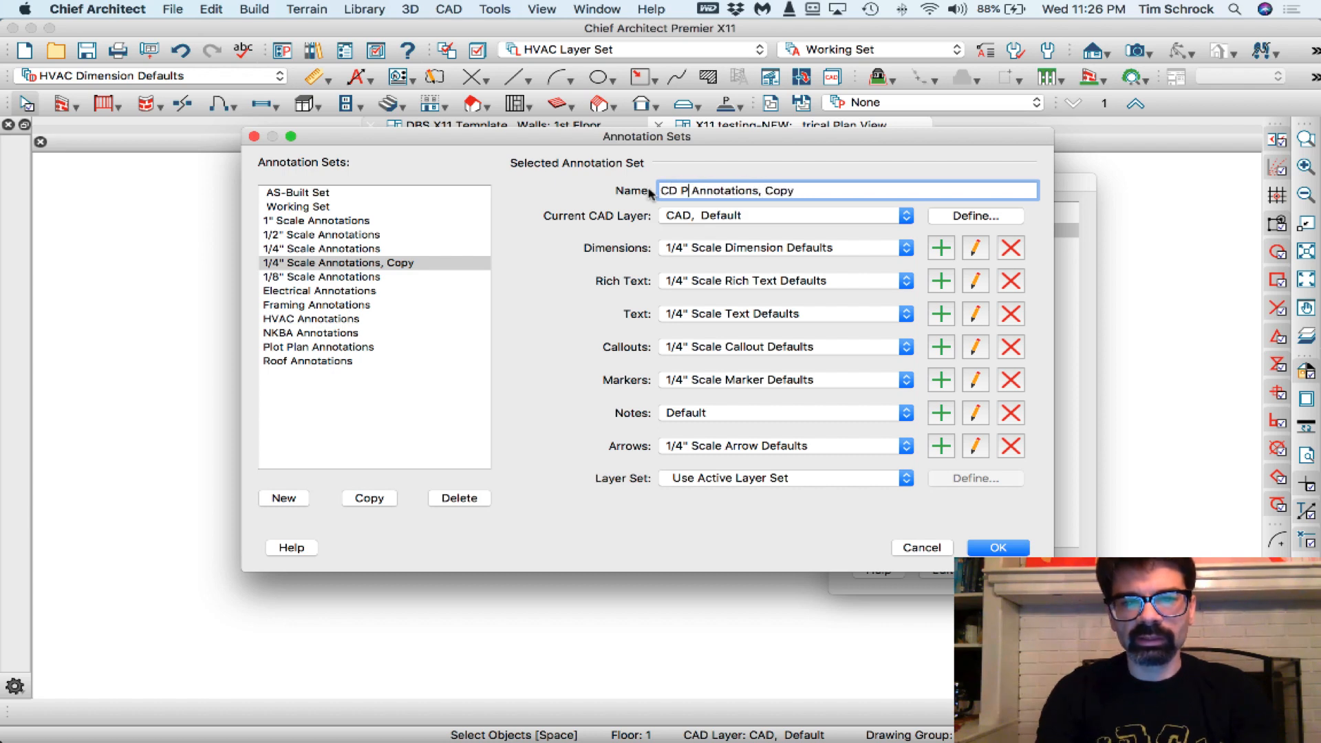
text(lan)
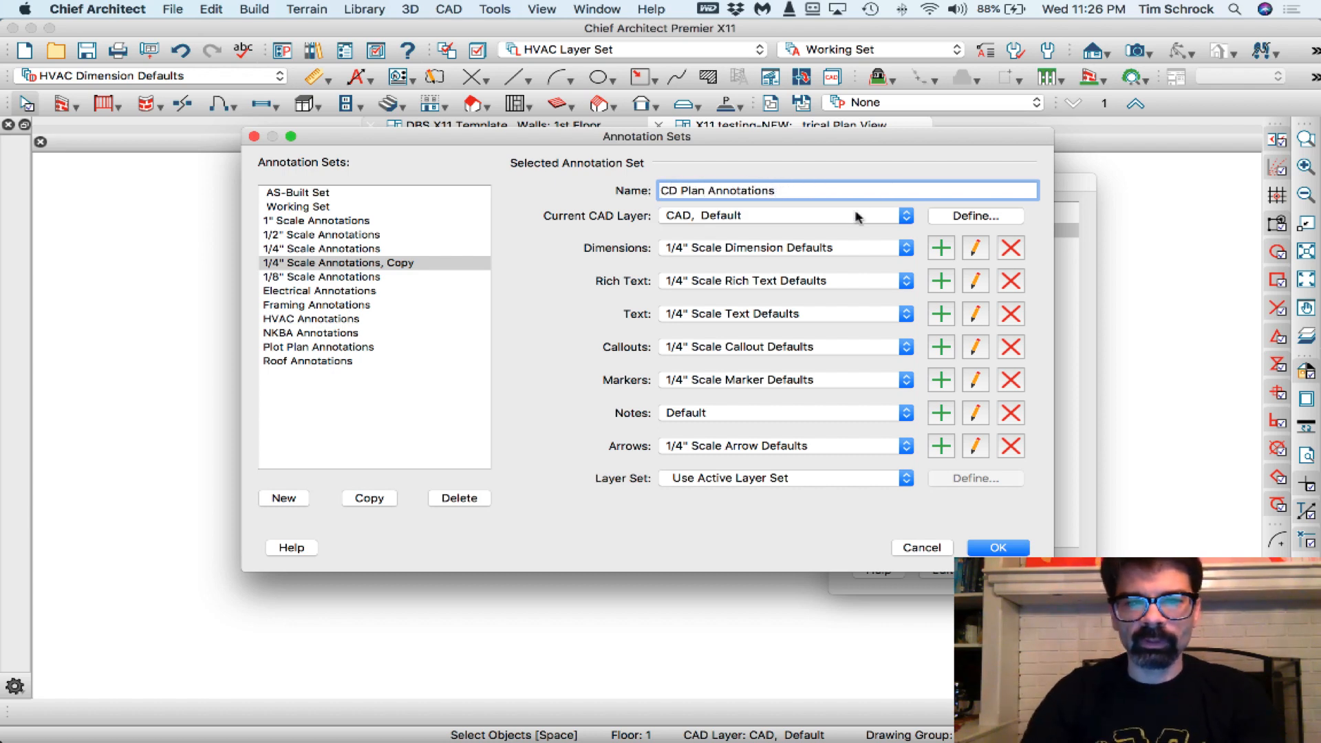
Make CAD, CD Plan the set's current CAD layer and review its rich text, marker and layer-set defaults.
click(907, 215)
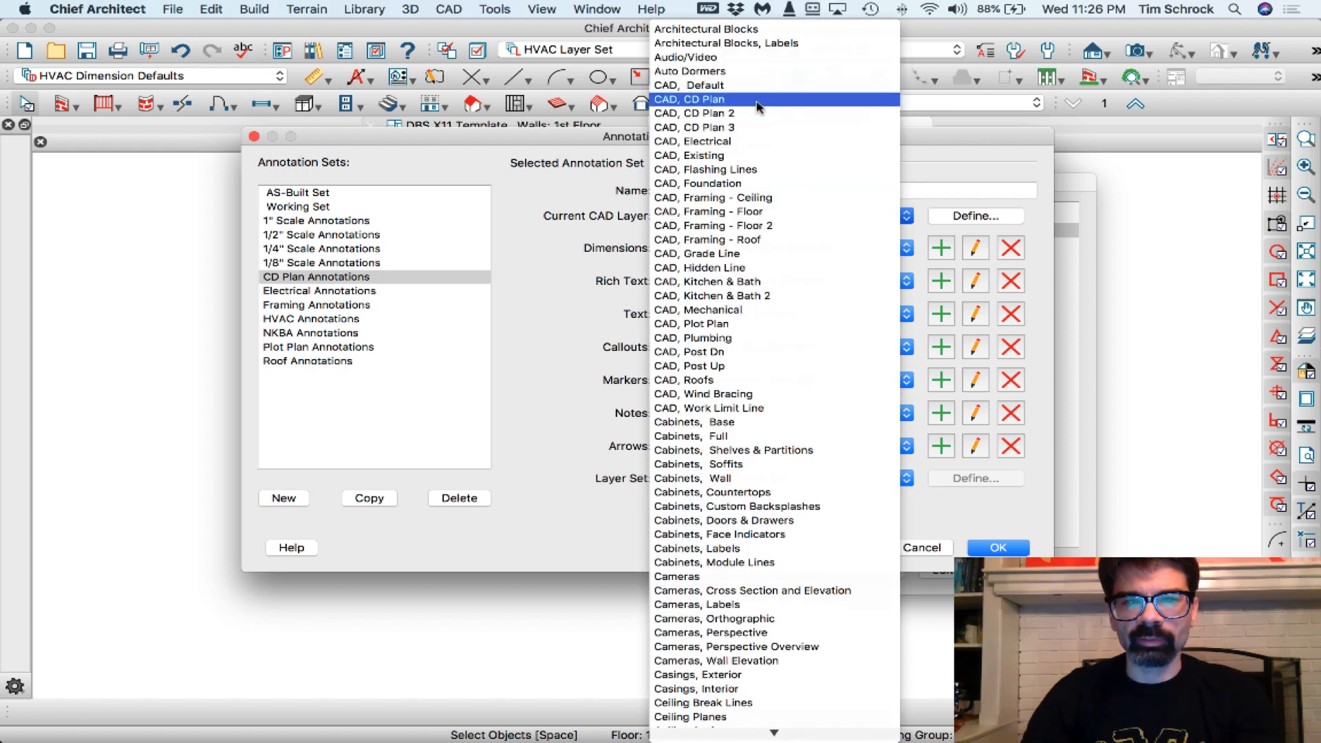
click(907, 247)
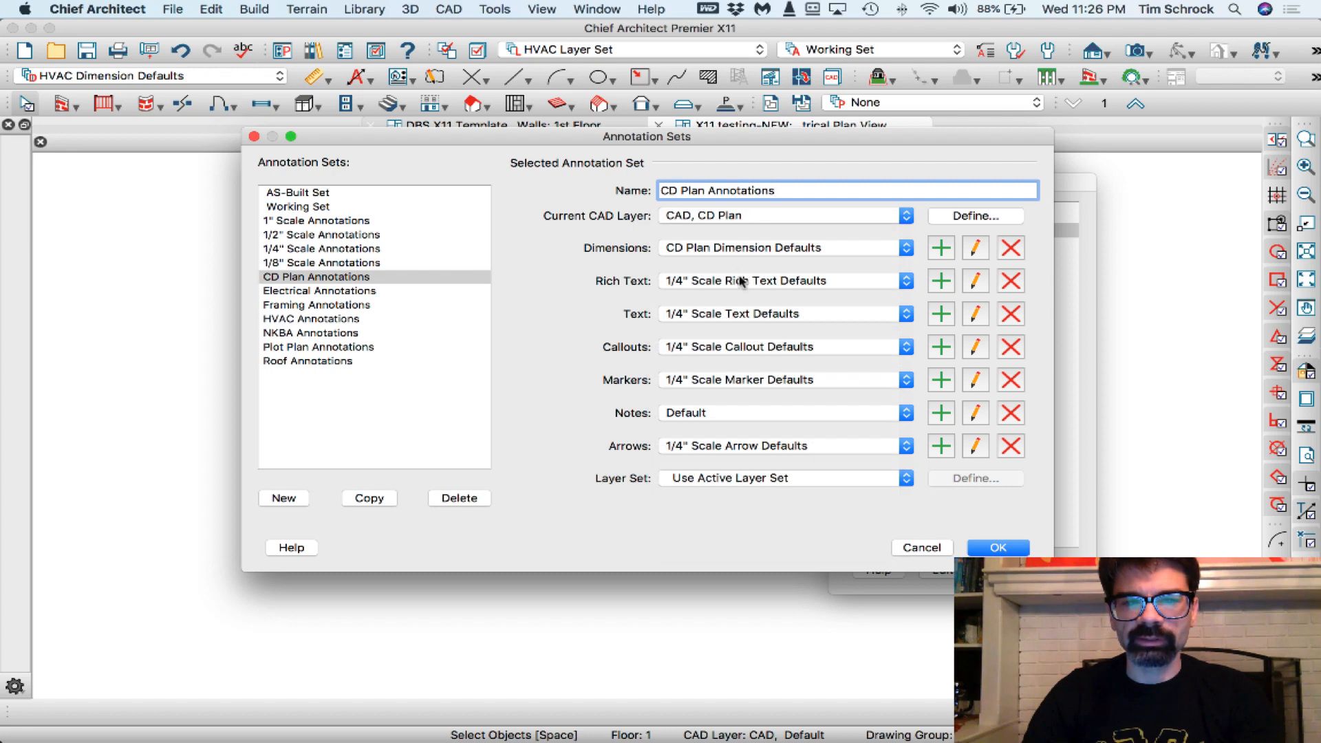
click(905, 281)
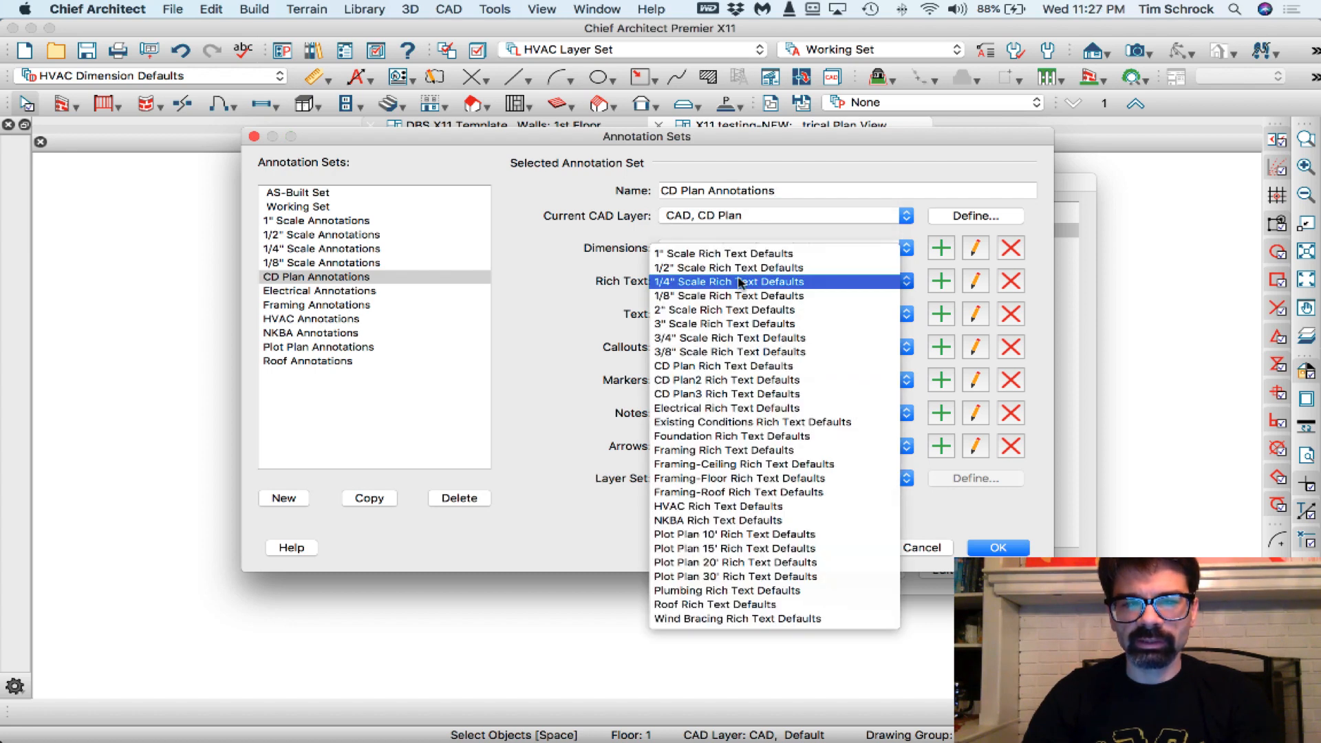
mouse_move(723, 365)
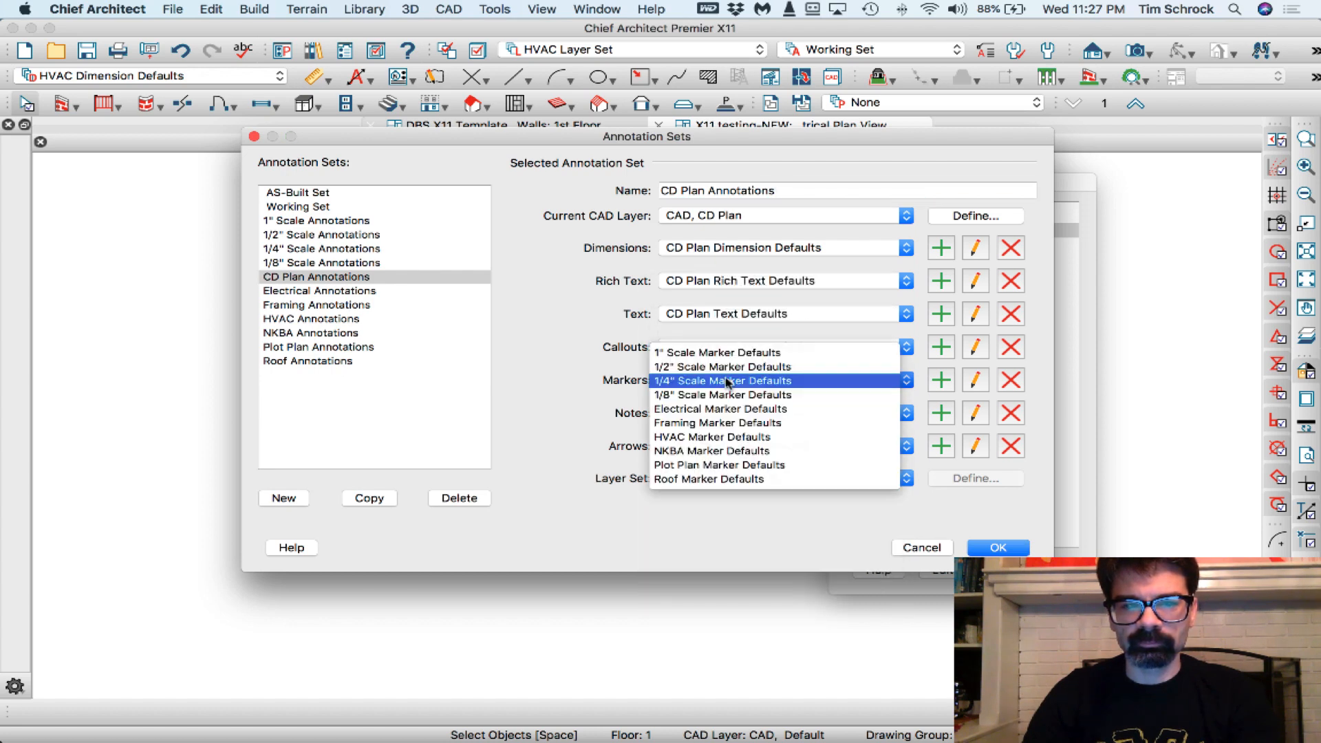
click(906, 413)
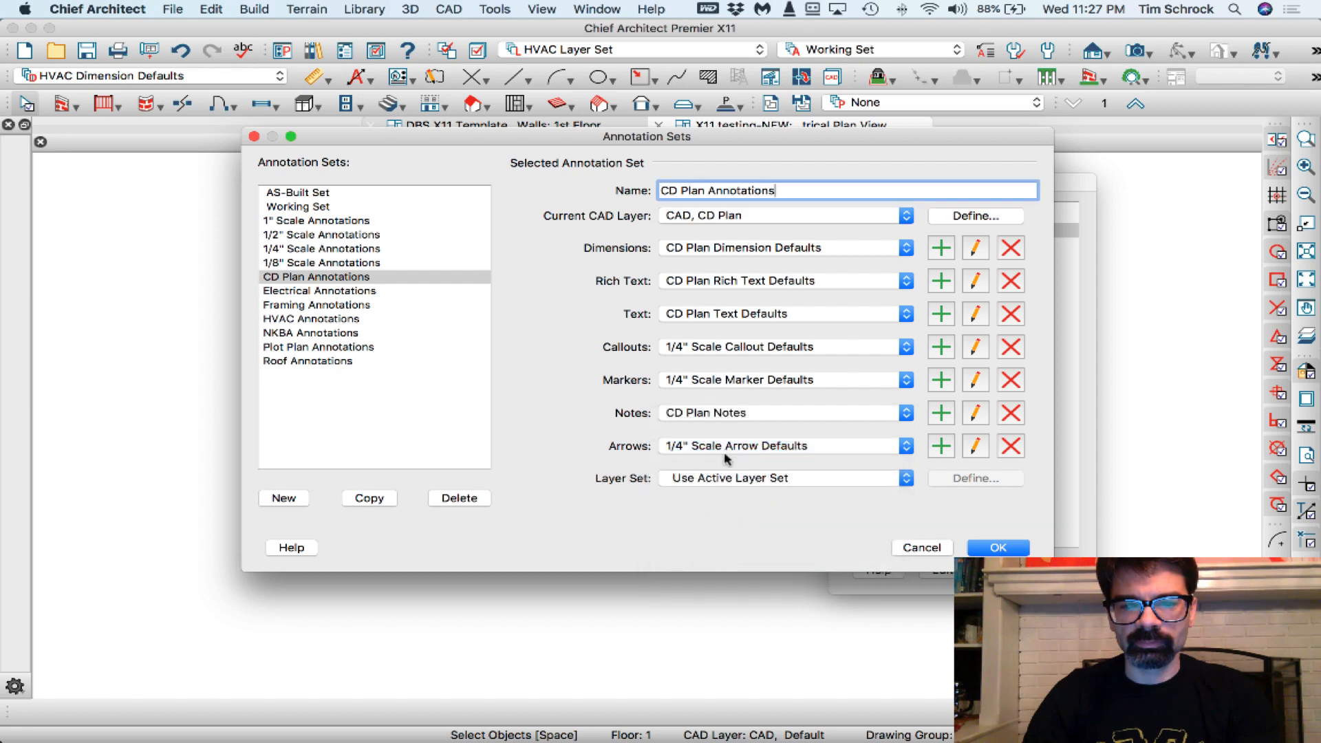
click(905, 478)
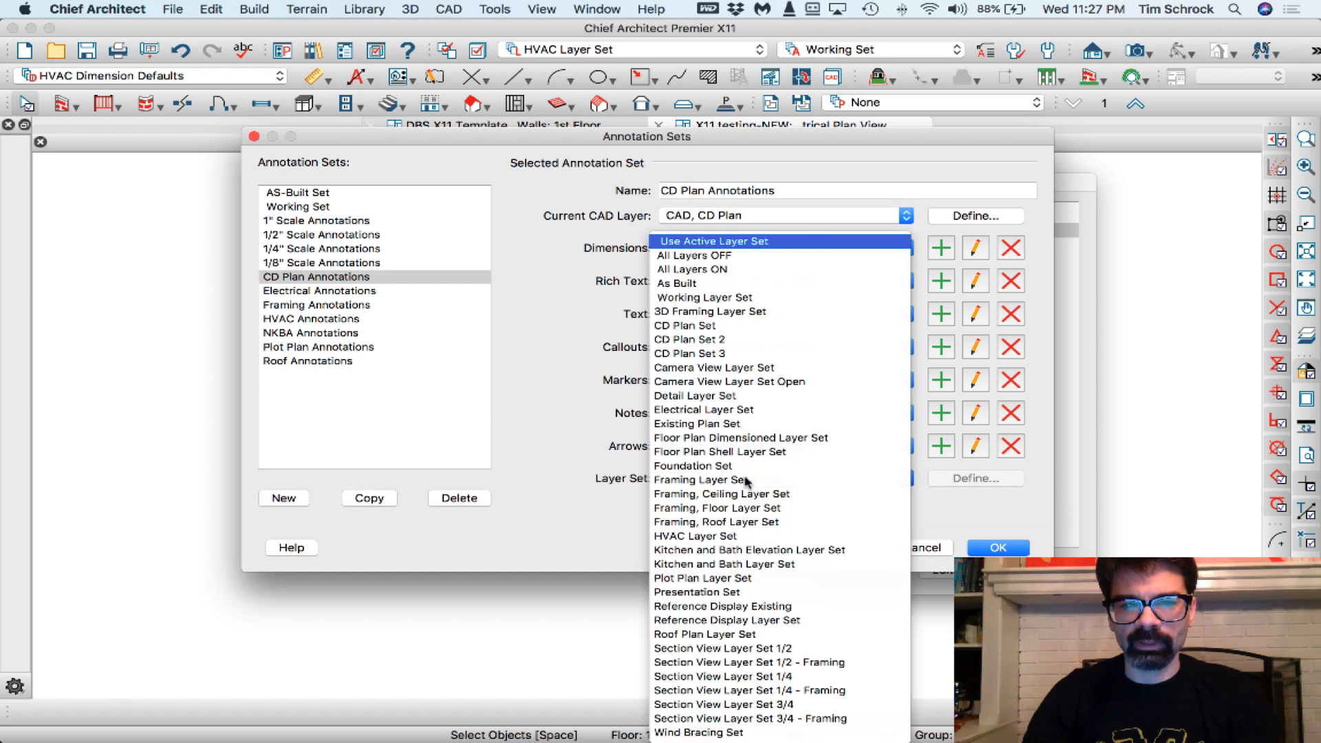